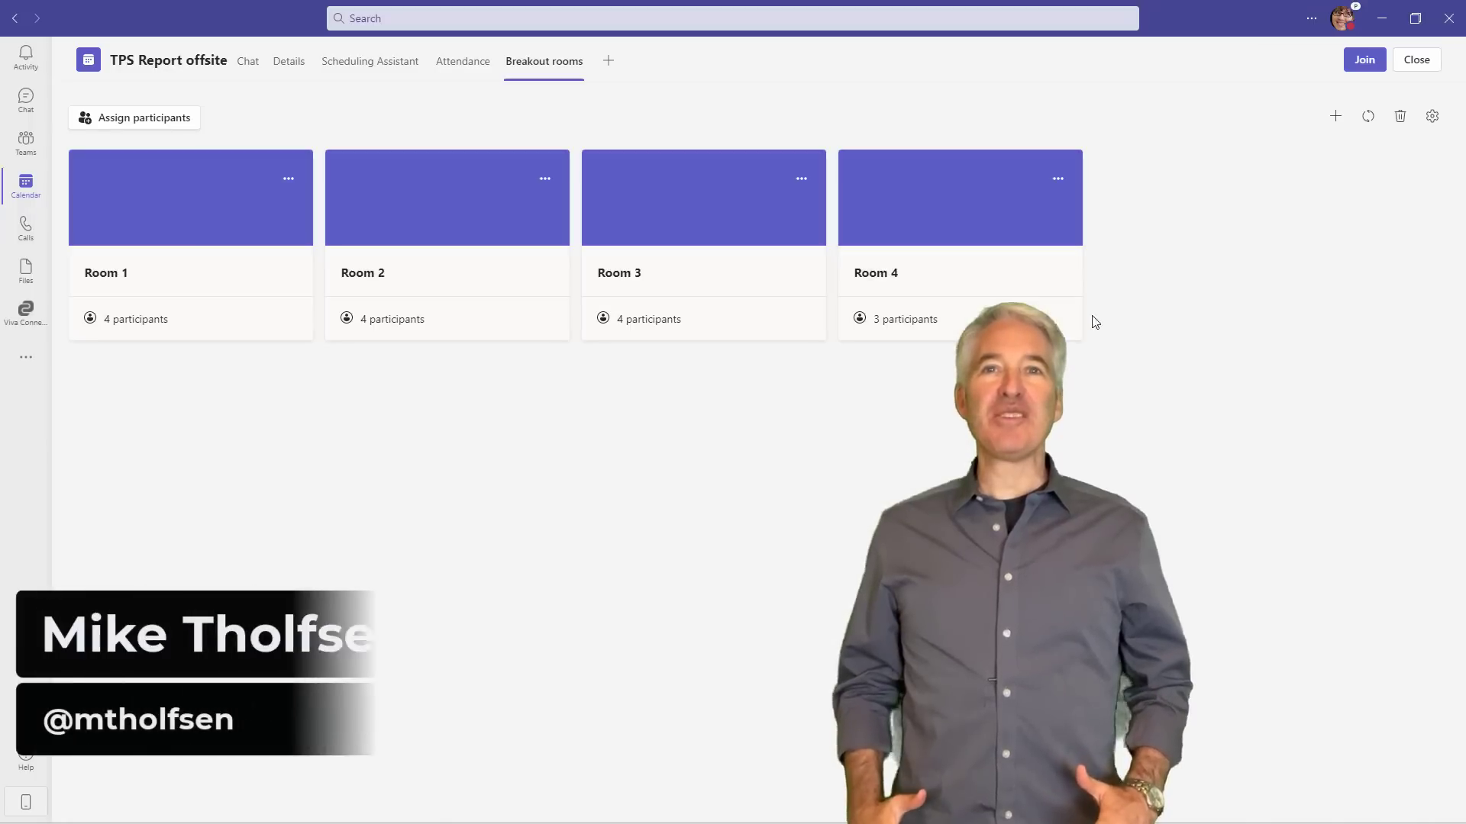
Step: Switch from the meeting's breakout rooms to the Mark 8 Project Team's Design channel posts
click(1362, 59)
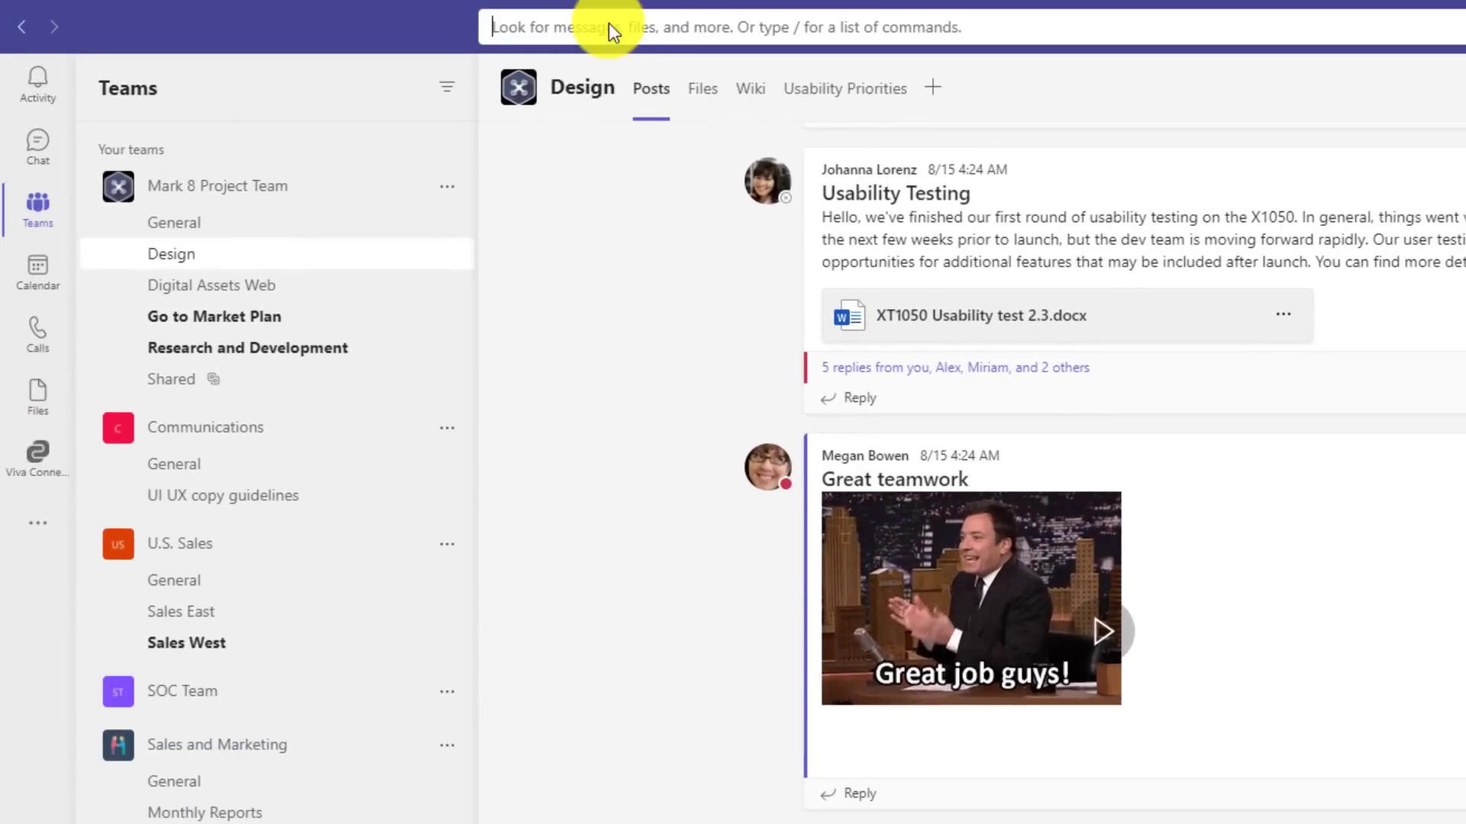
Step: Search for 'Lynne' and open the chat conversation from the results
text(Lynne)
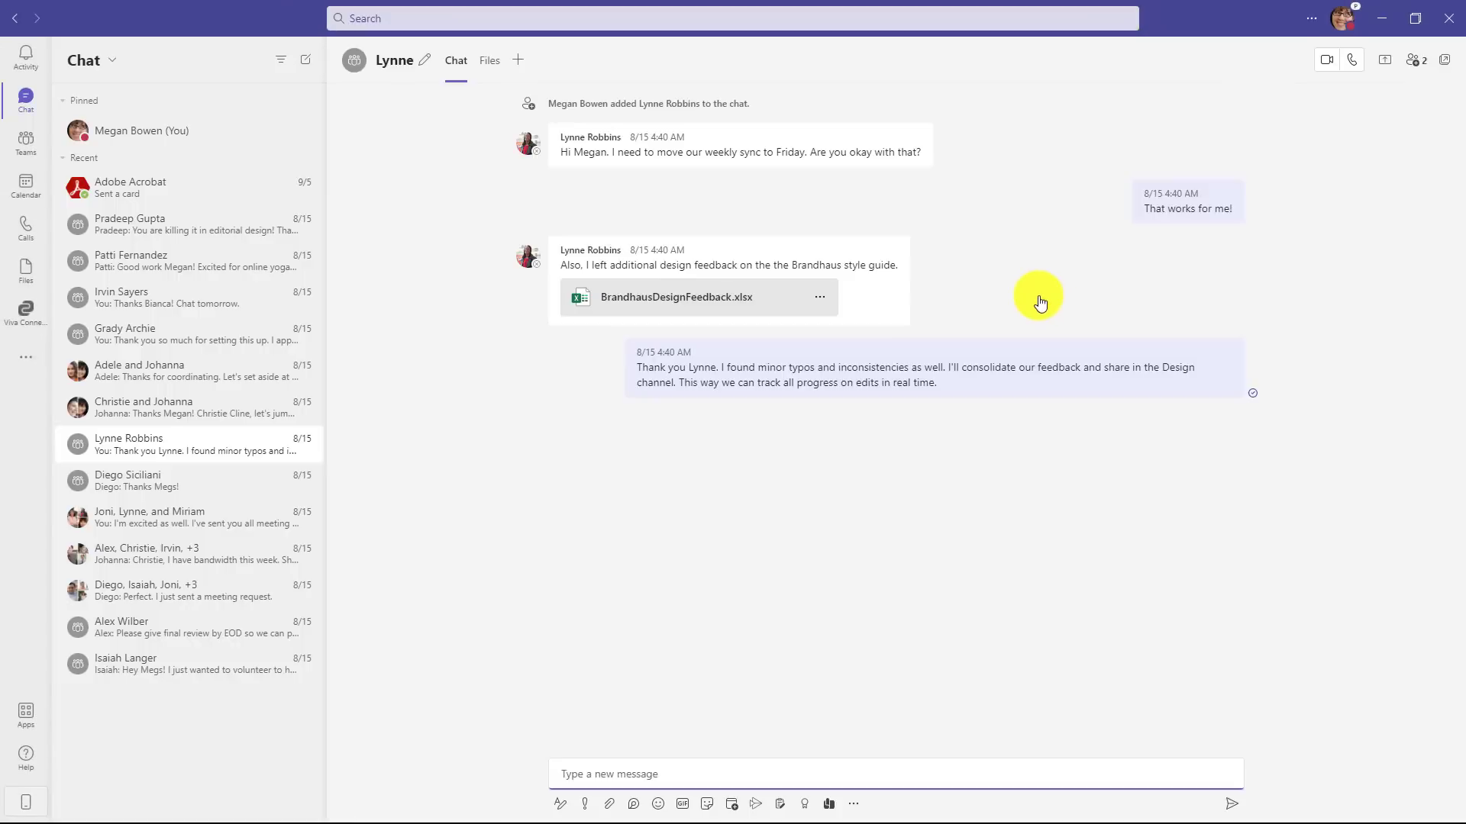
mouse_move(459, 285)
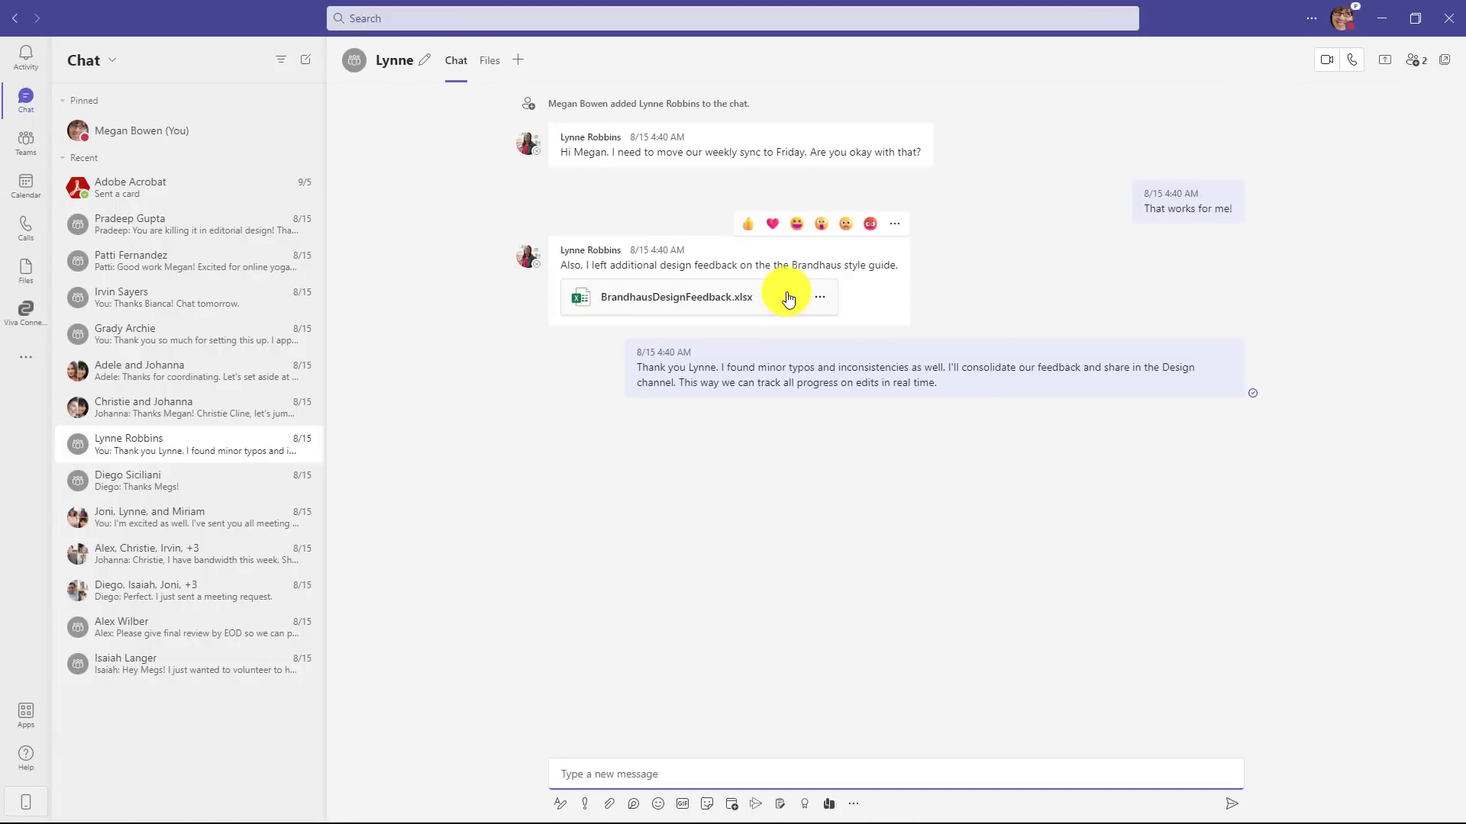
mouse_move(784, 459)
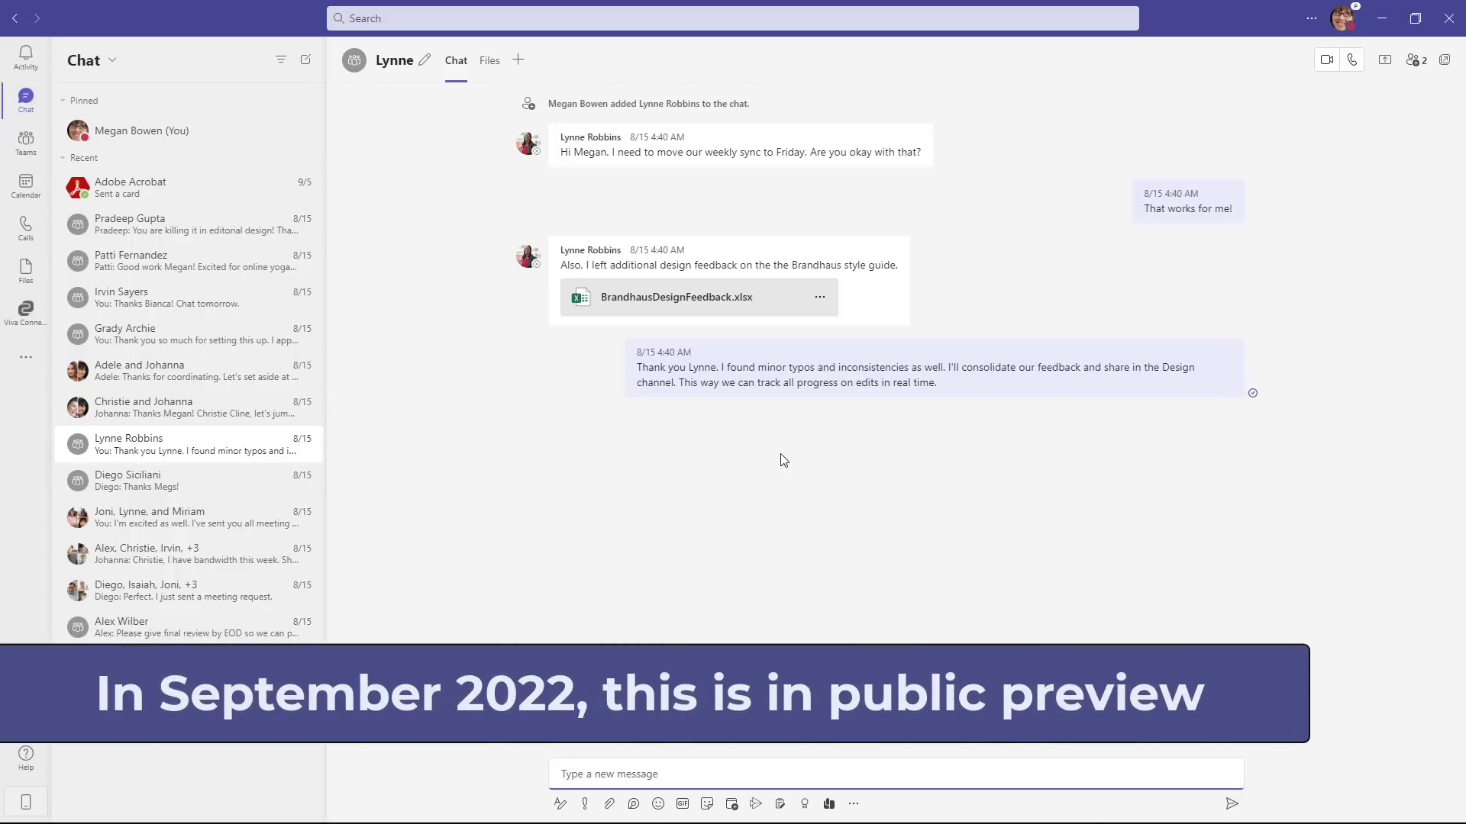
click(610, 774)
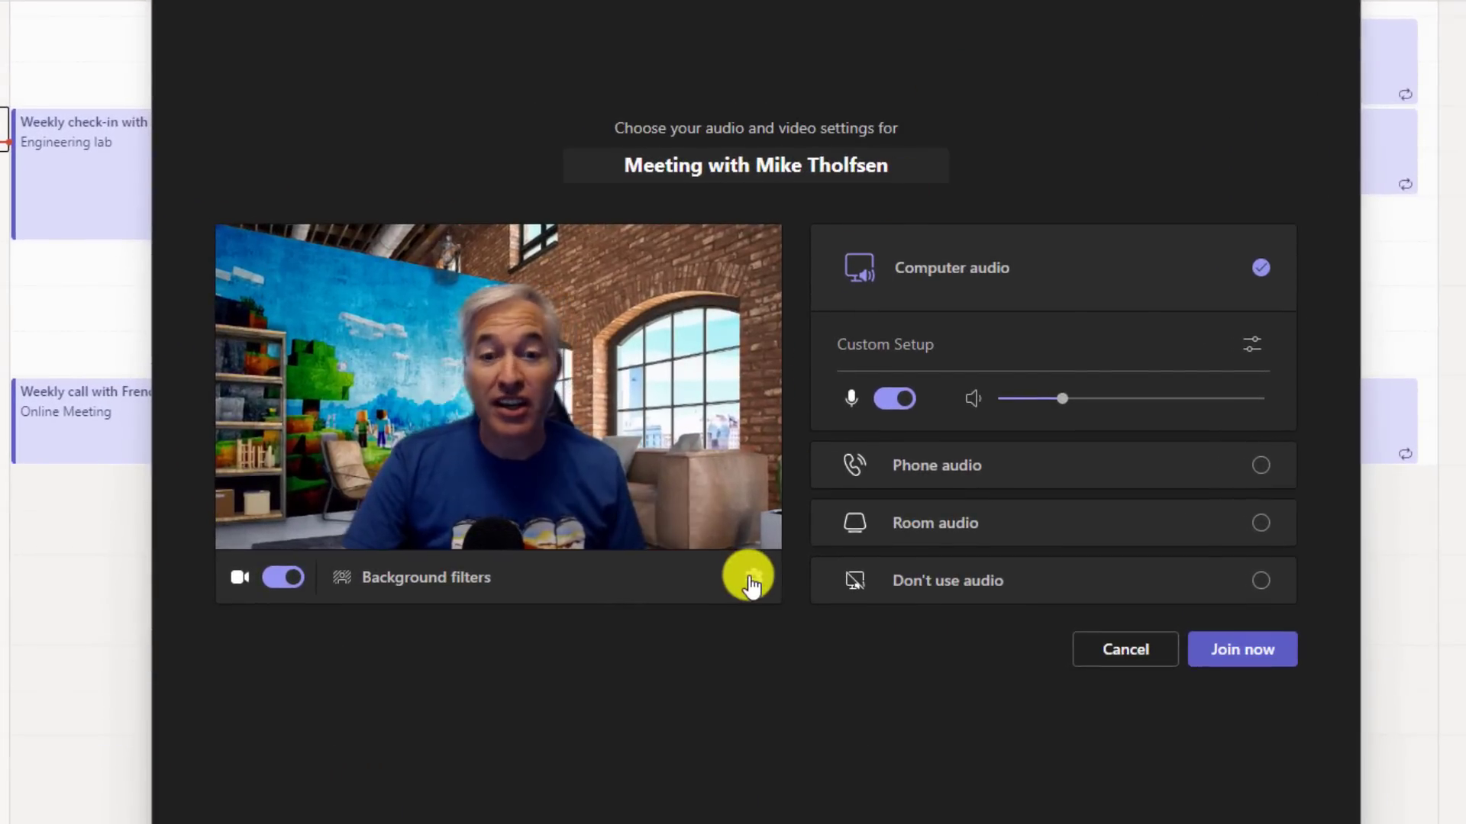
Step: In the pre-join device settings, drag the Soft focus slider high
click(748, 578)
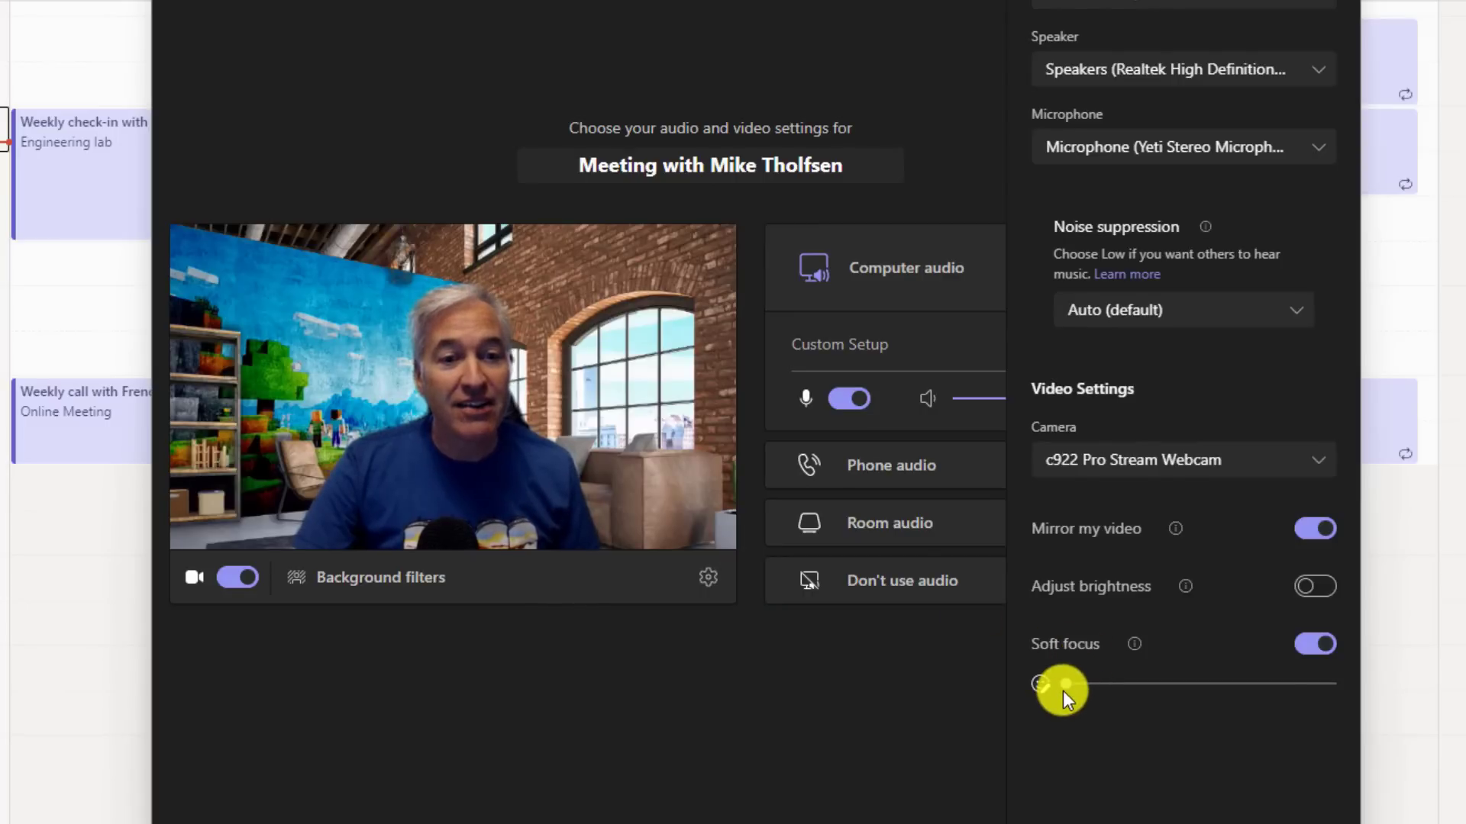
drag(1061, 686, 1164, 683)
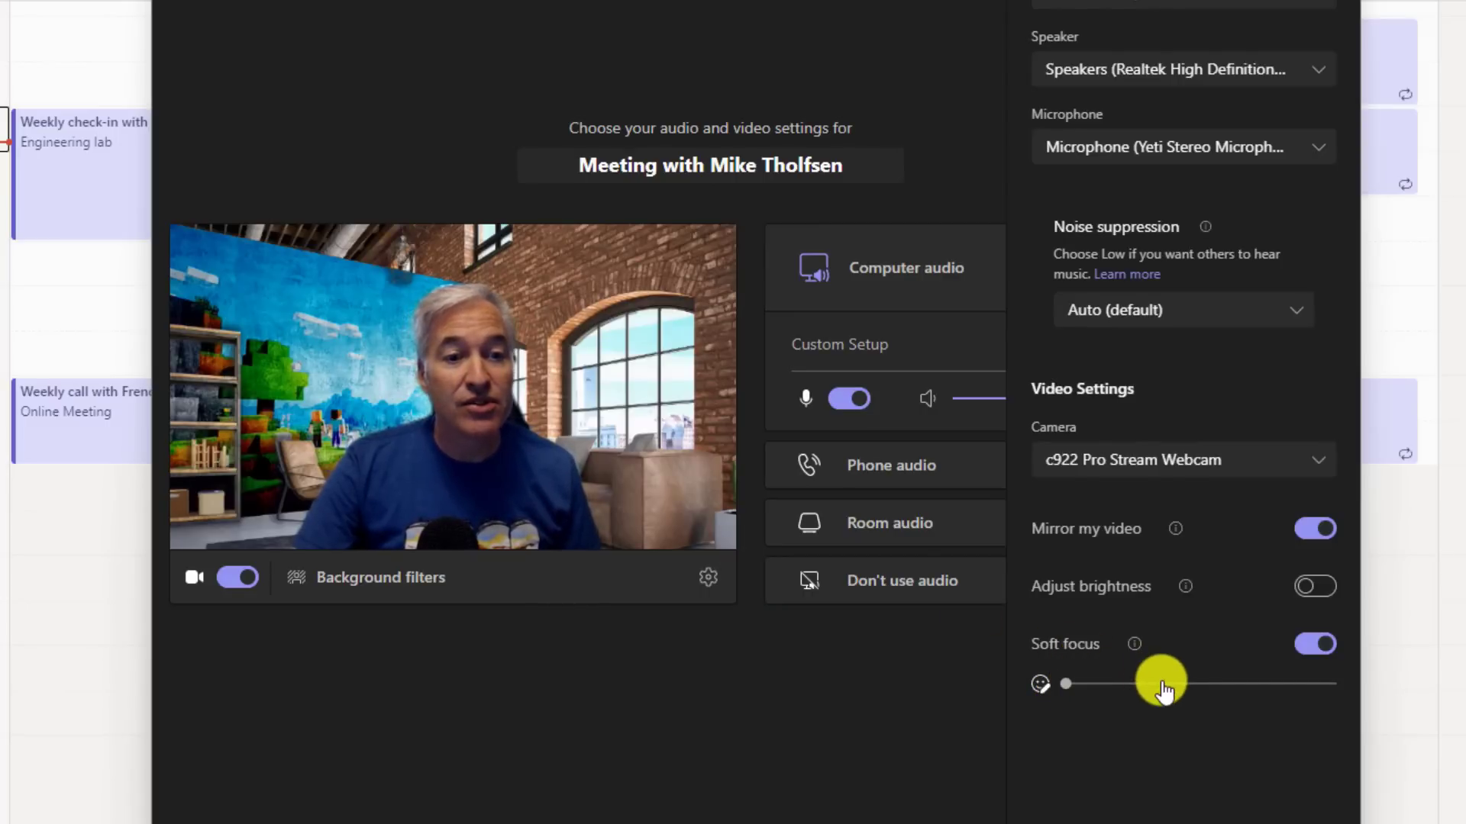
drag(1159, 683, 1187, 683)
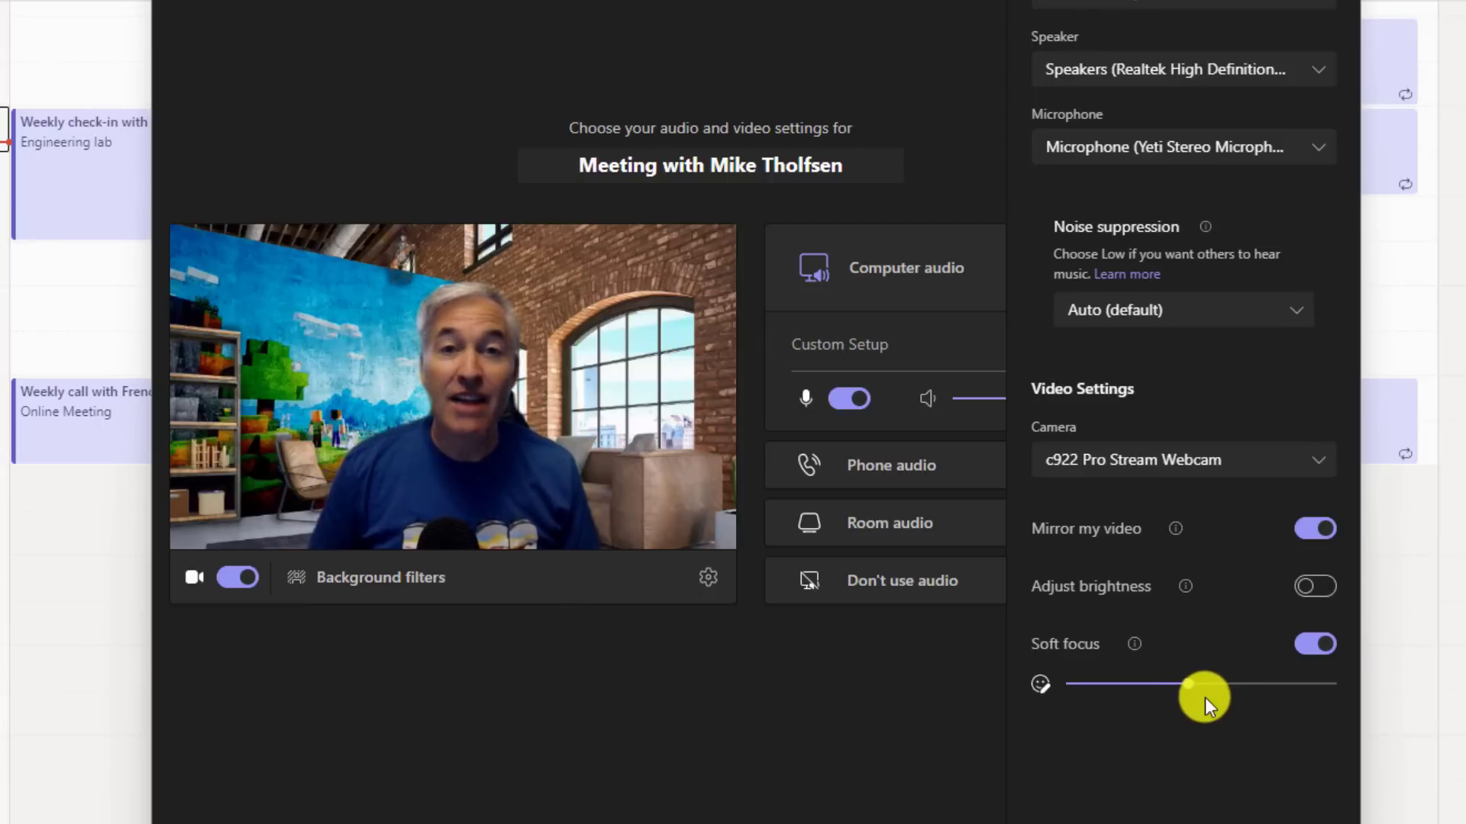
drag(1206, 684, 1337, 684)
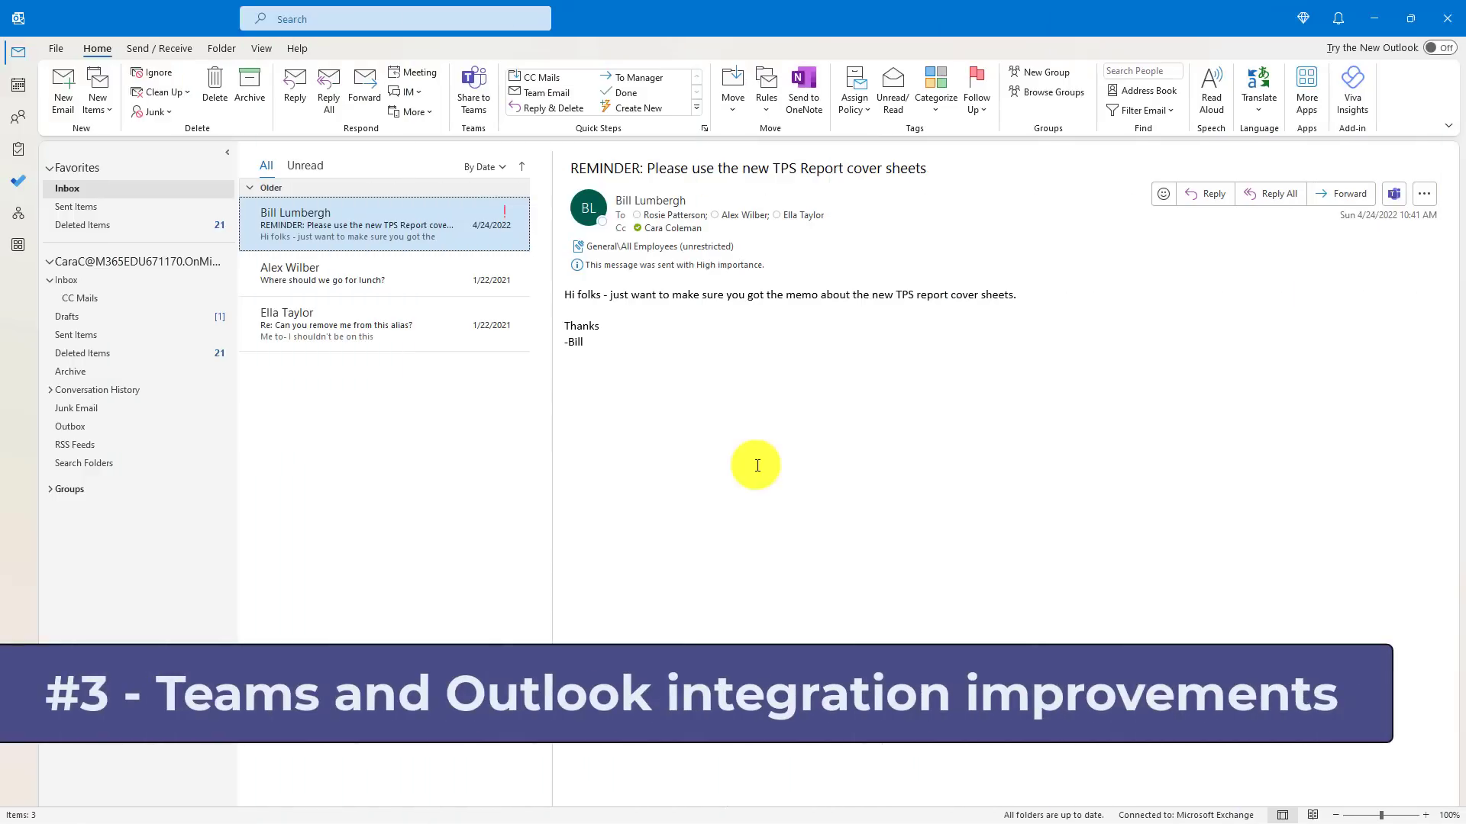
mouse_move(407, 313)
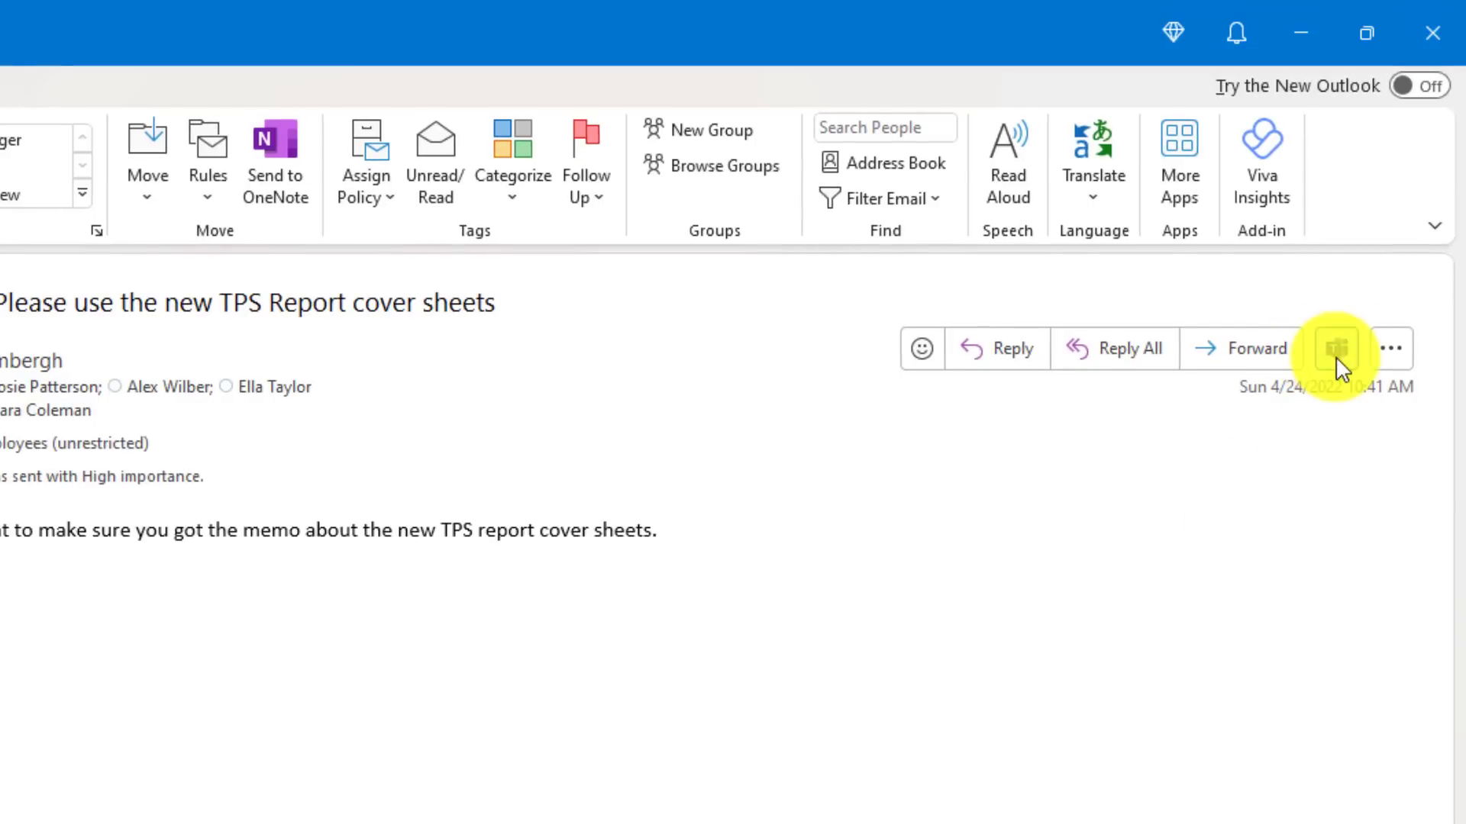
Step: Open Share to Teams for the TPS Report reminder email, then close it unsent
click(1338, 349)
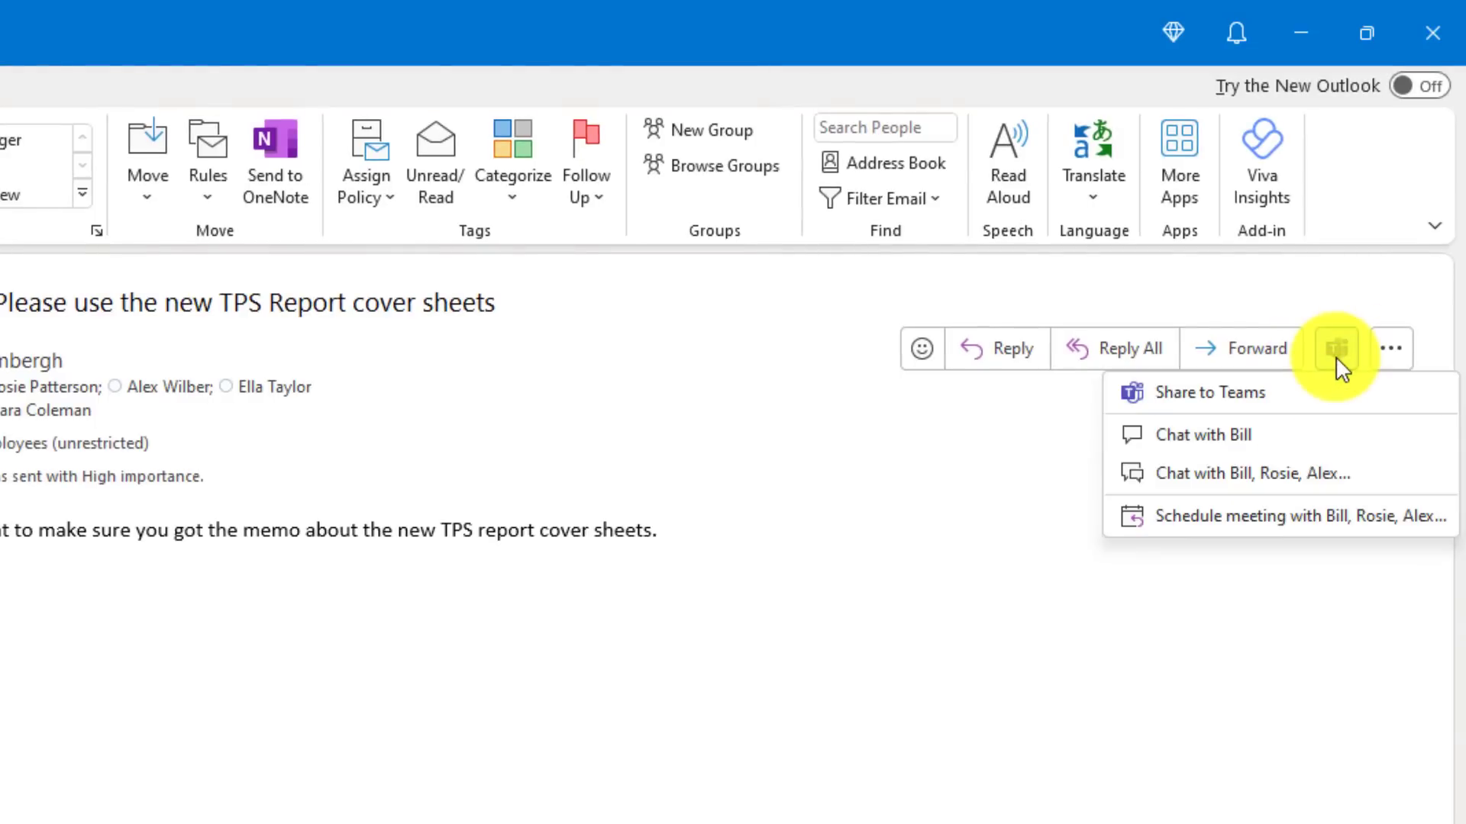
mouse_move(1215, 392)
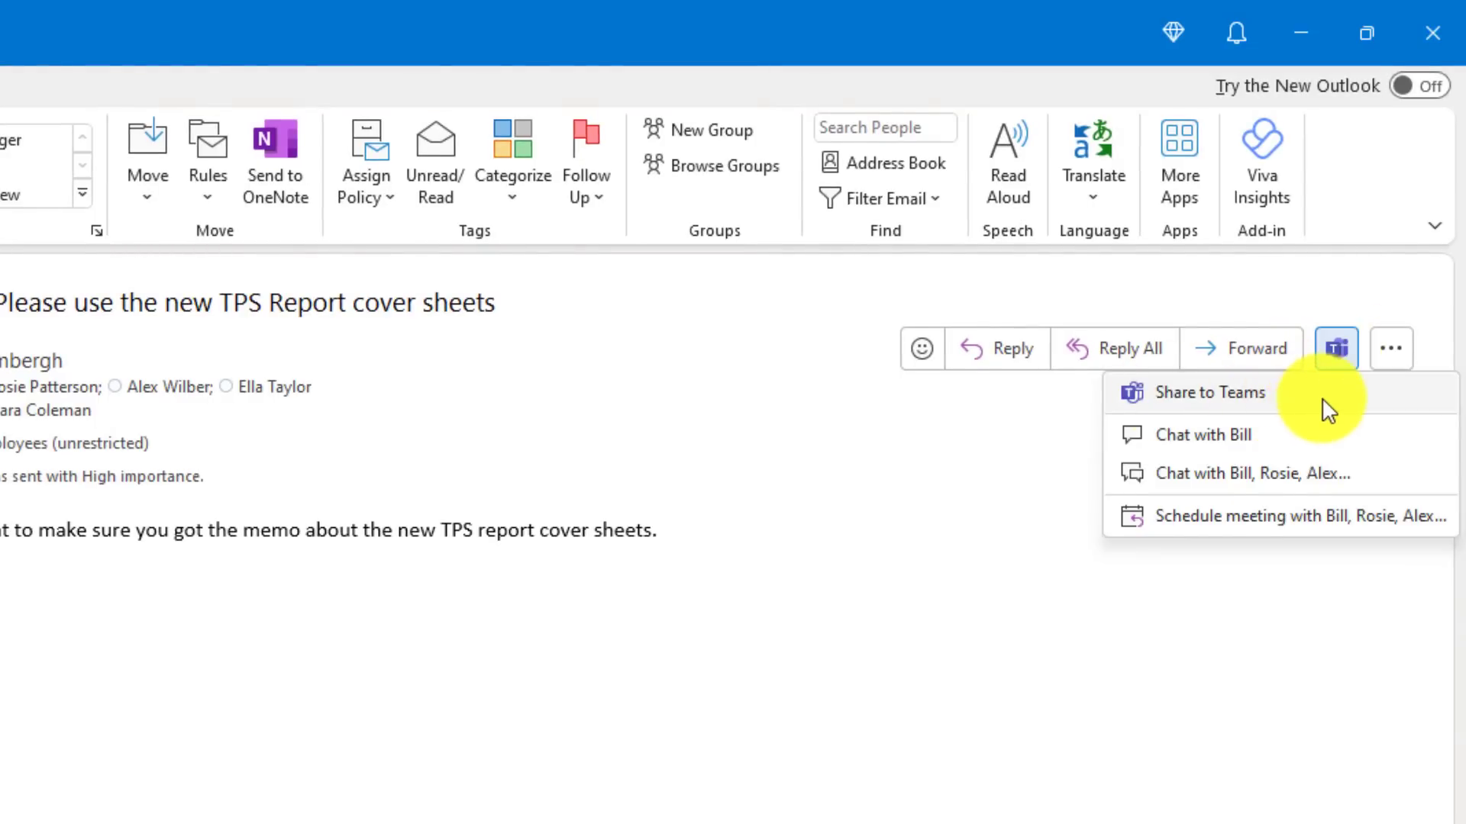
click(1212, 391)
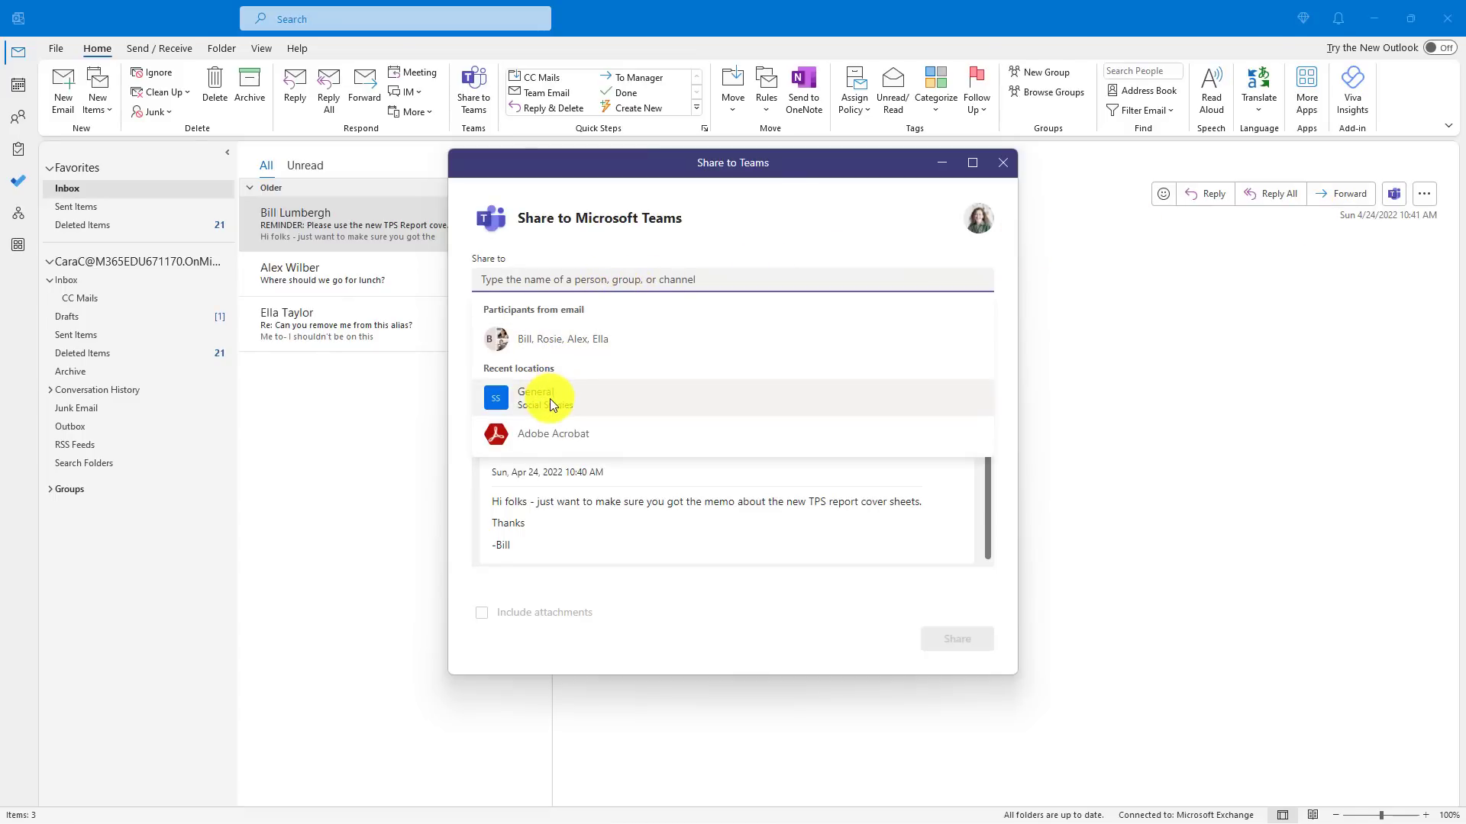
click(536, 397)
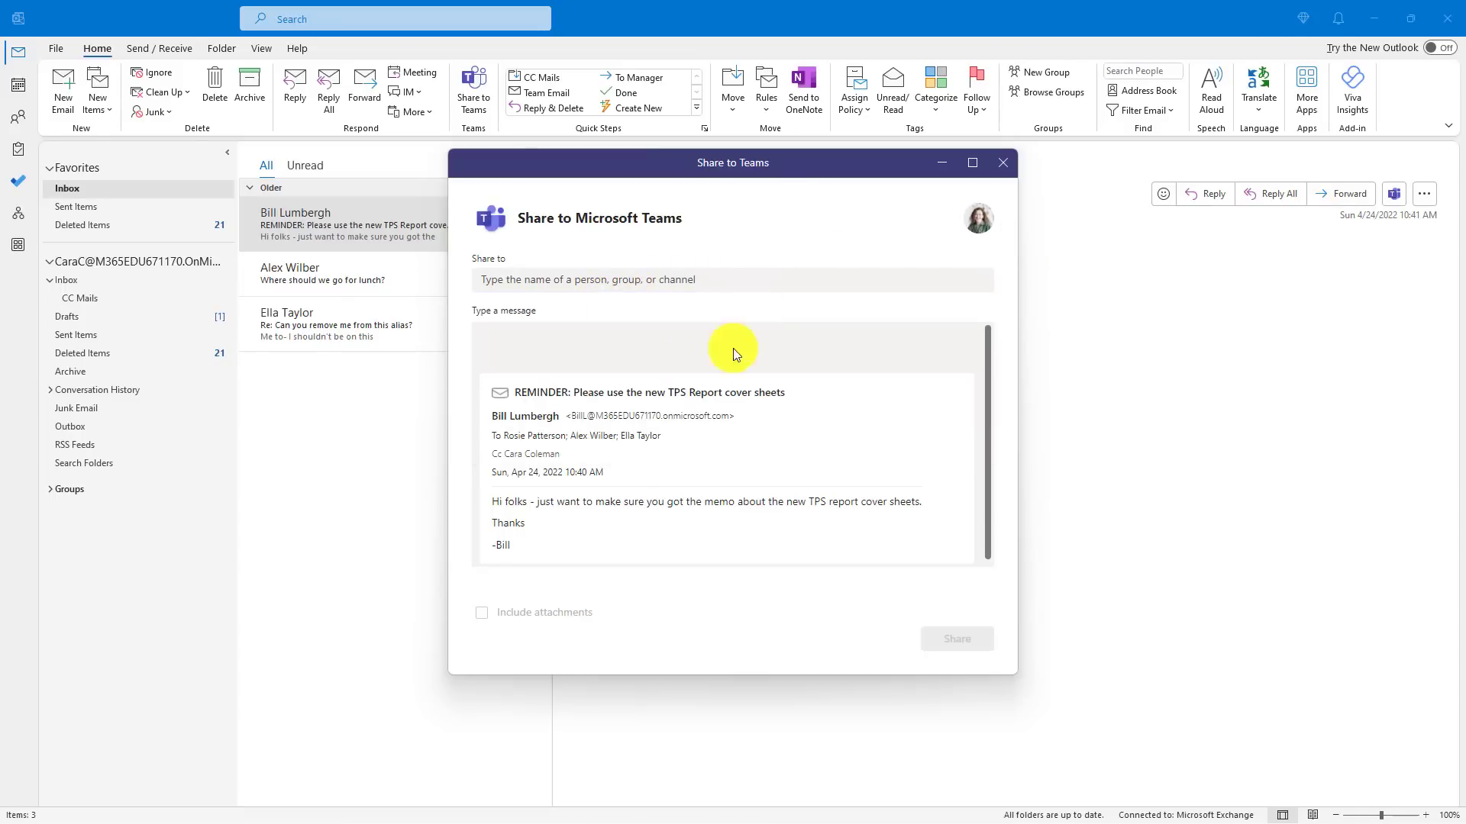
mouse_move(1003, 162)
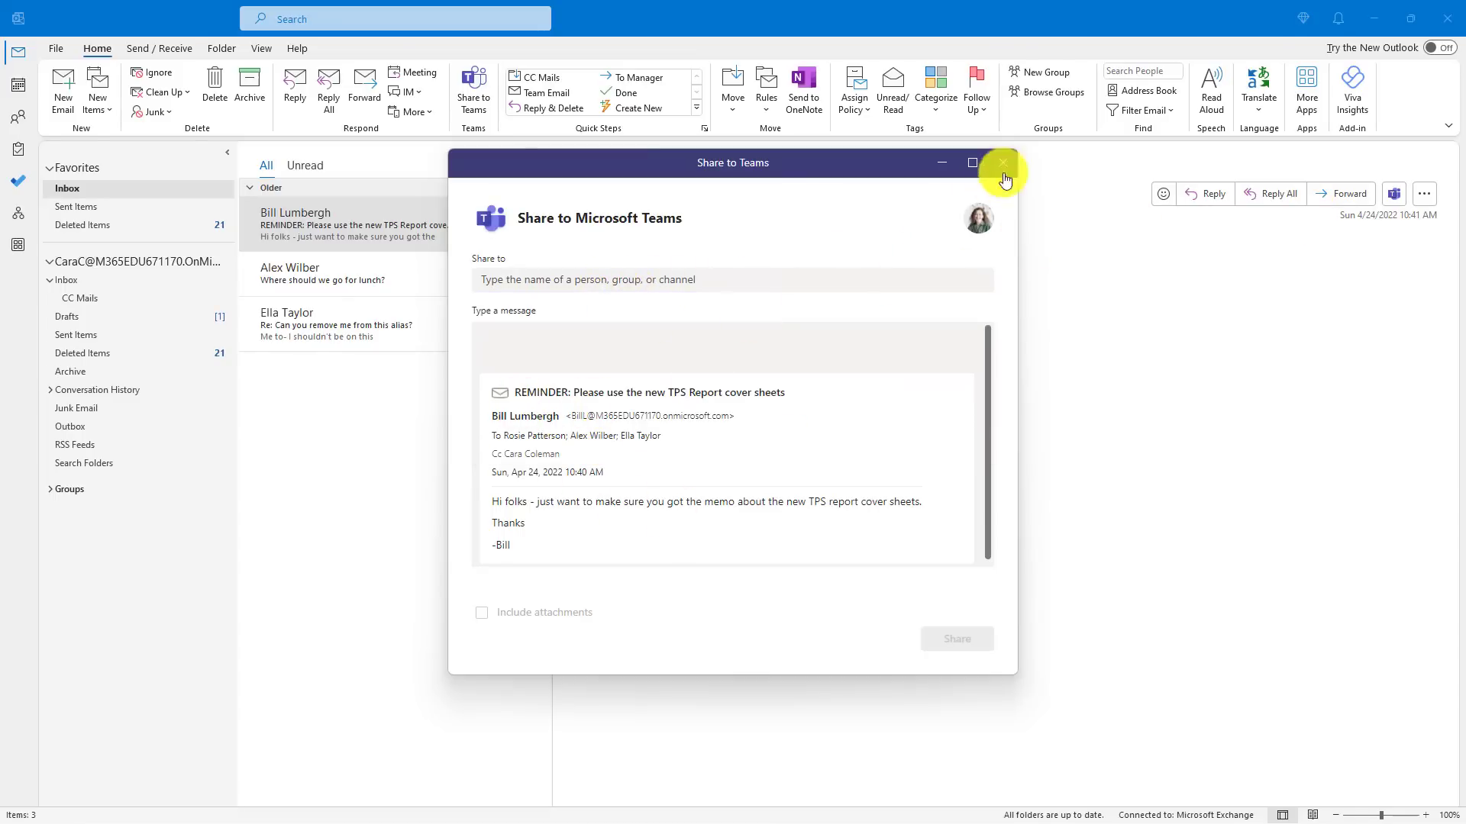
click(1002, 162)
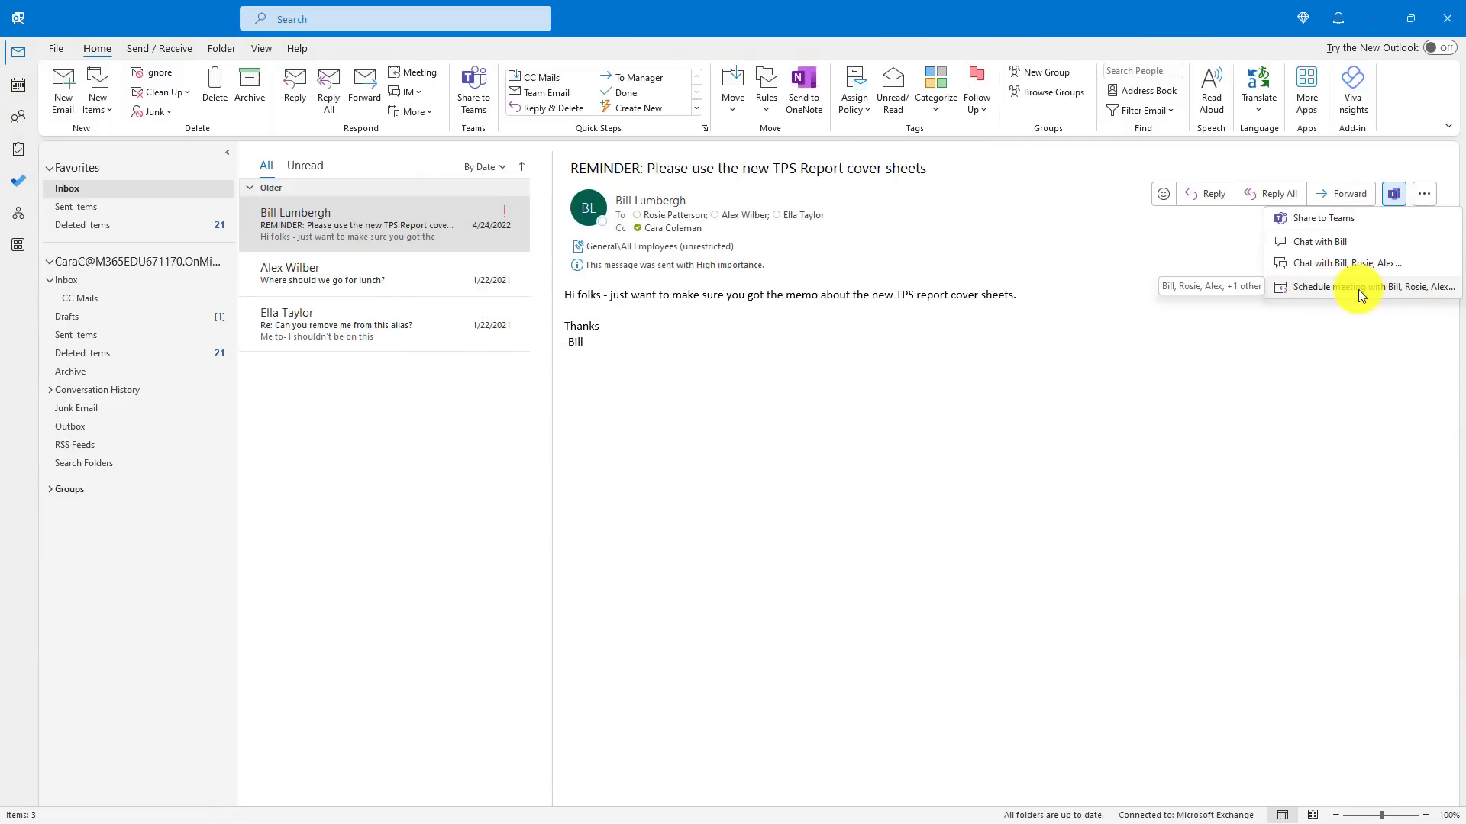
click(1320, 287)
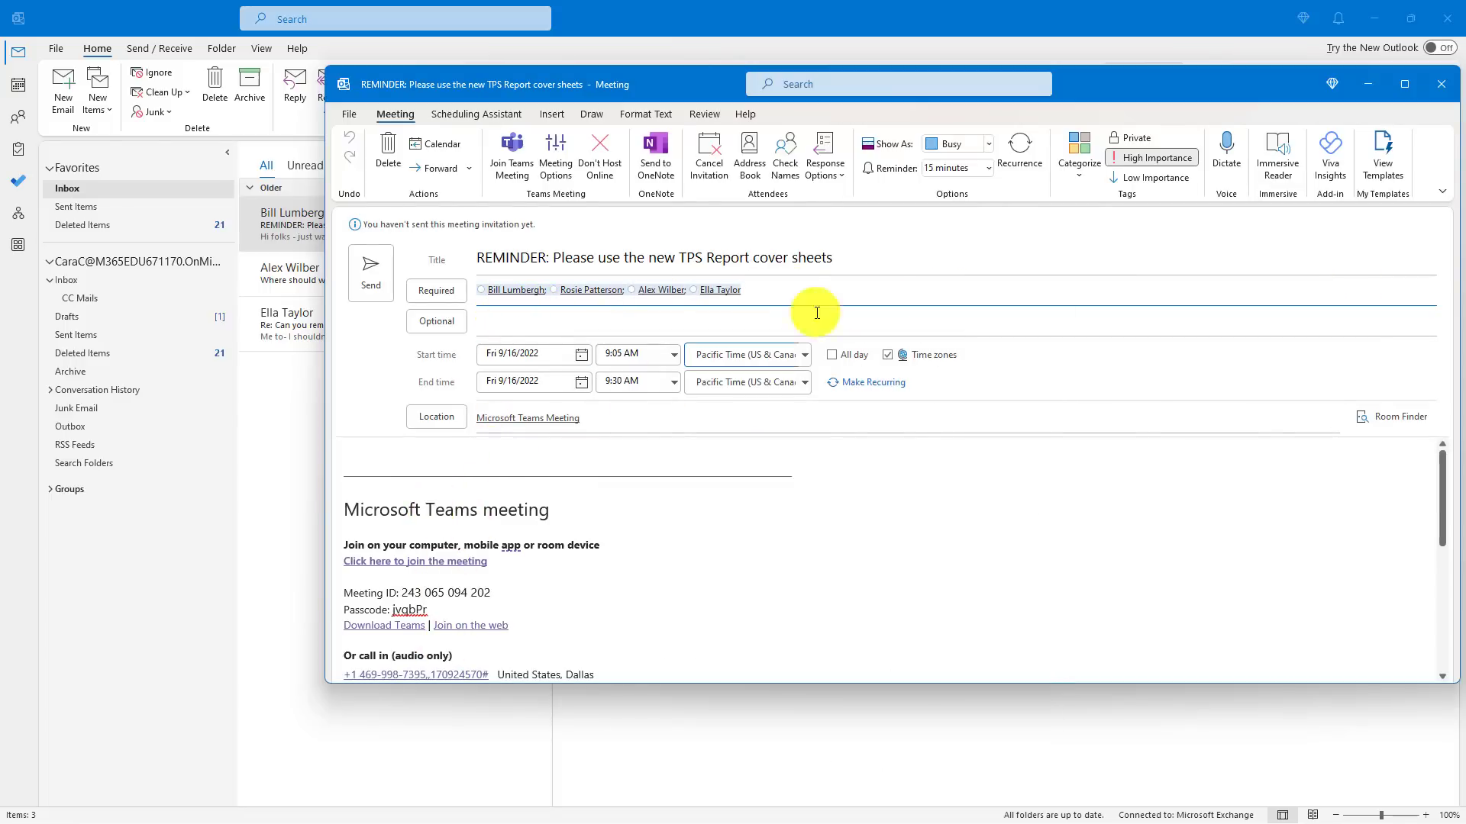
click(1393, 193)
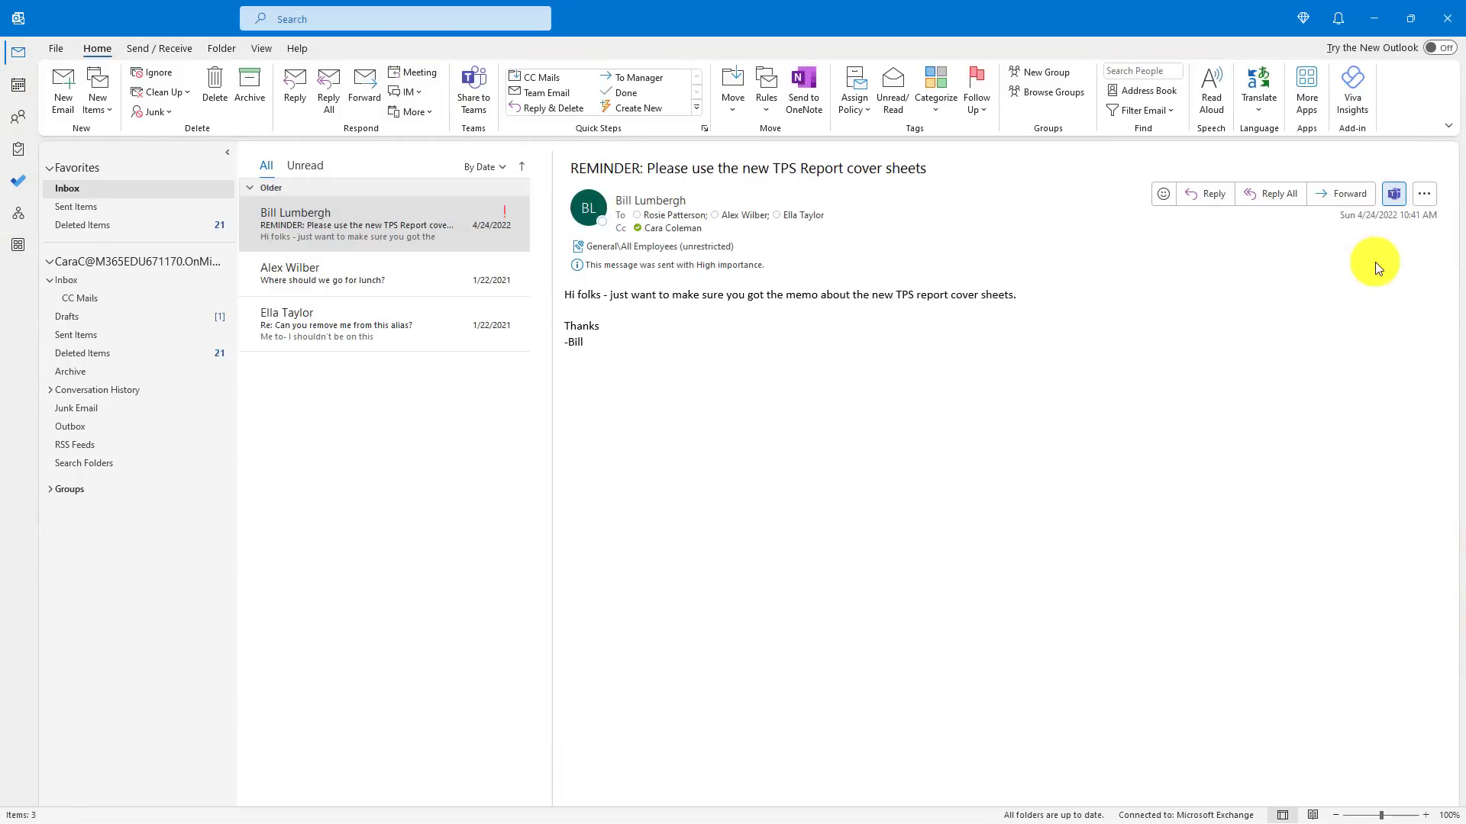
click(1392, 195)
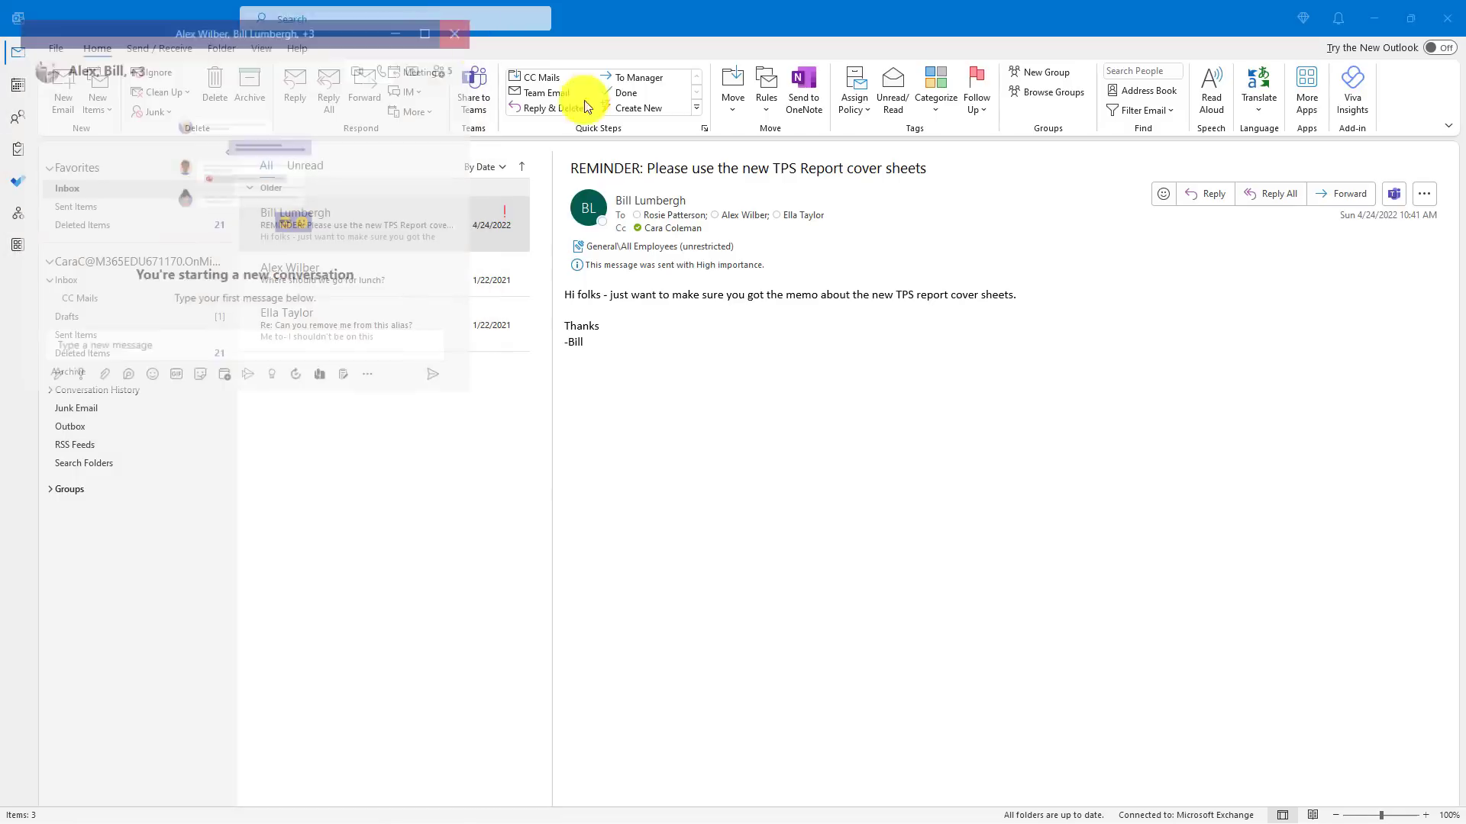
click(1391, 193)
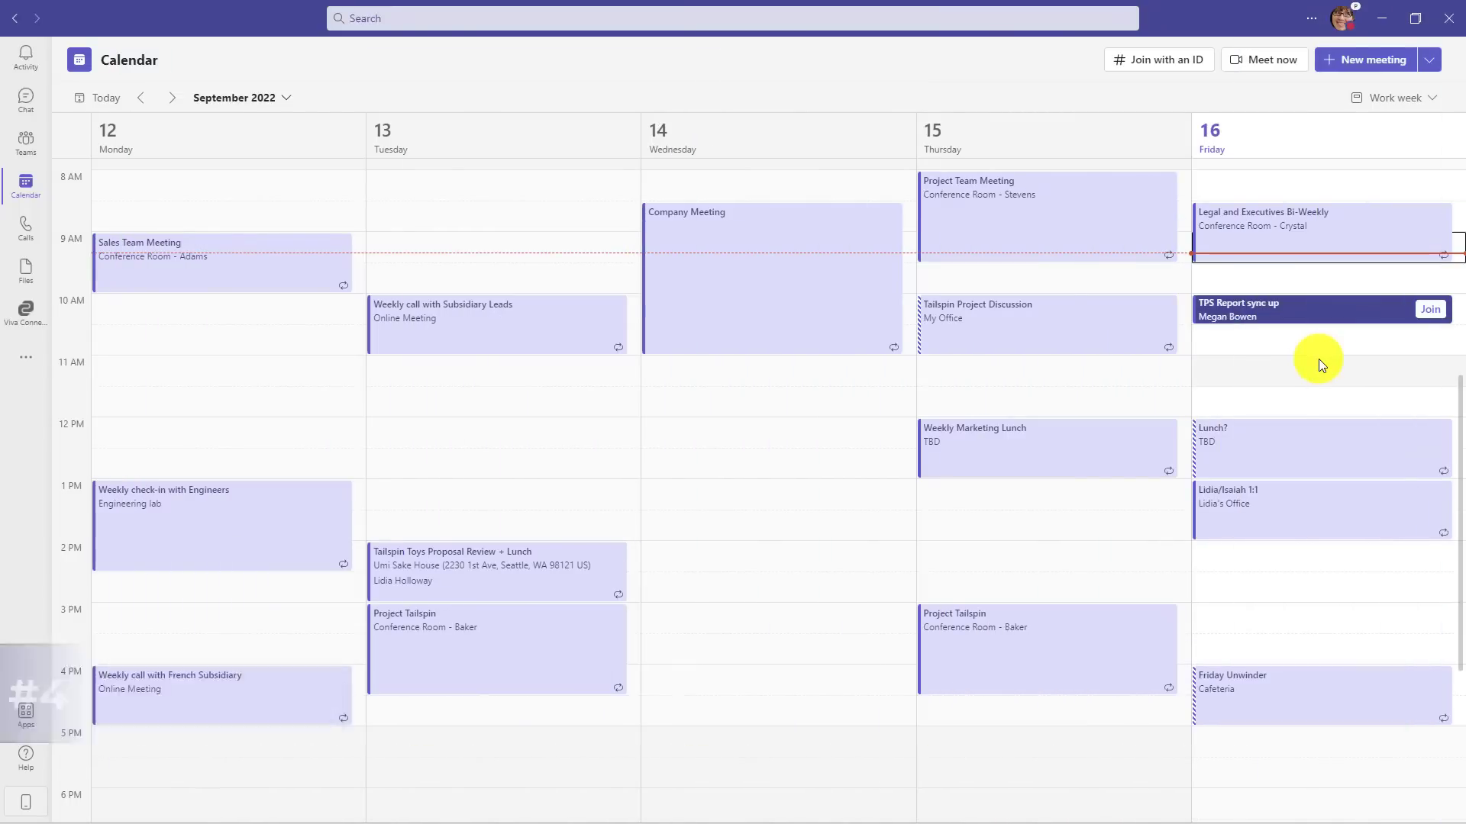
mouse_move(1370, 59)
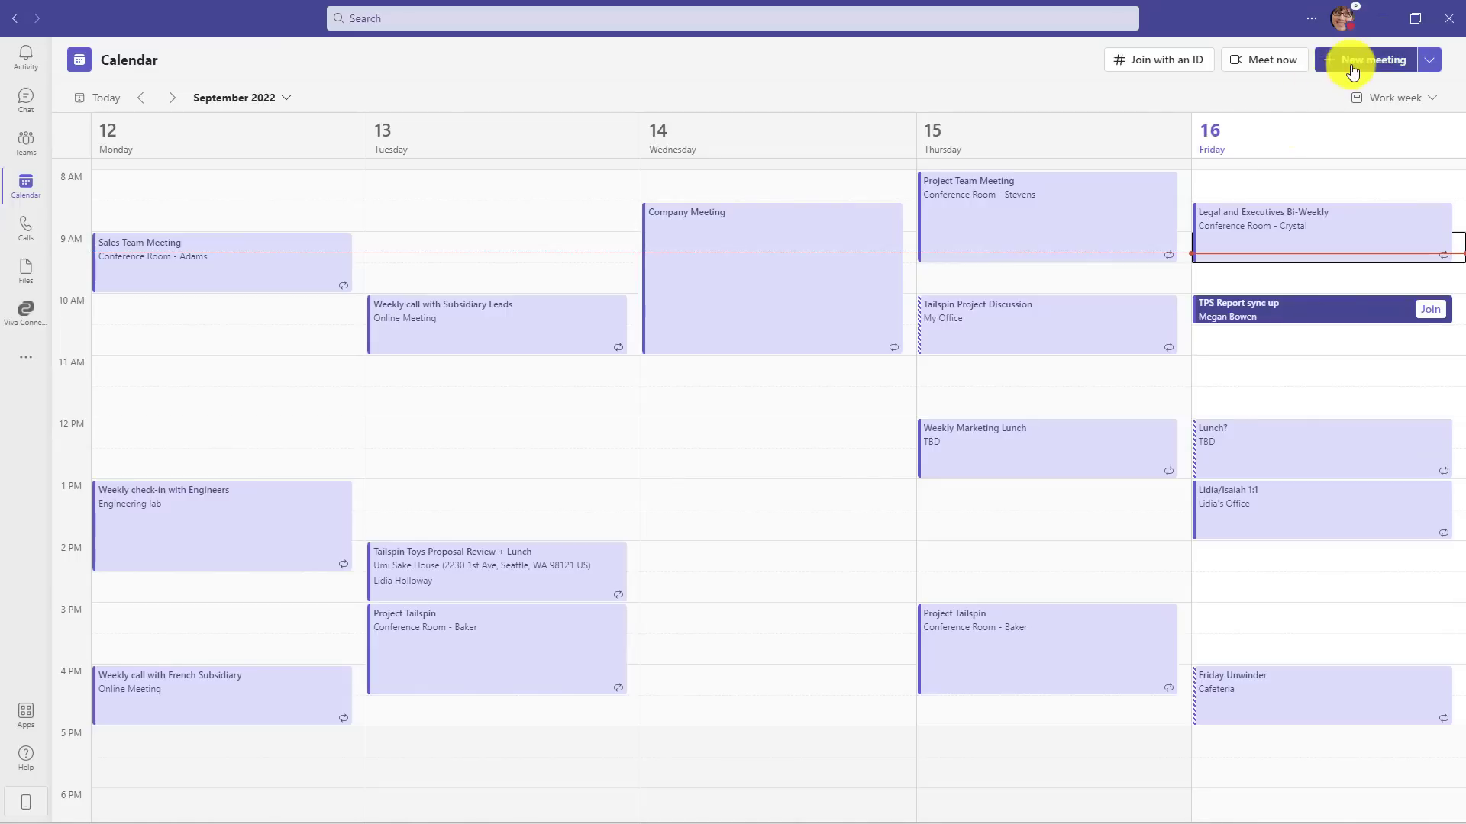
Step: Send the 'TPS Report offsite' meeting to Design > General and view its details
click(1371, 59)
text(TPS Report offsite)
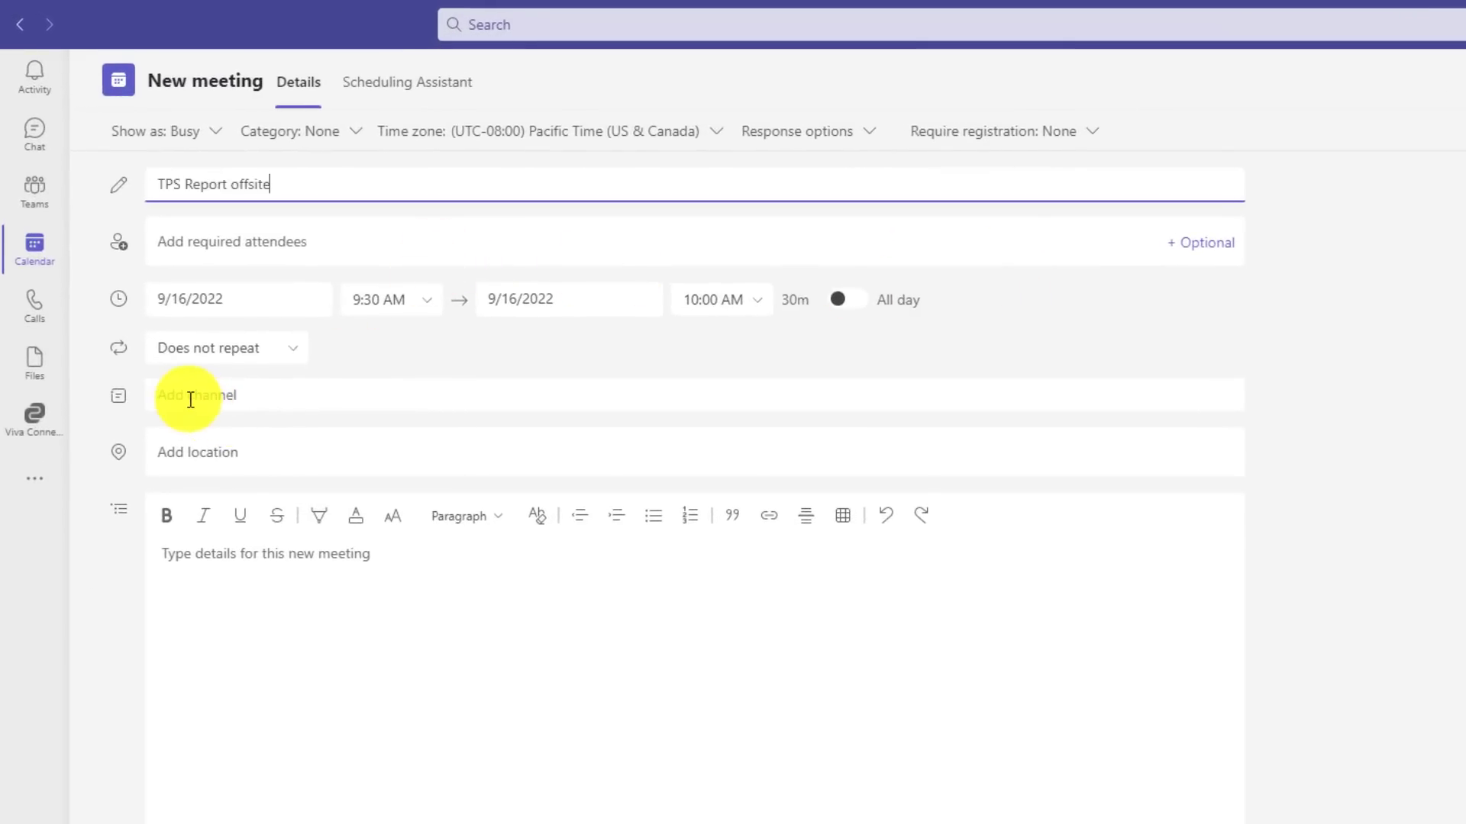
click(196, 395)
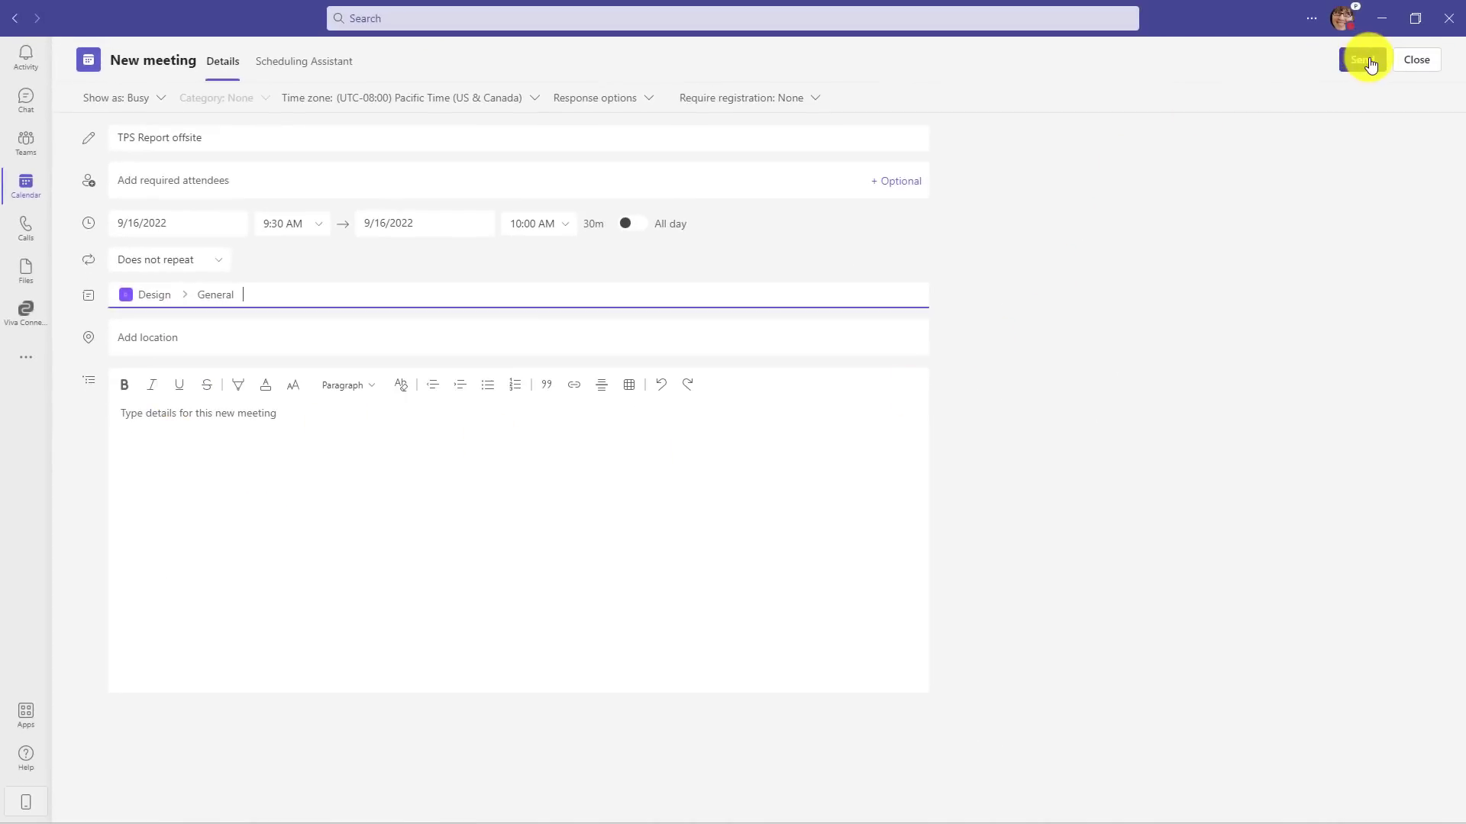
click(1364, 59)
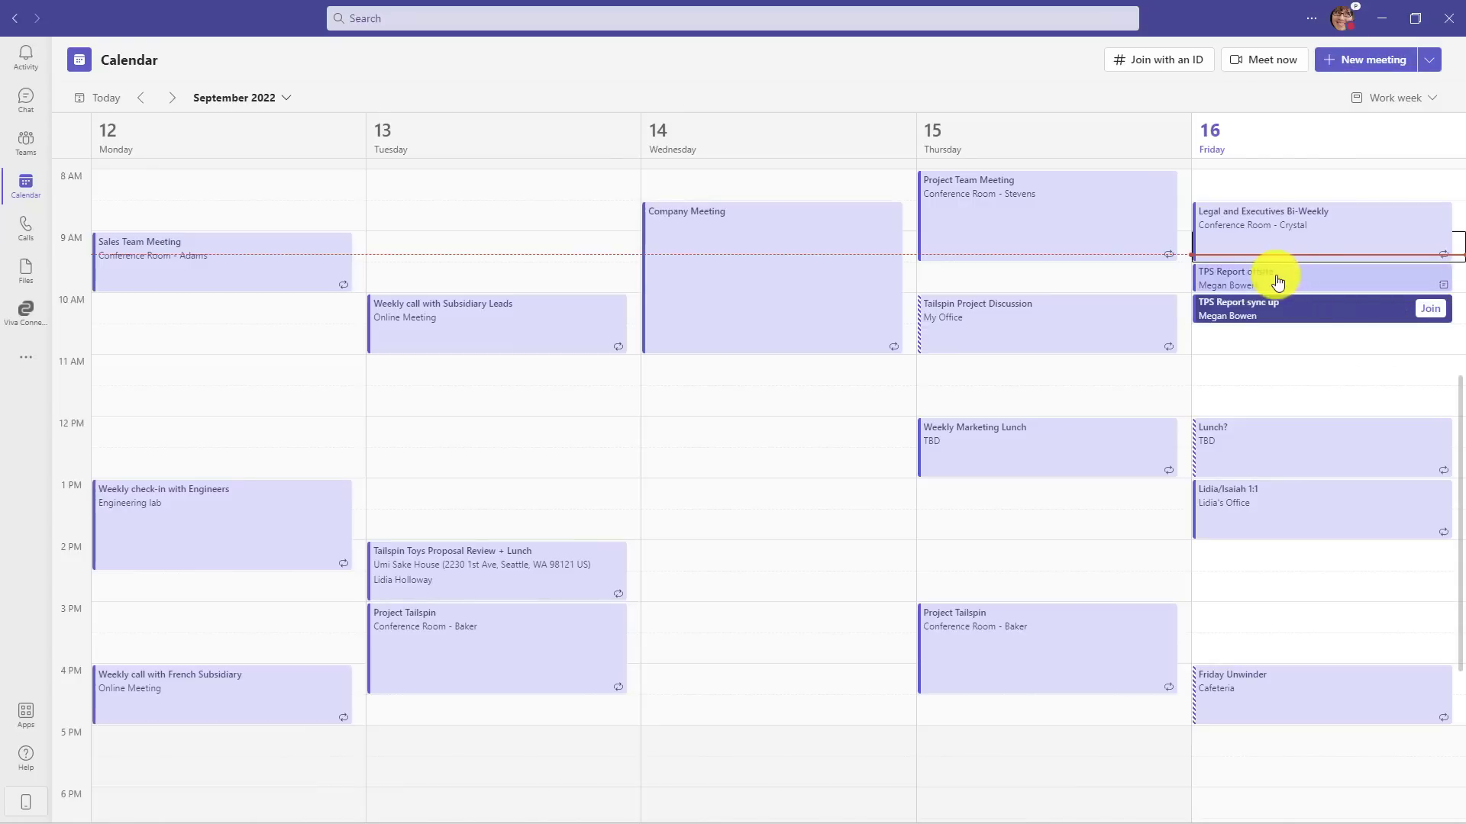
mouse_move(1308, 278)
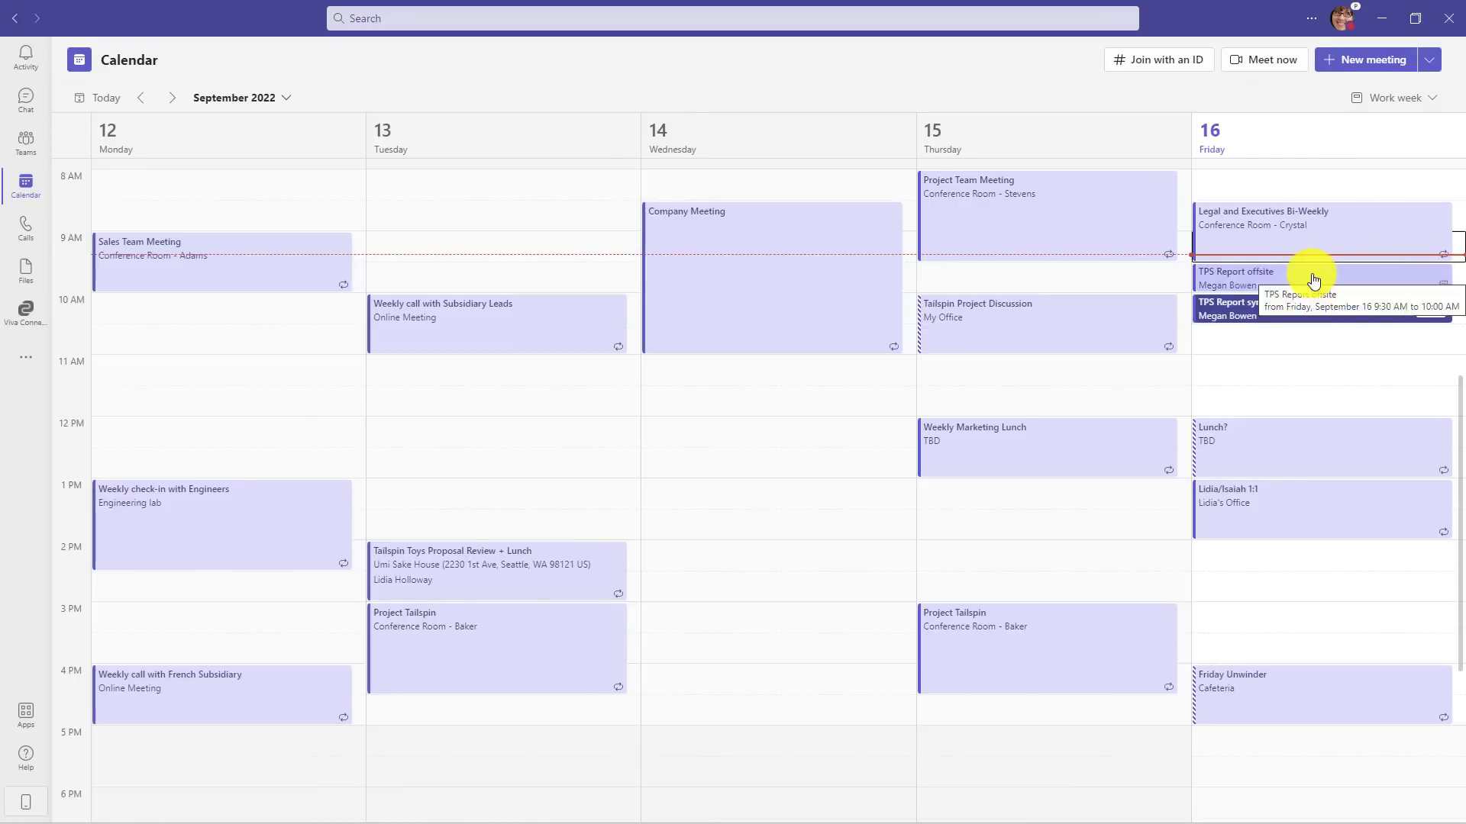
click(1308, 278)
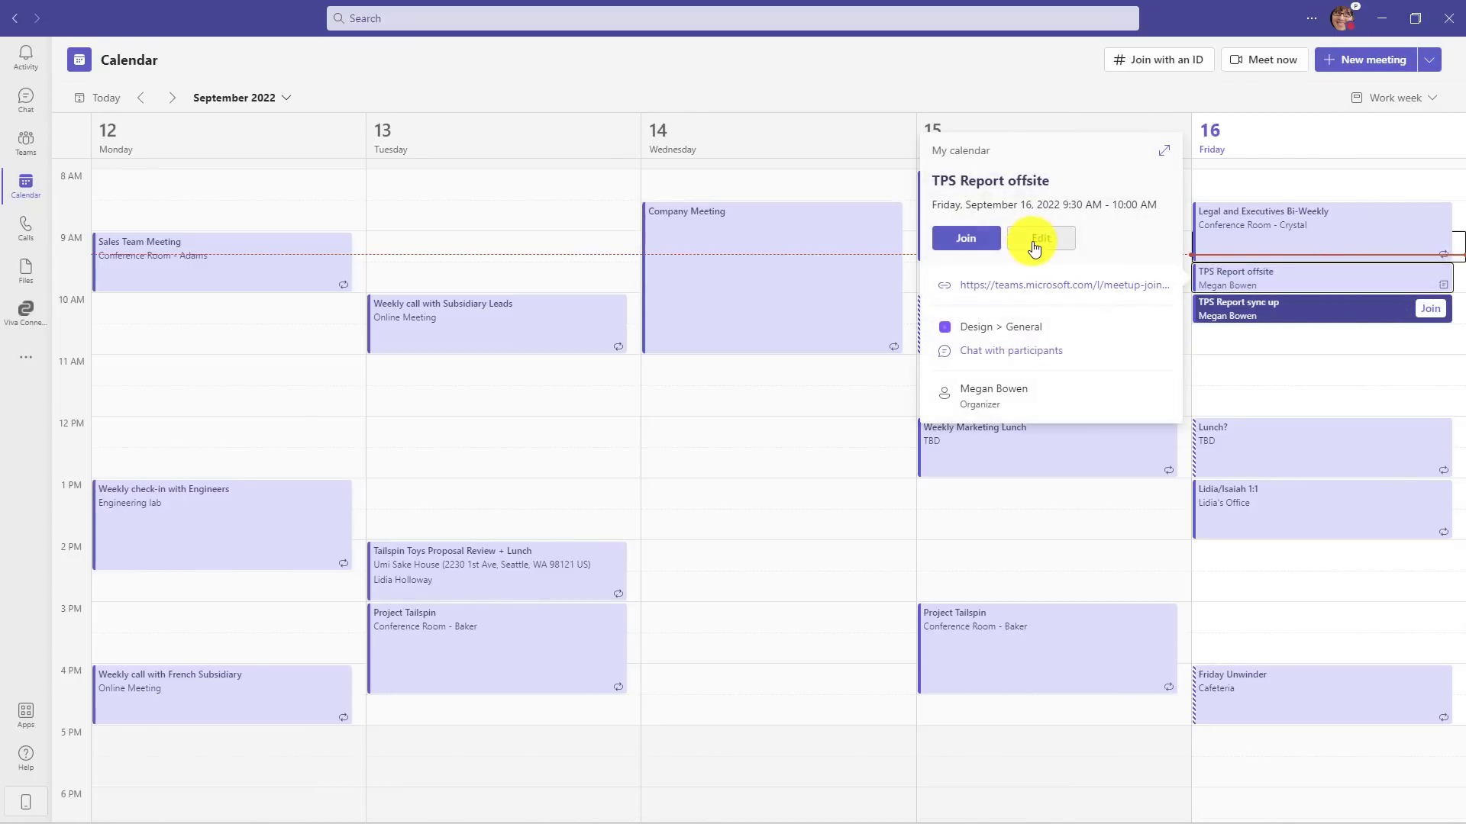
click(1040, 237)
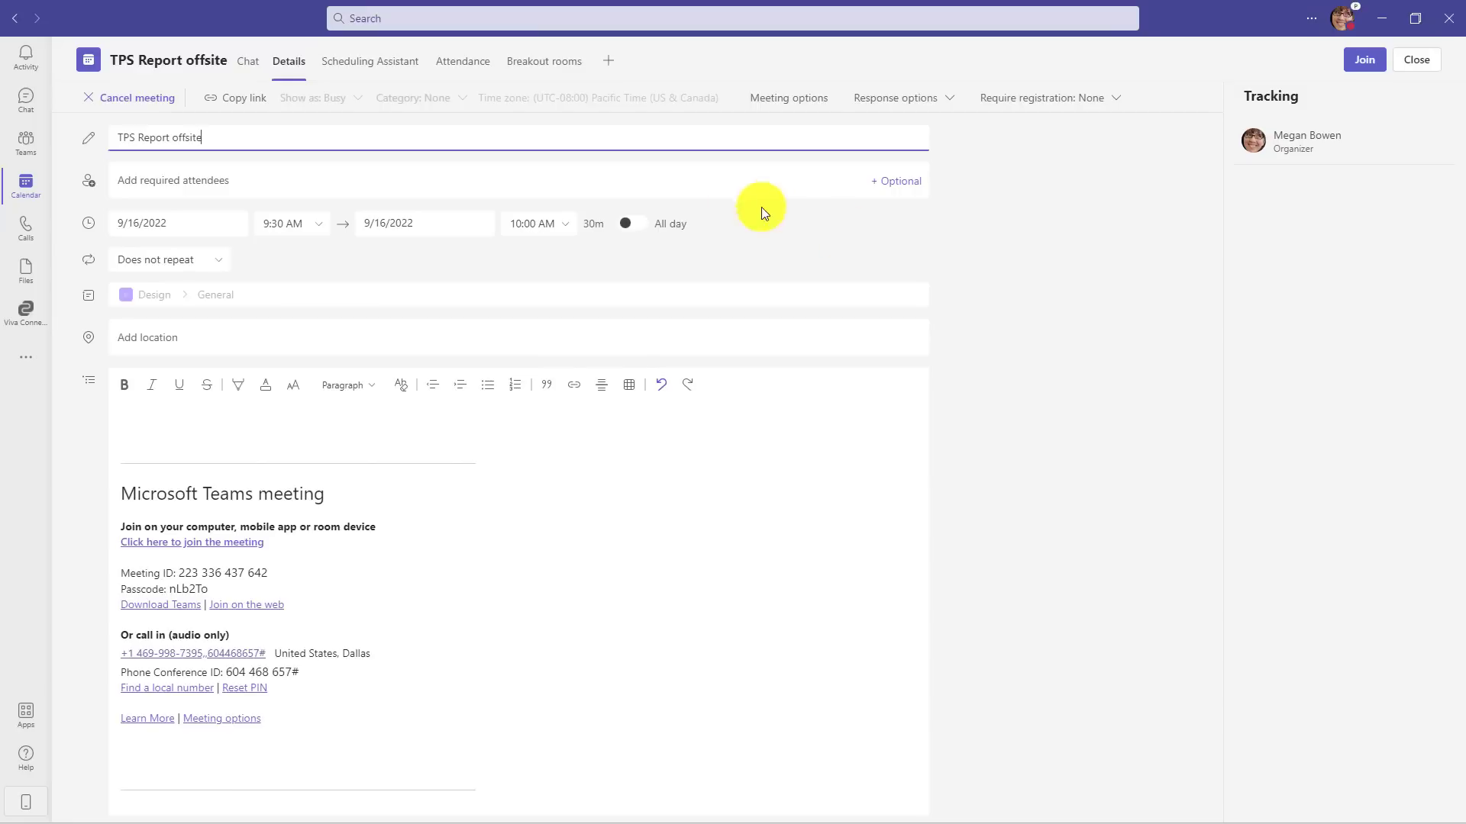
Step: Add 4 breakout rooms and assign participants to them automatically
click(543, 61)
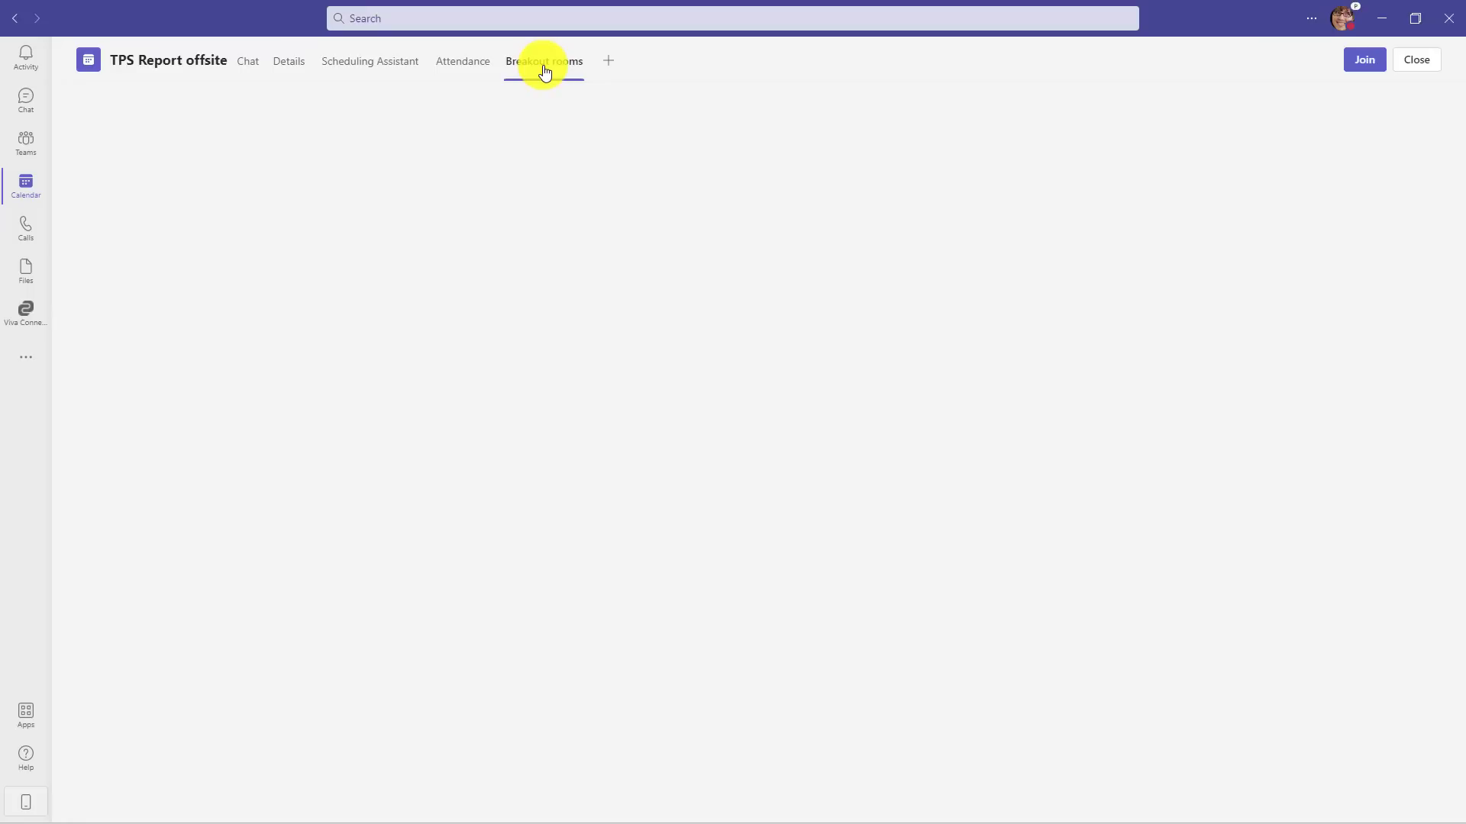
click(543, 62)
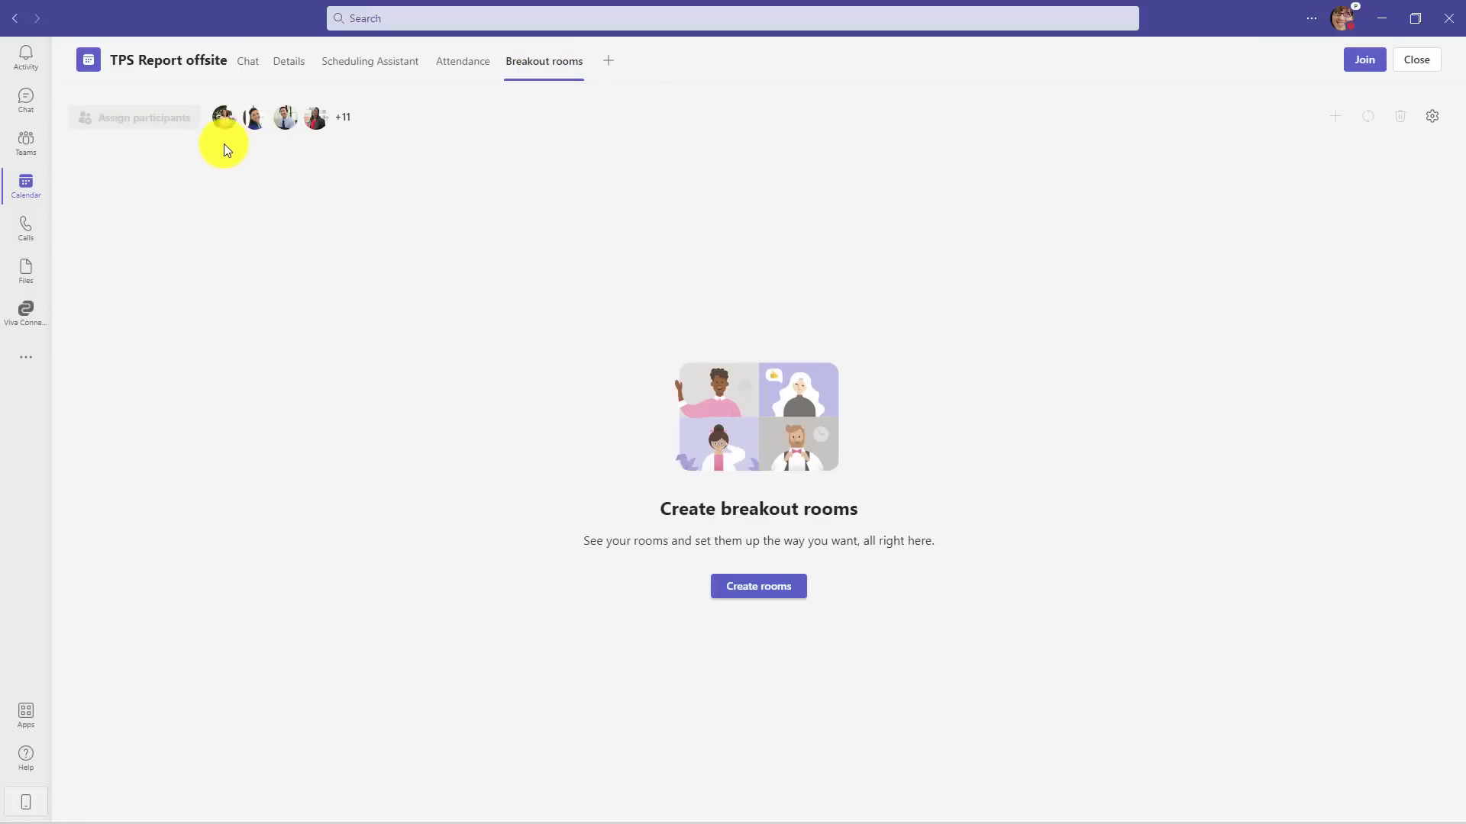
mouse_move(520, 551)
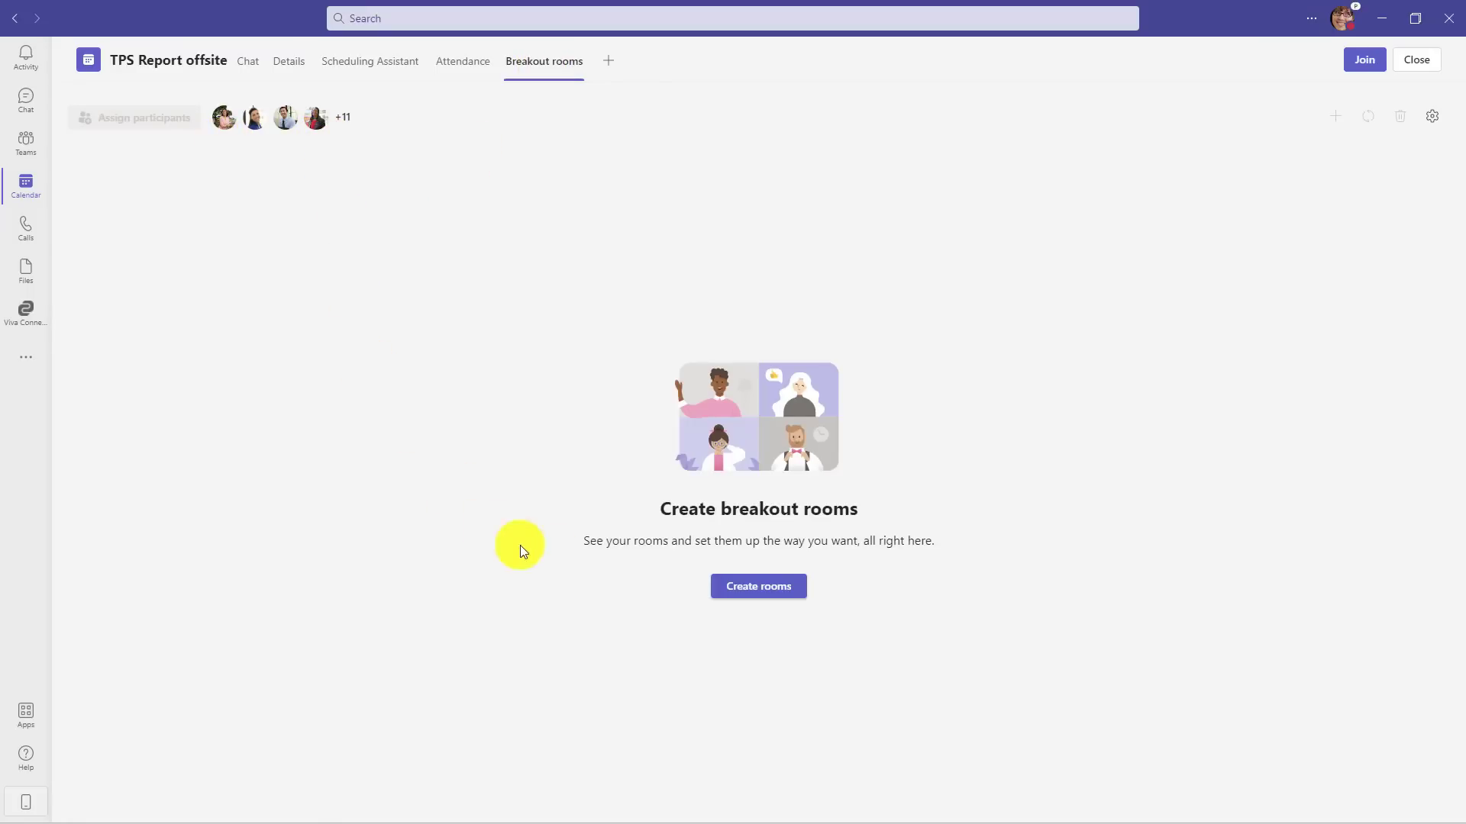
click(757, 586)
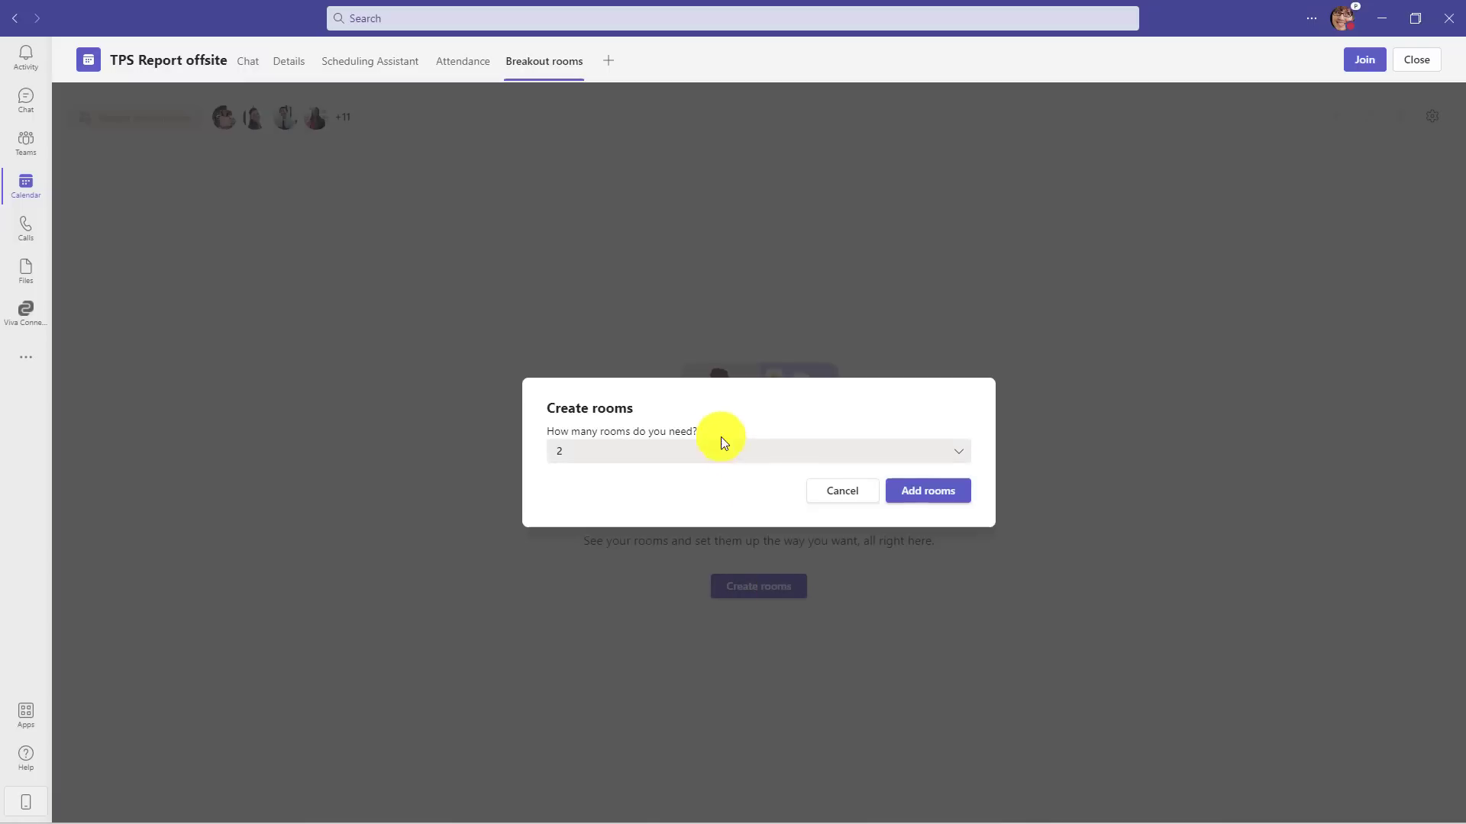
click(757, 450)
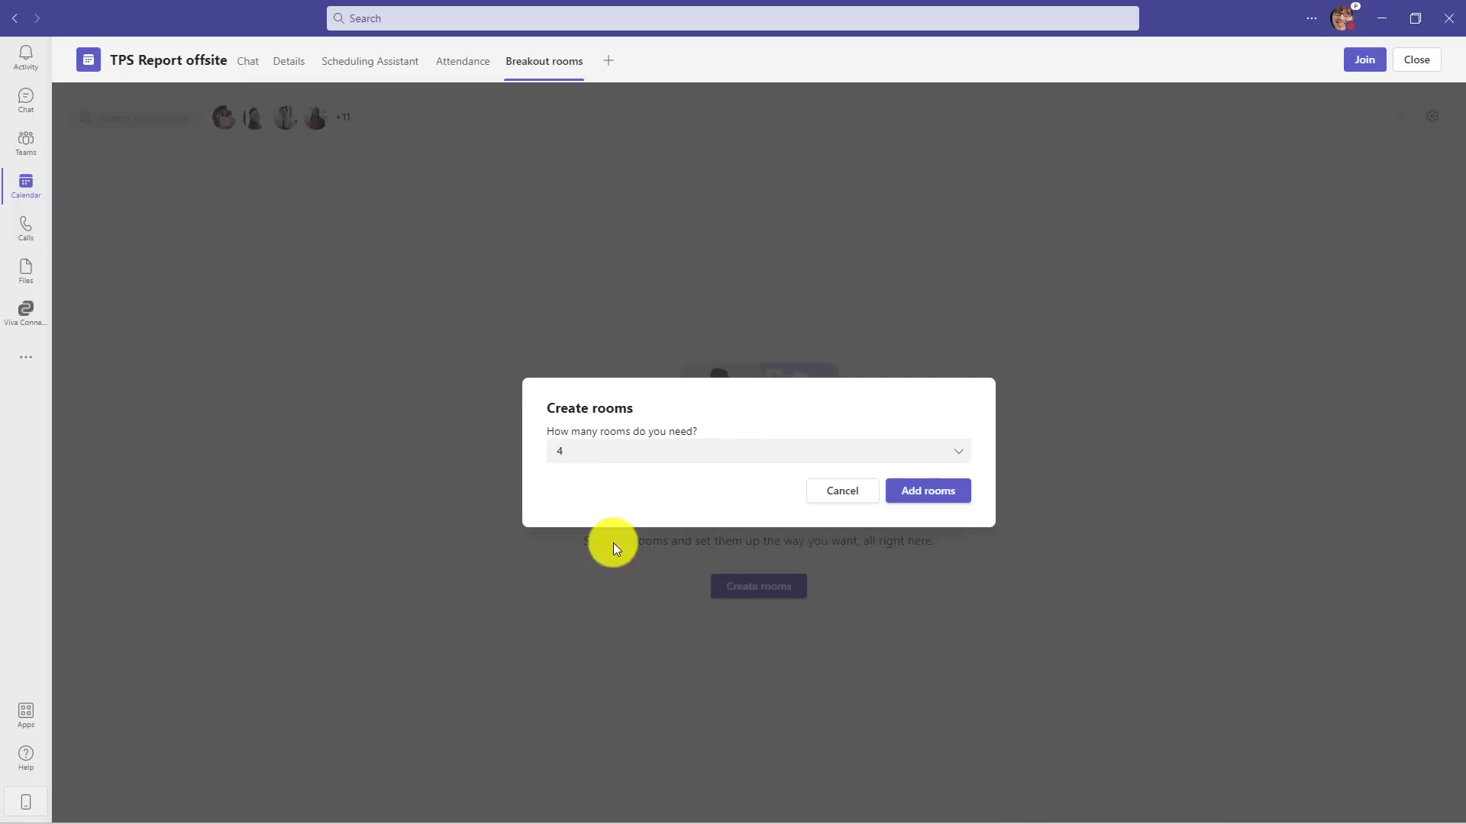
click(926, 491)
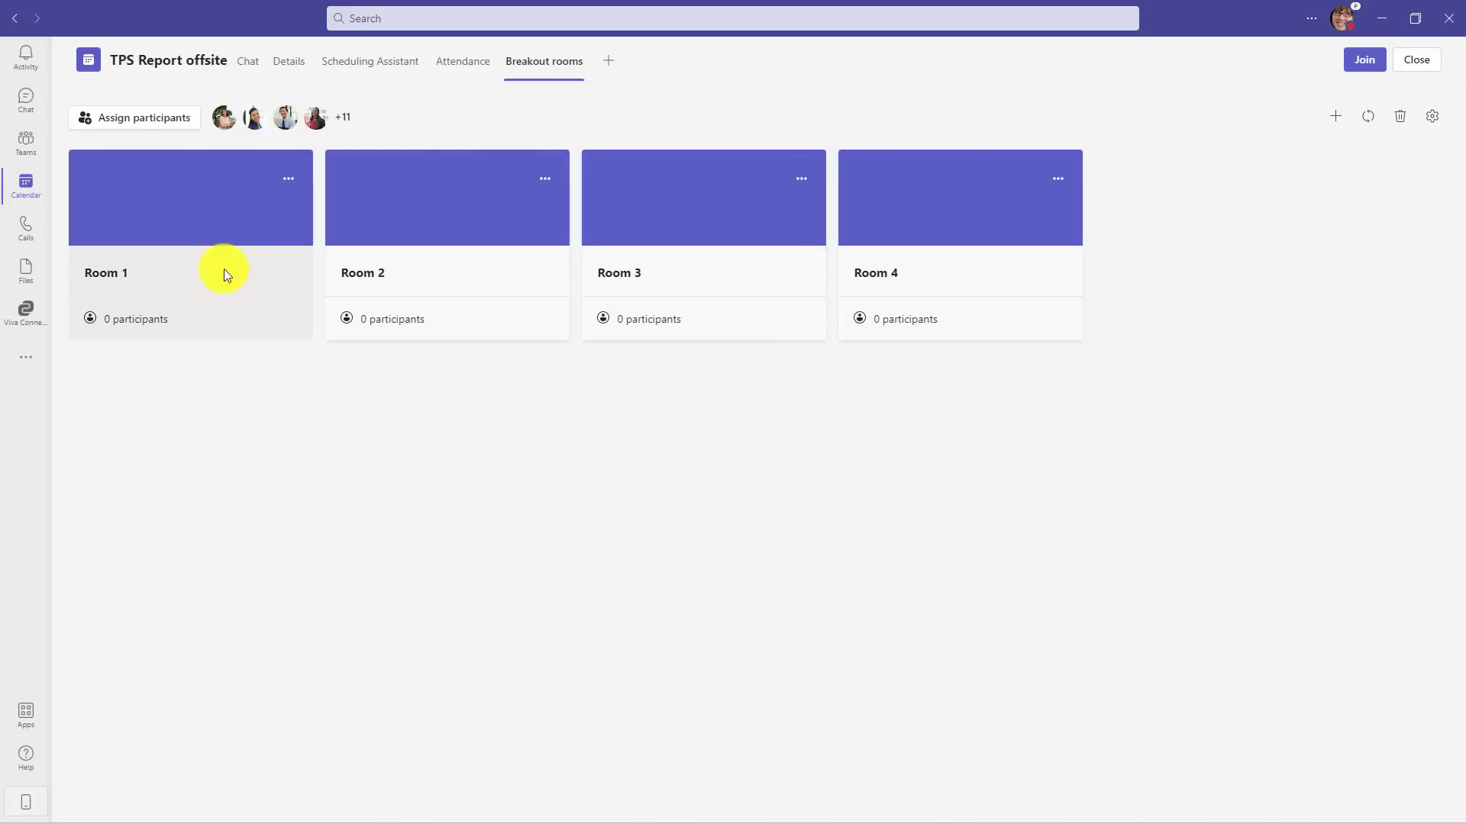
click(135, 116)
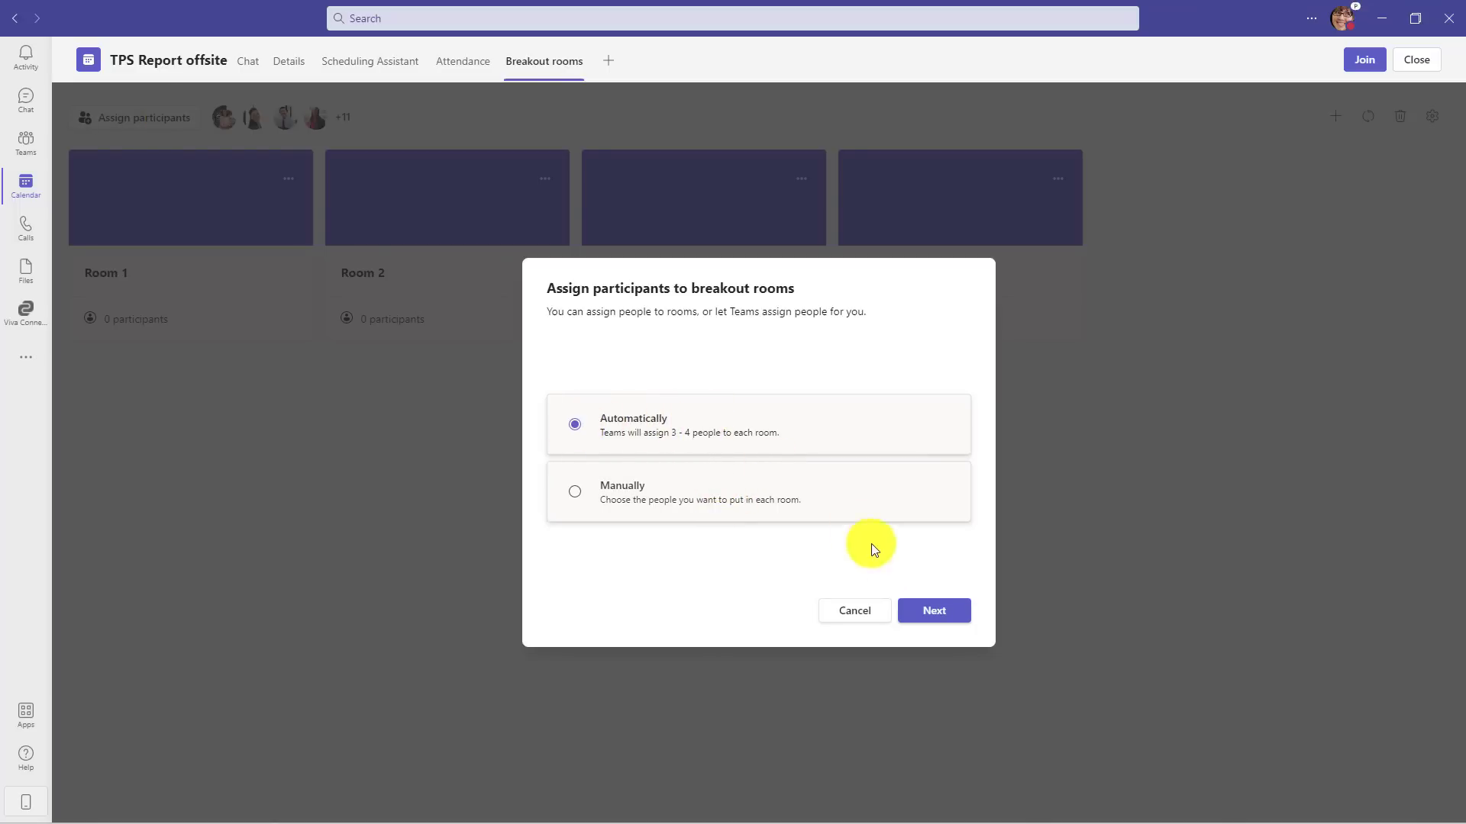
click(932, 611)
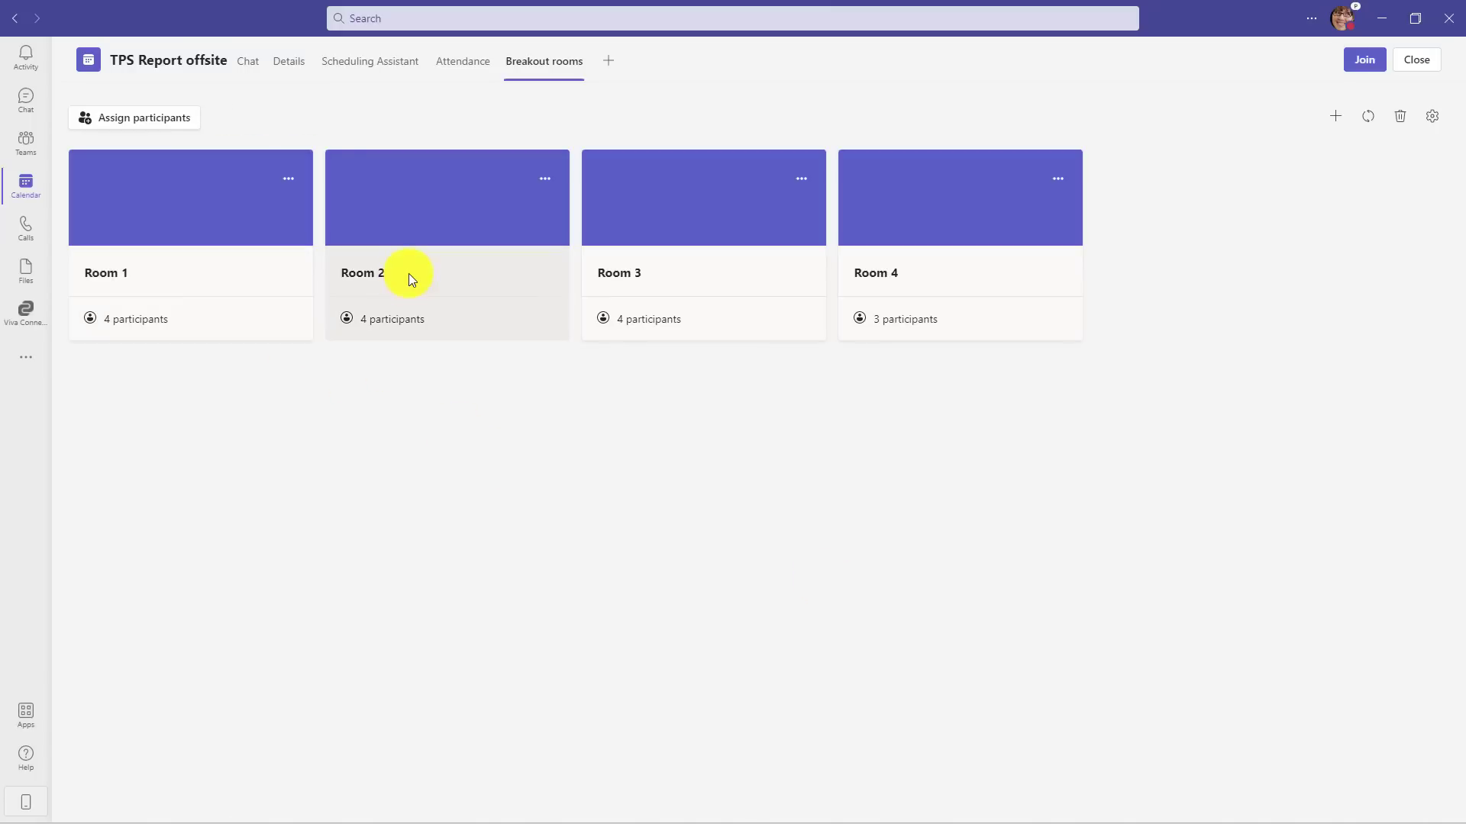
mouse_move(969, 274)
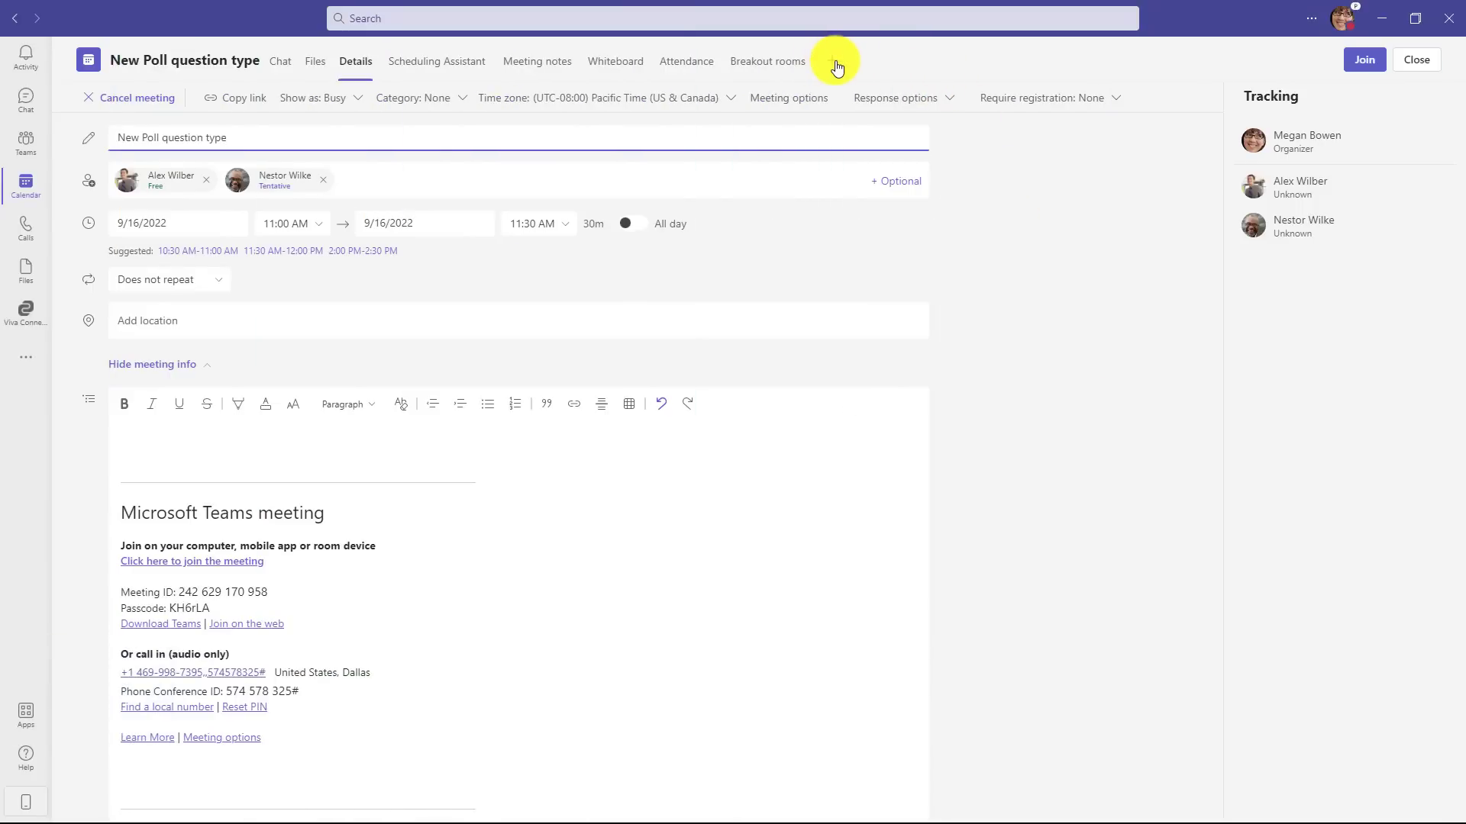
Step: Add the Polls app from the Add a tab gallery and open its tab
click(833, 61)
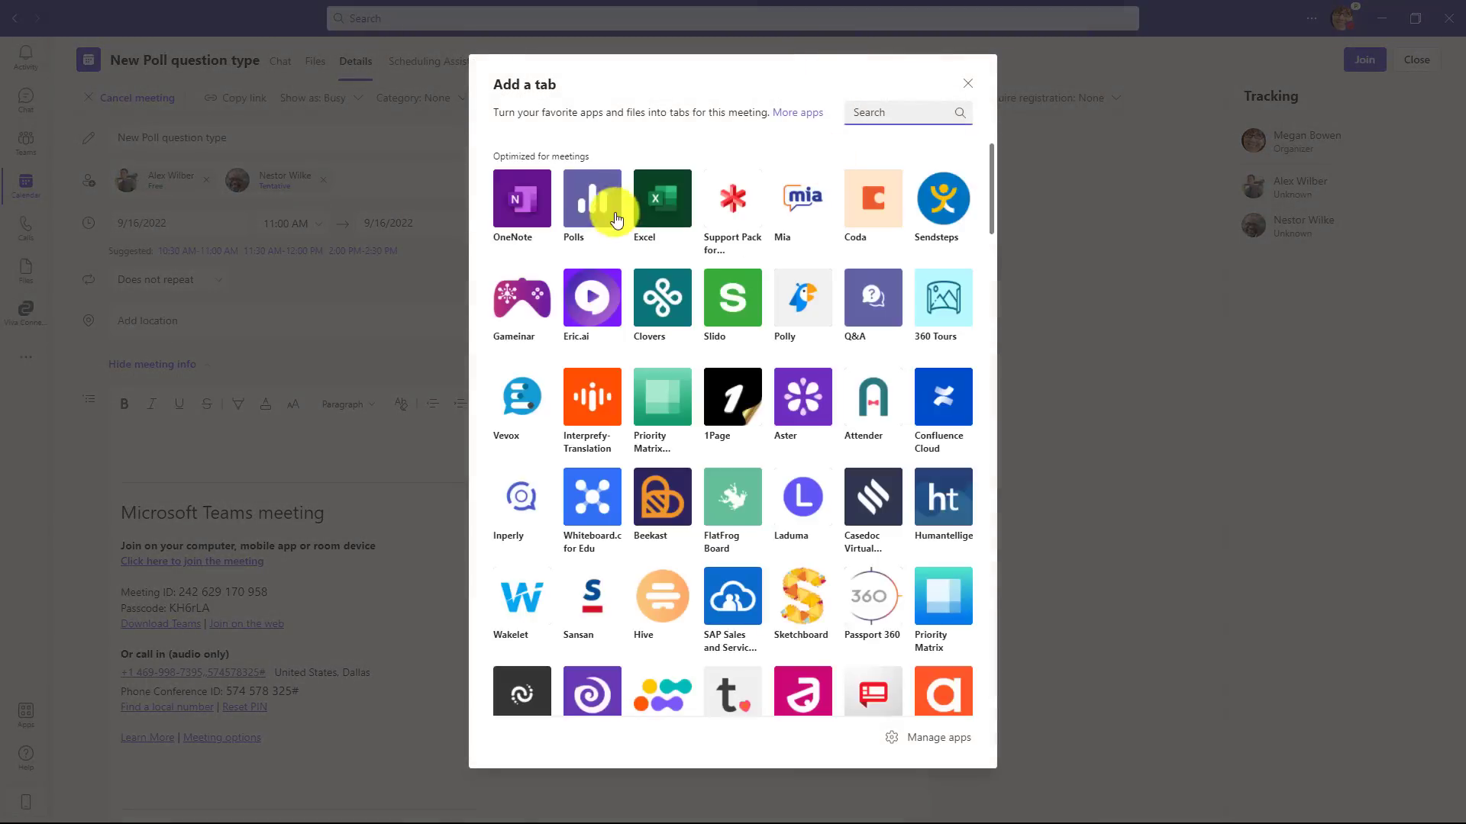
mouse_move(591, 197)
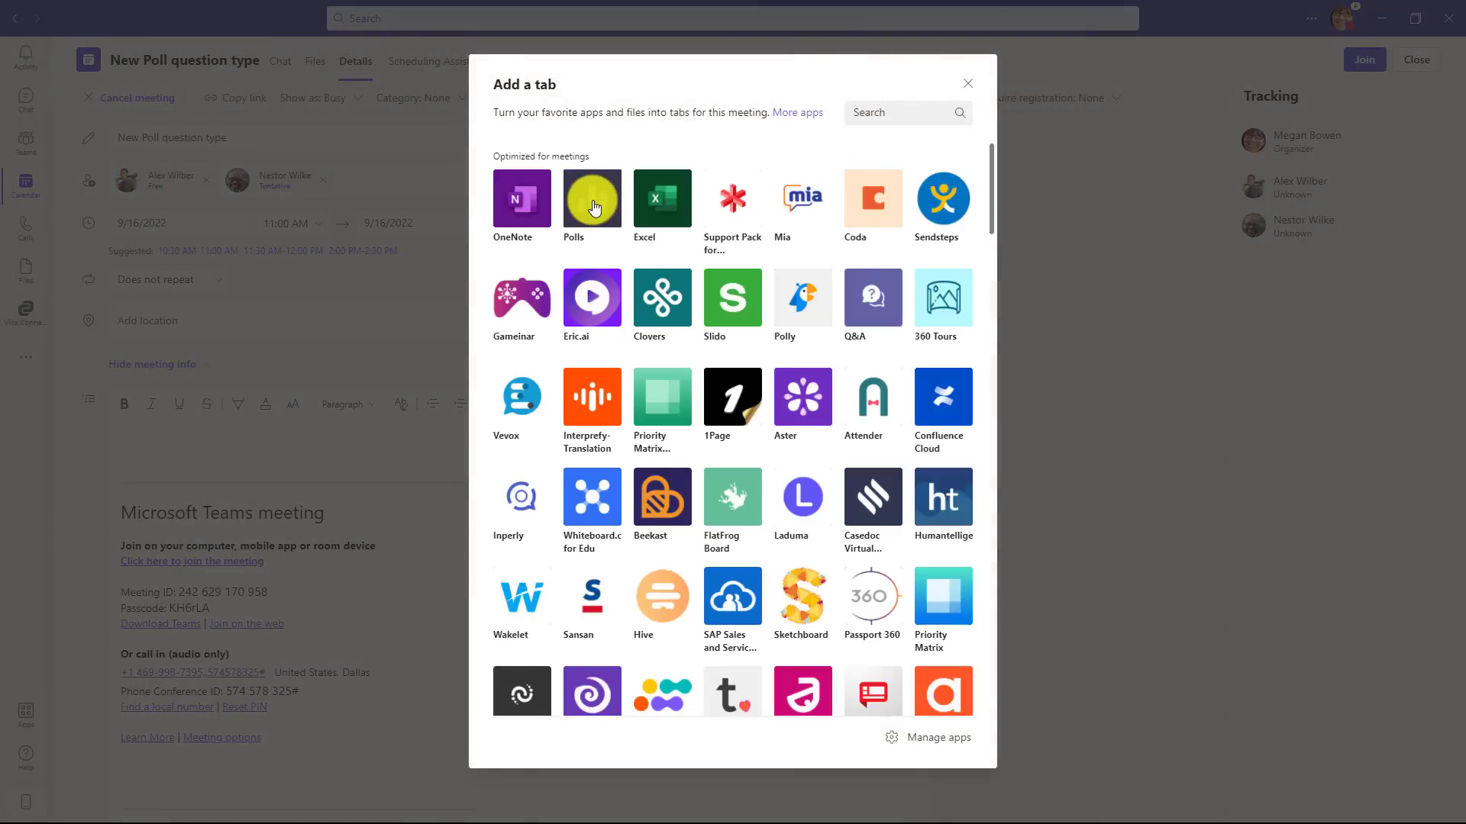
click(591, 199)
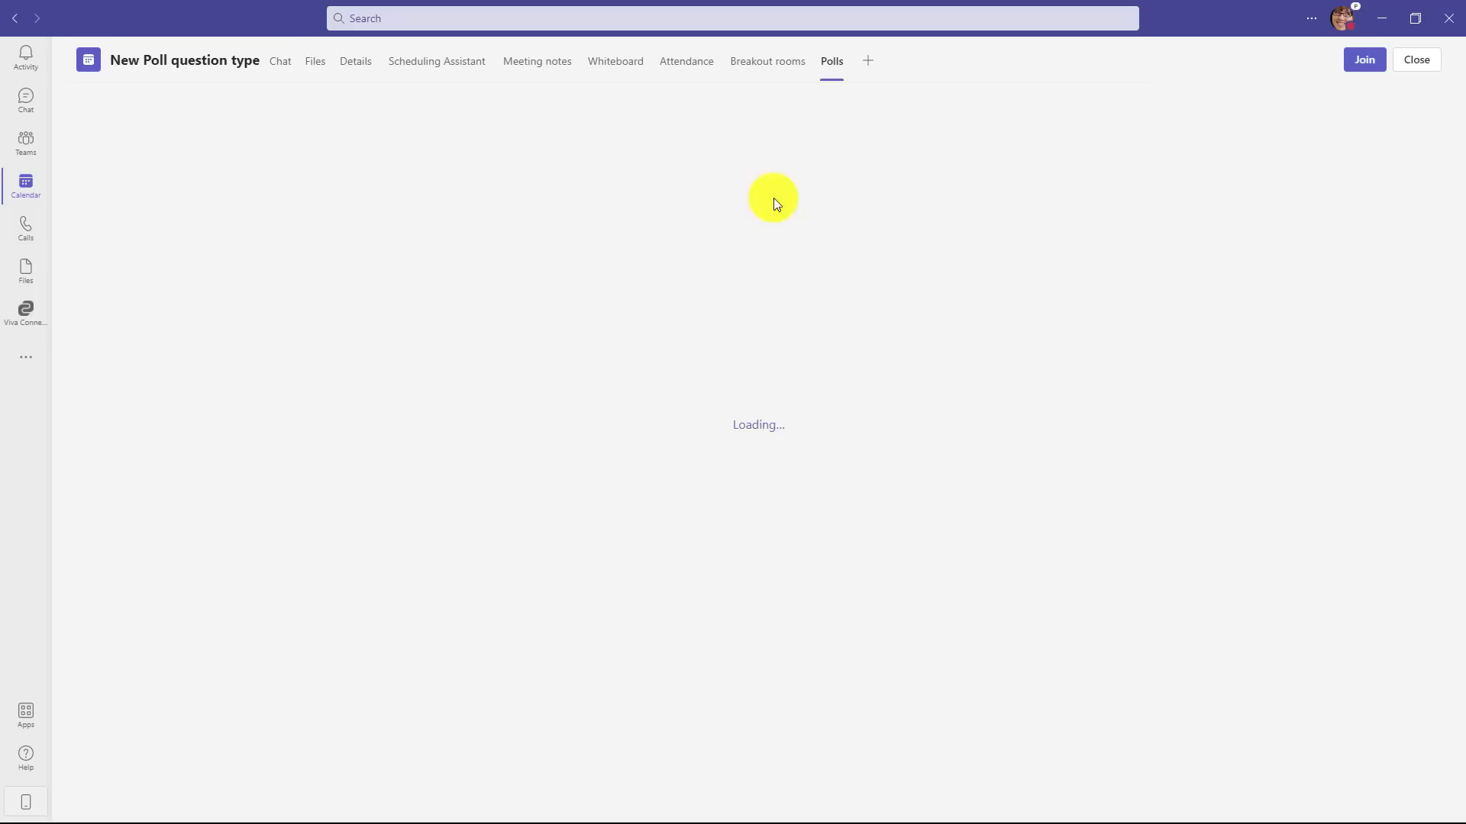
click(830, 61)
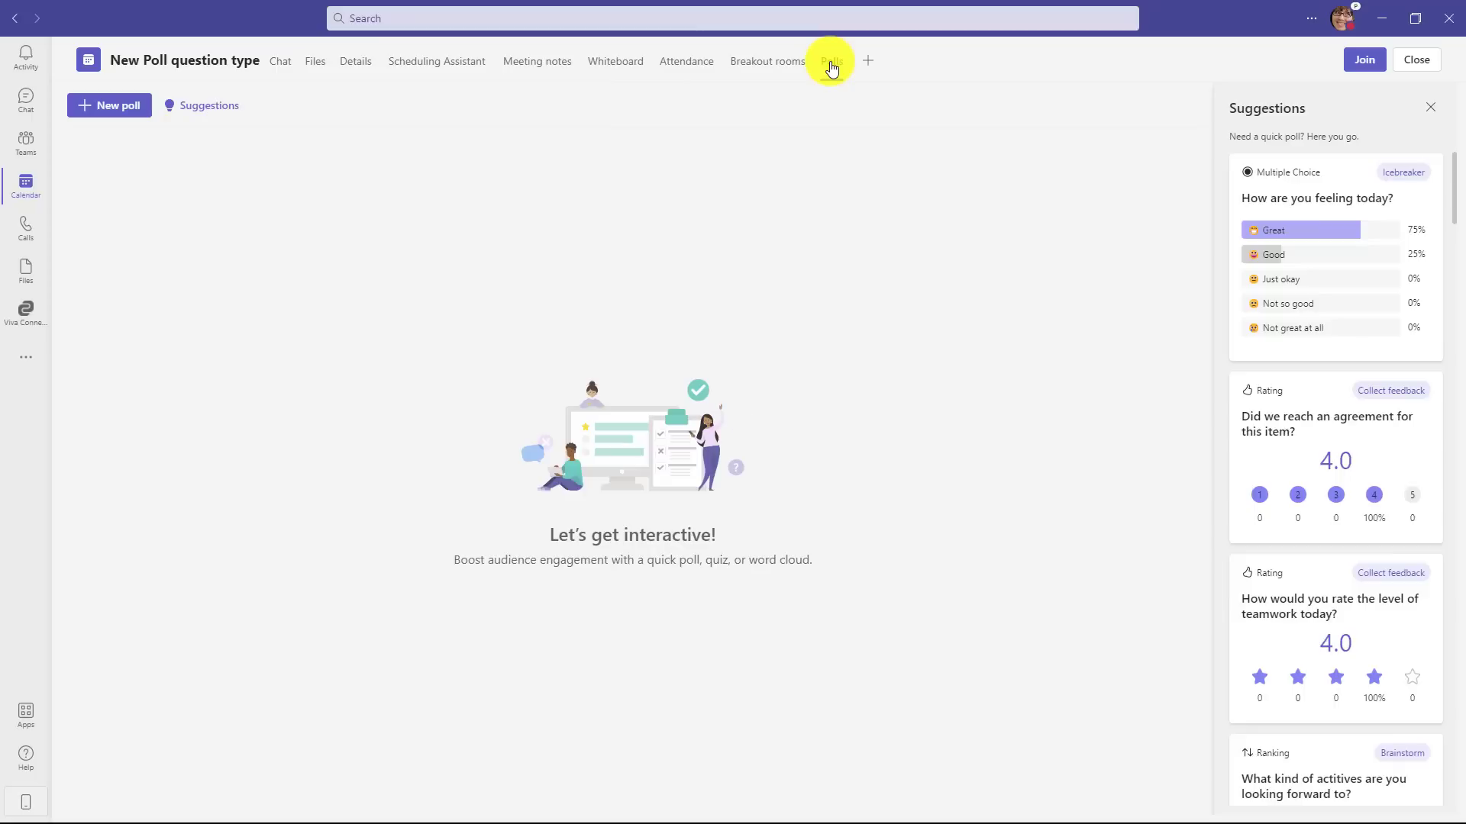
click(831, 61)
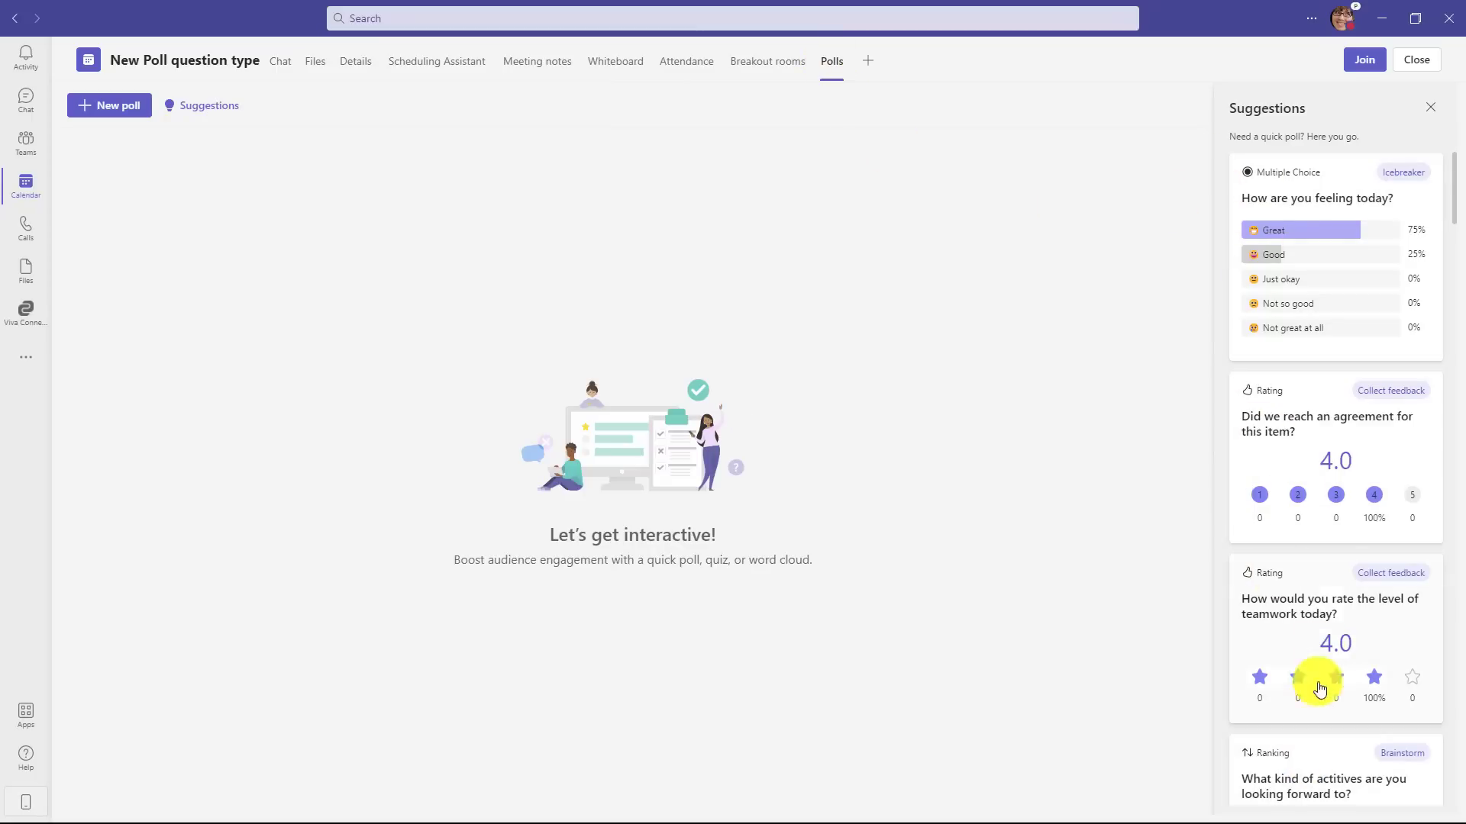
mouse_move(1157, 241)
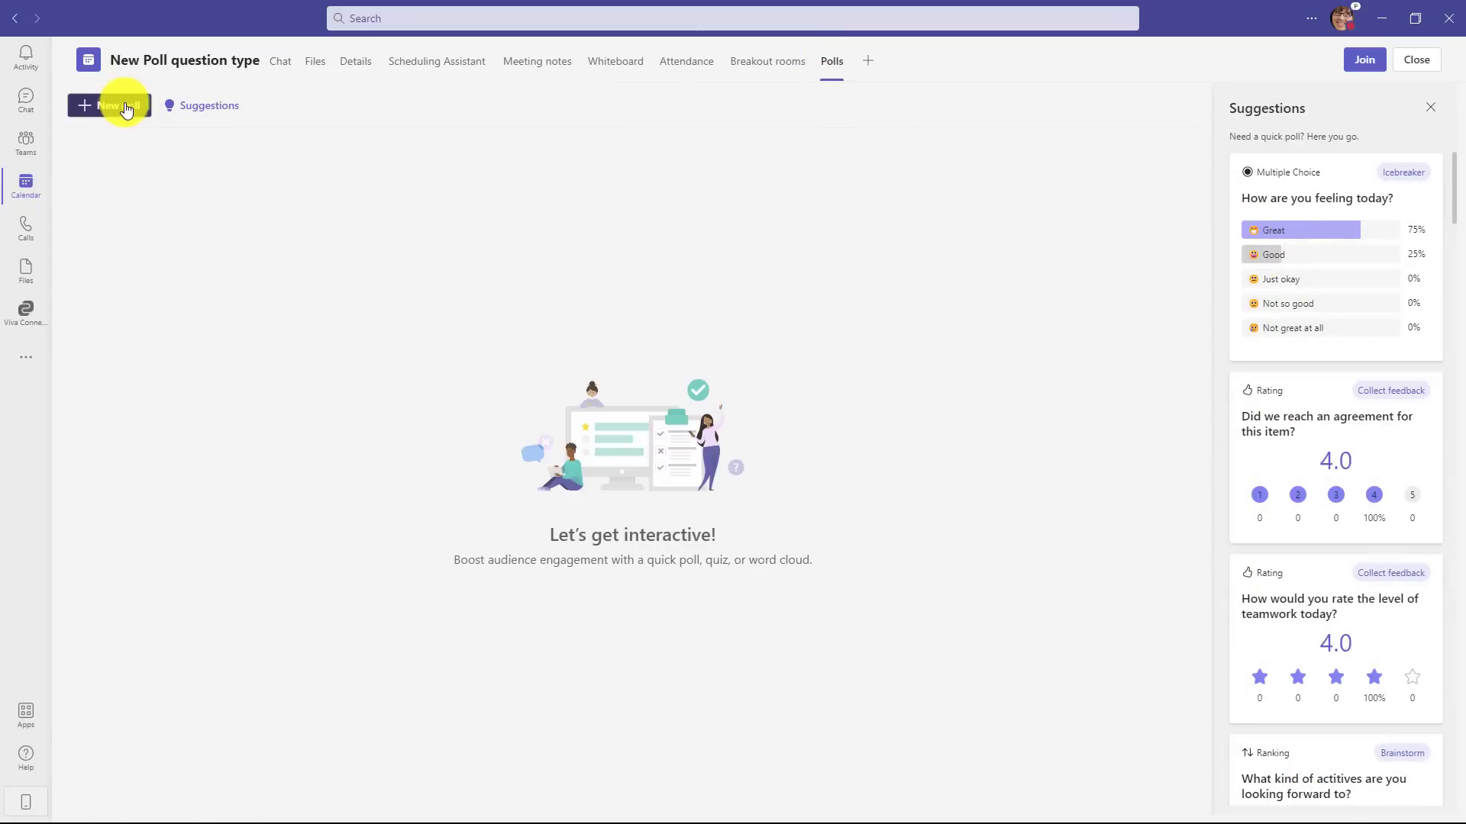
Step: Draft the poll 'Please rank your favorite color' with Blue, Red, Purple, Yellow, Green
click(109, 104)
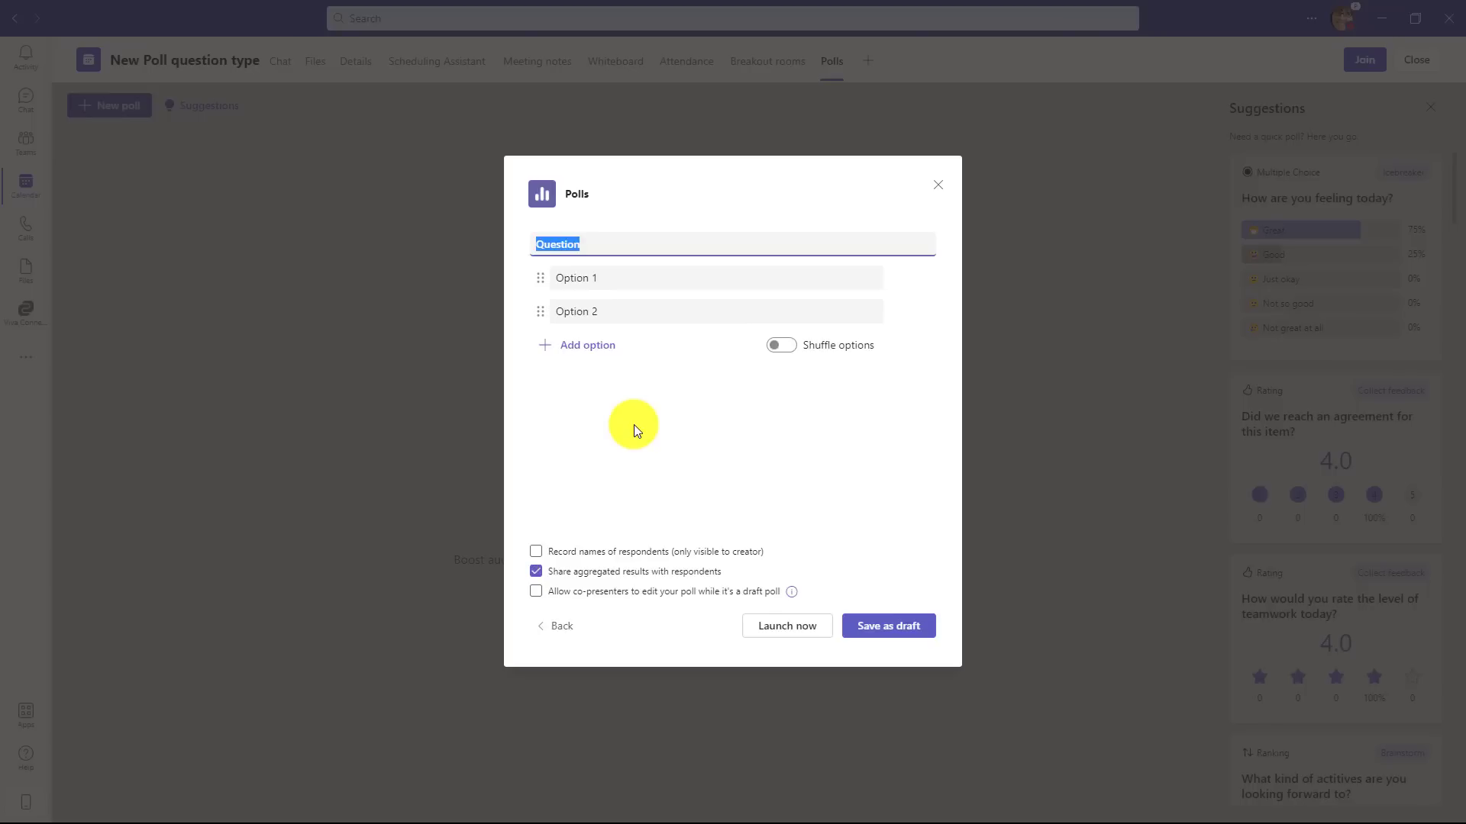
text(Please rank your favorite color)
text(Green)
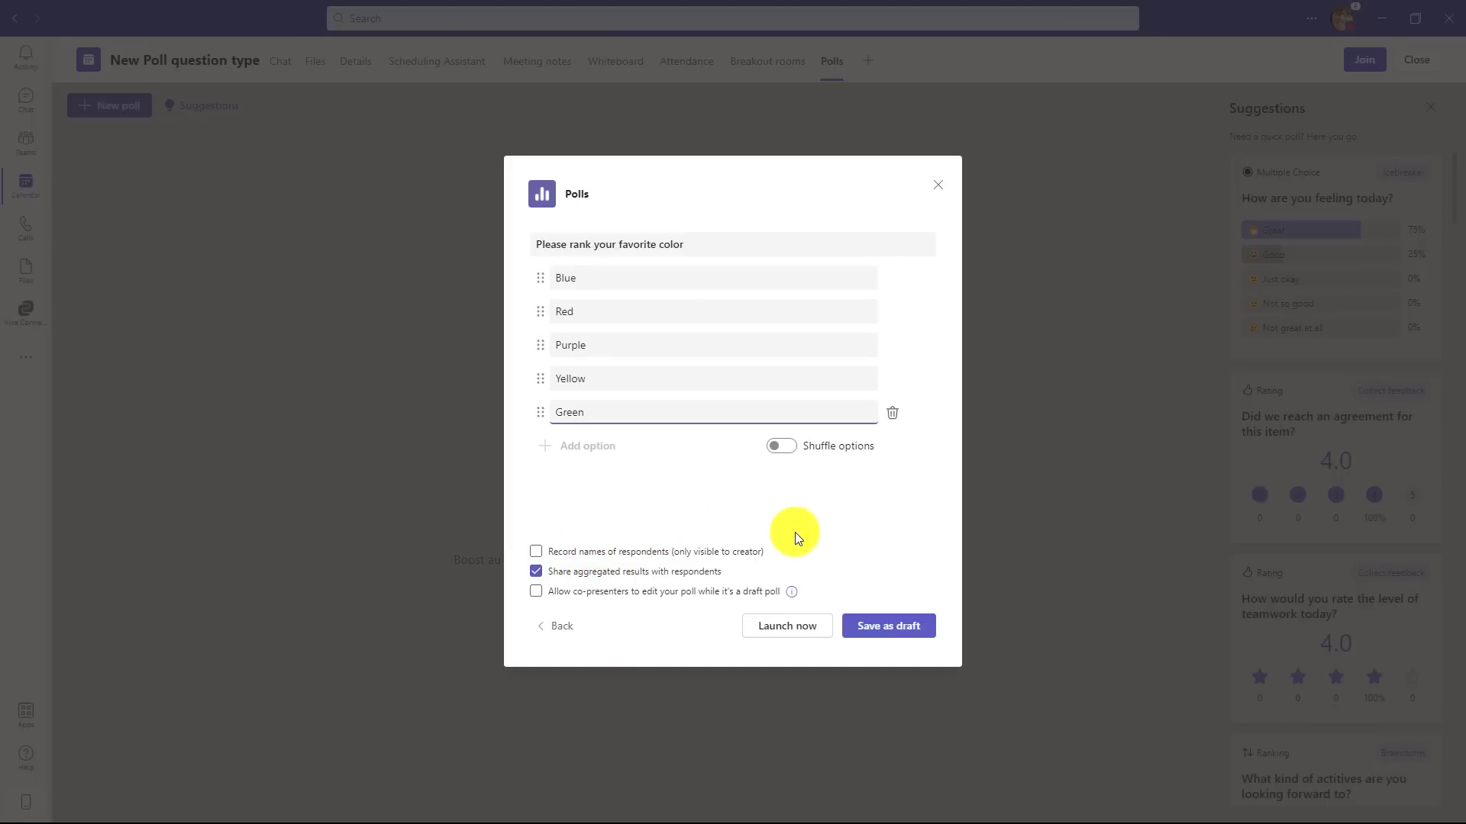
mouse_move(887, 625)
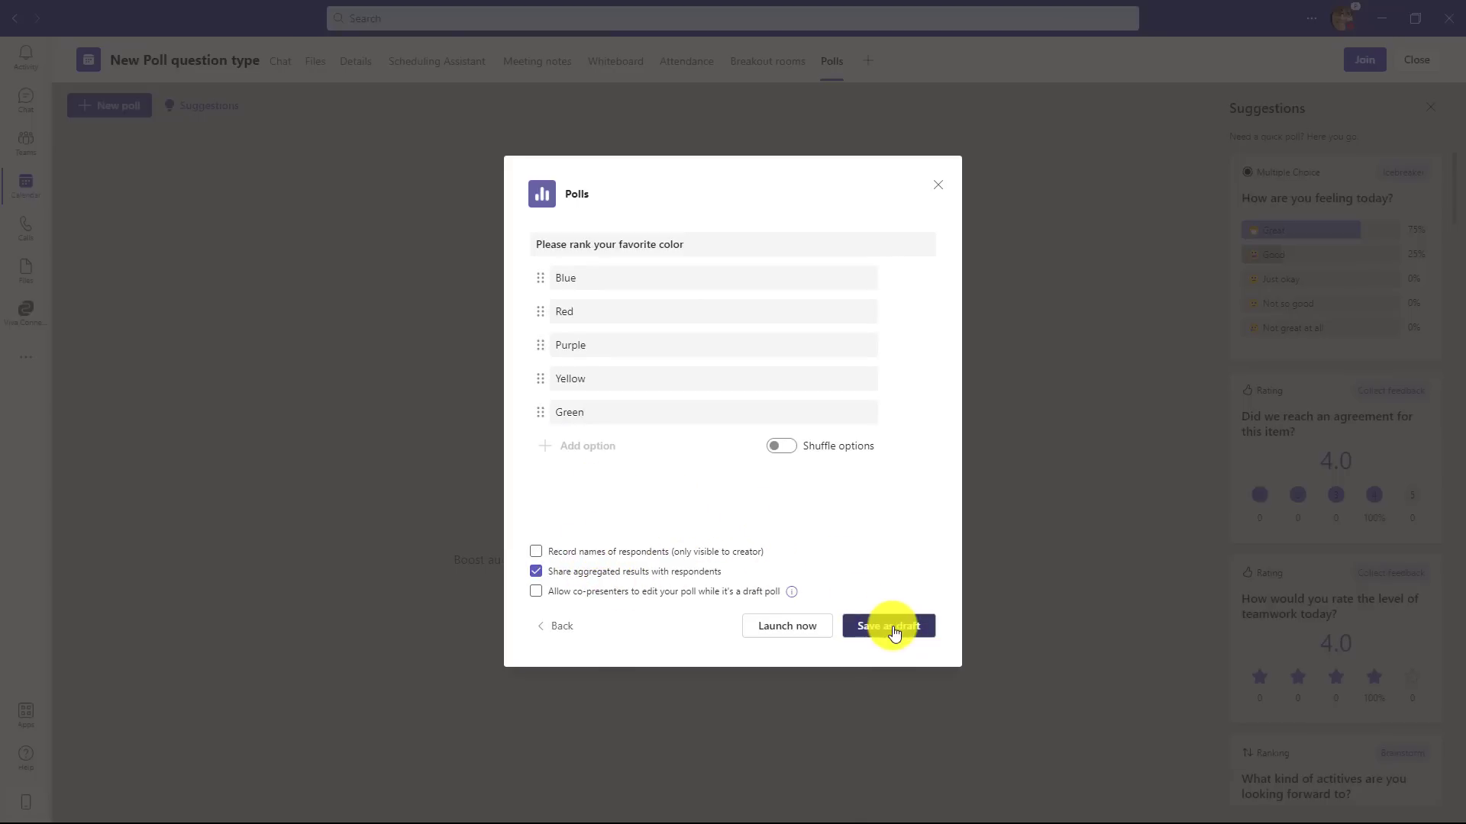
click(887, 625)
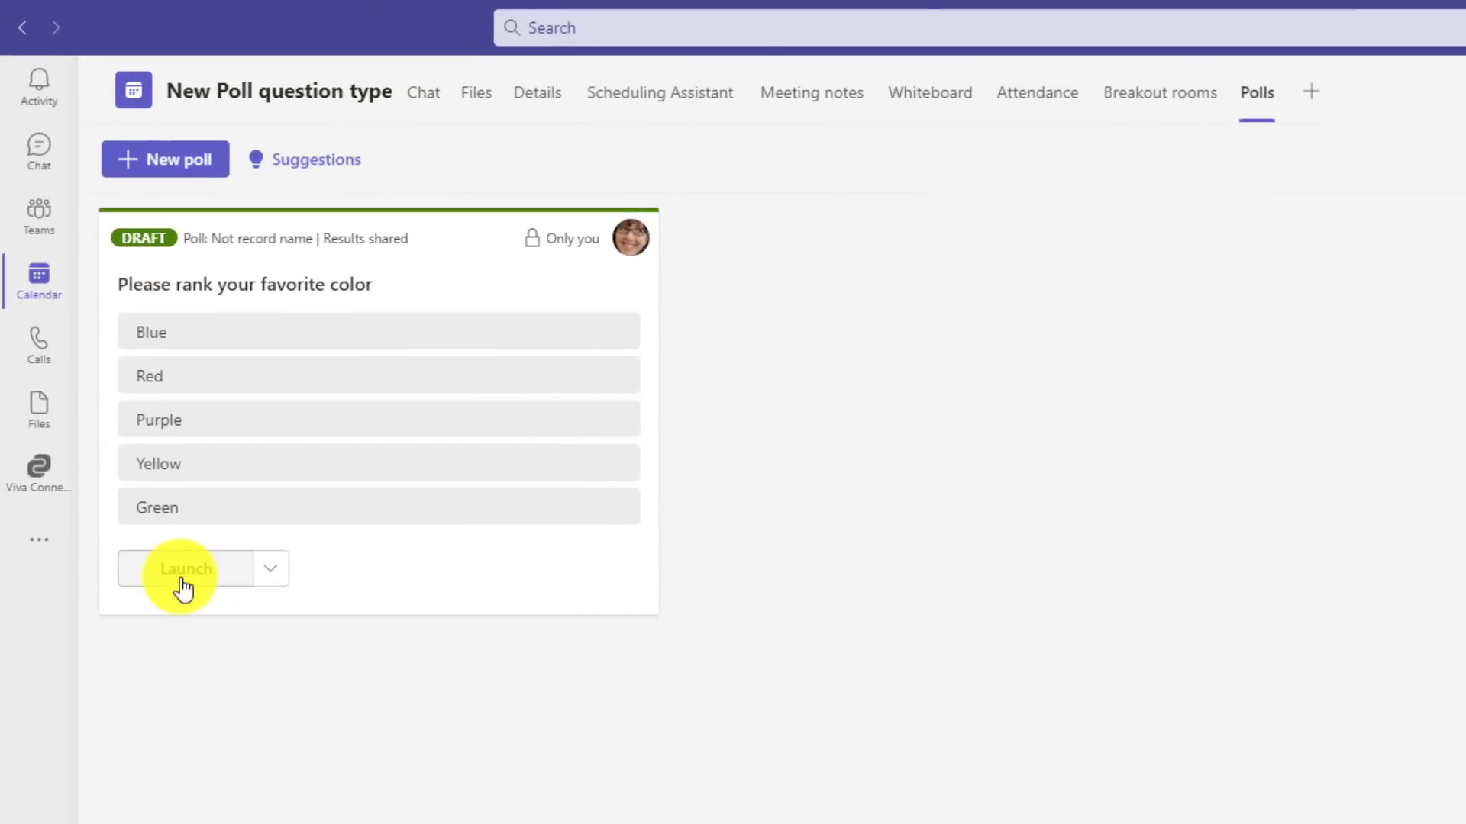
Step: Launch the color poll, submit a ranking, and show results: Purple, Red, Blue, Green, Yellow
click(185, 568)
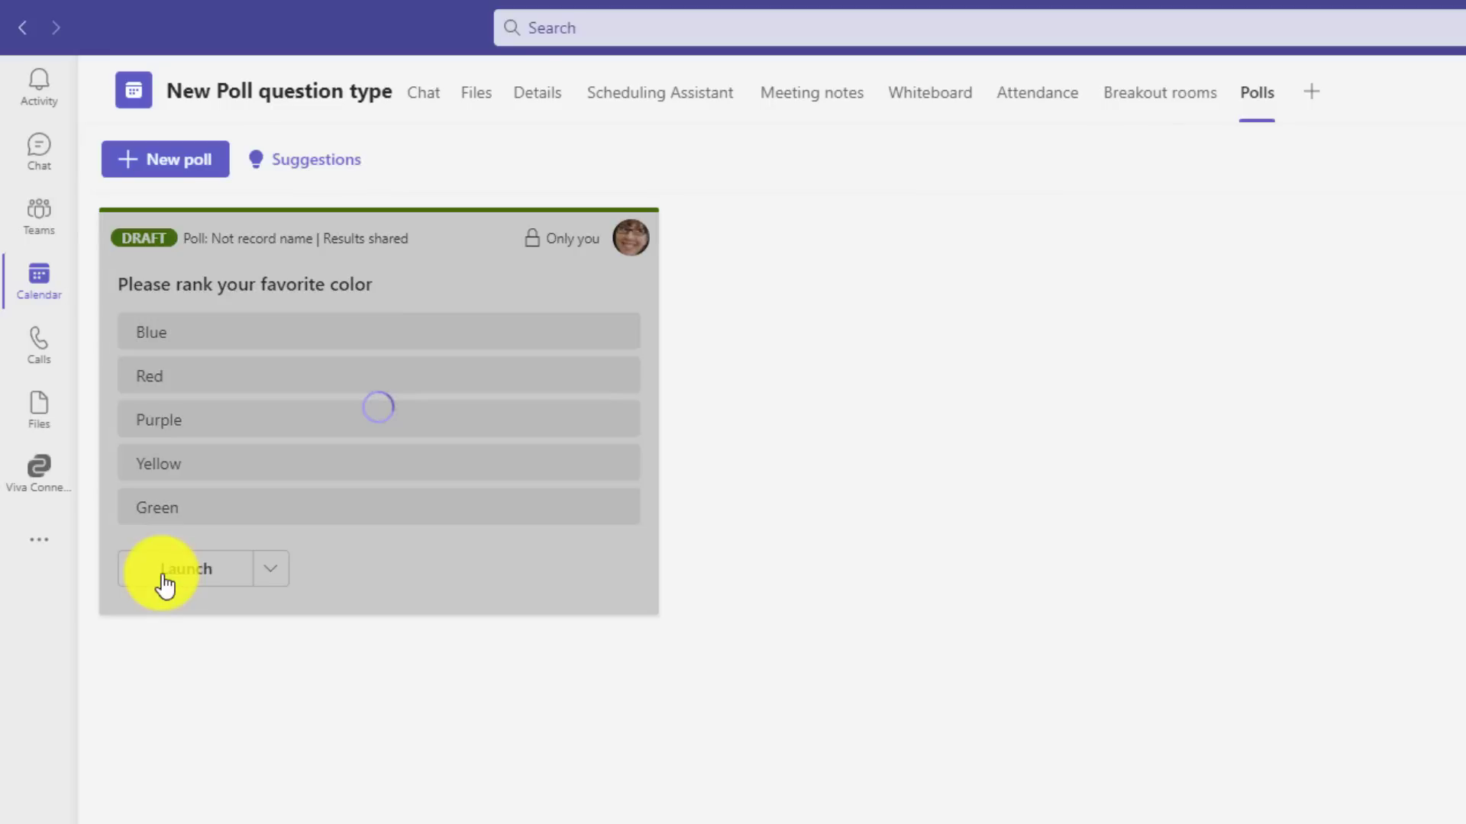
click(185, 568)
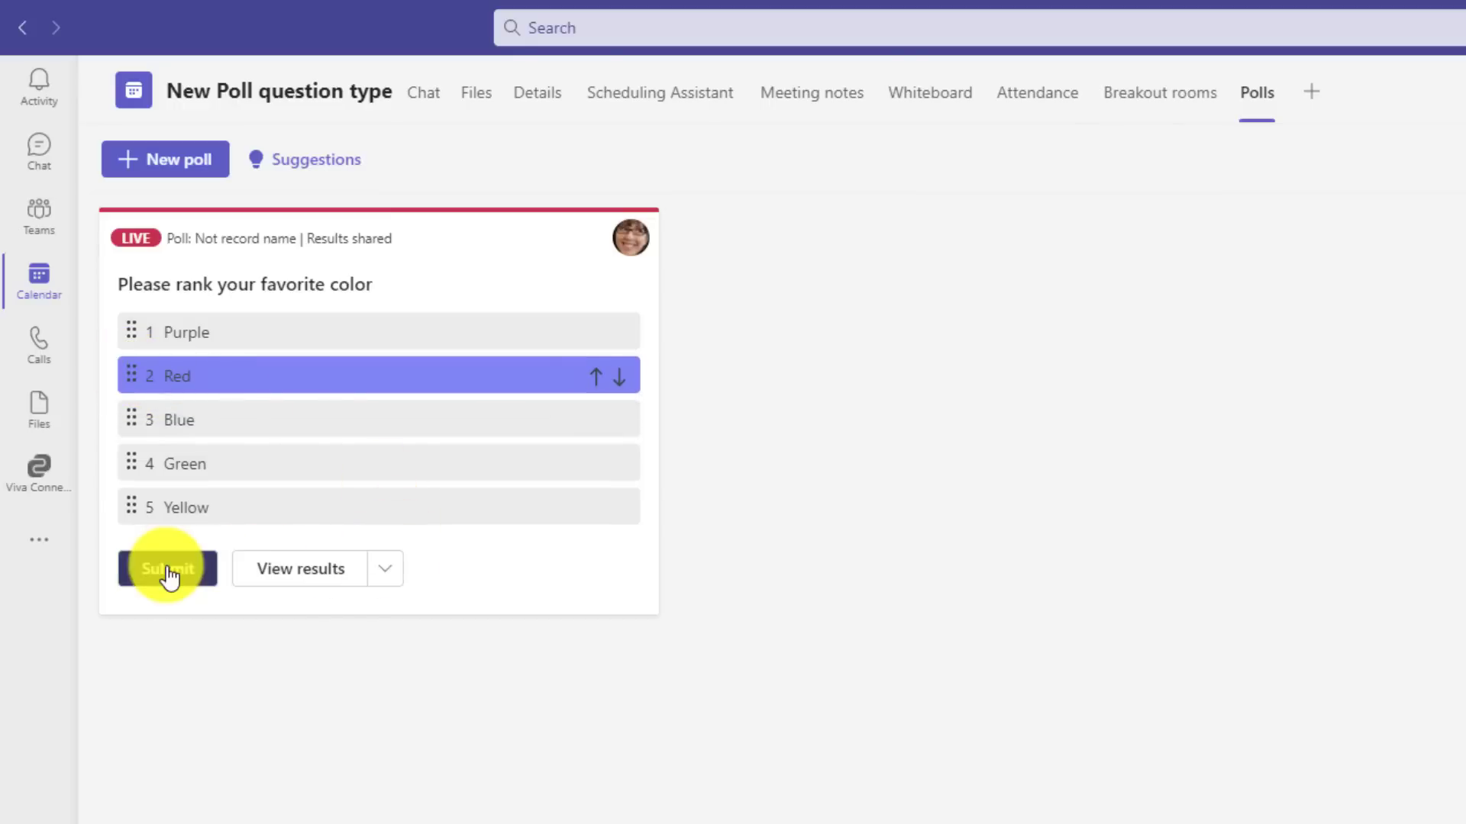
click(166, 568)
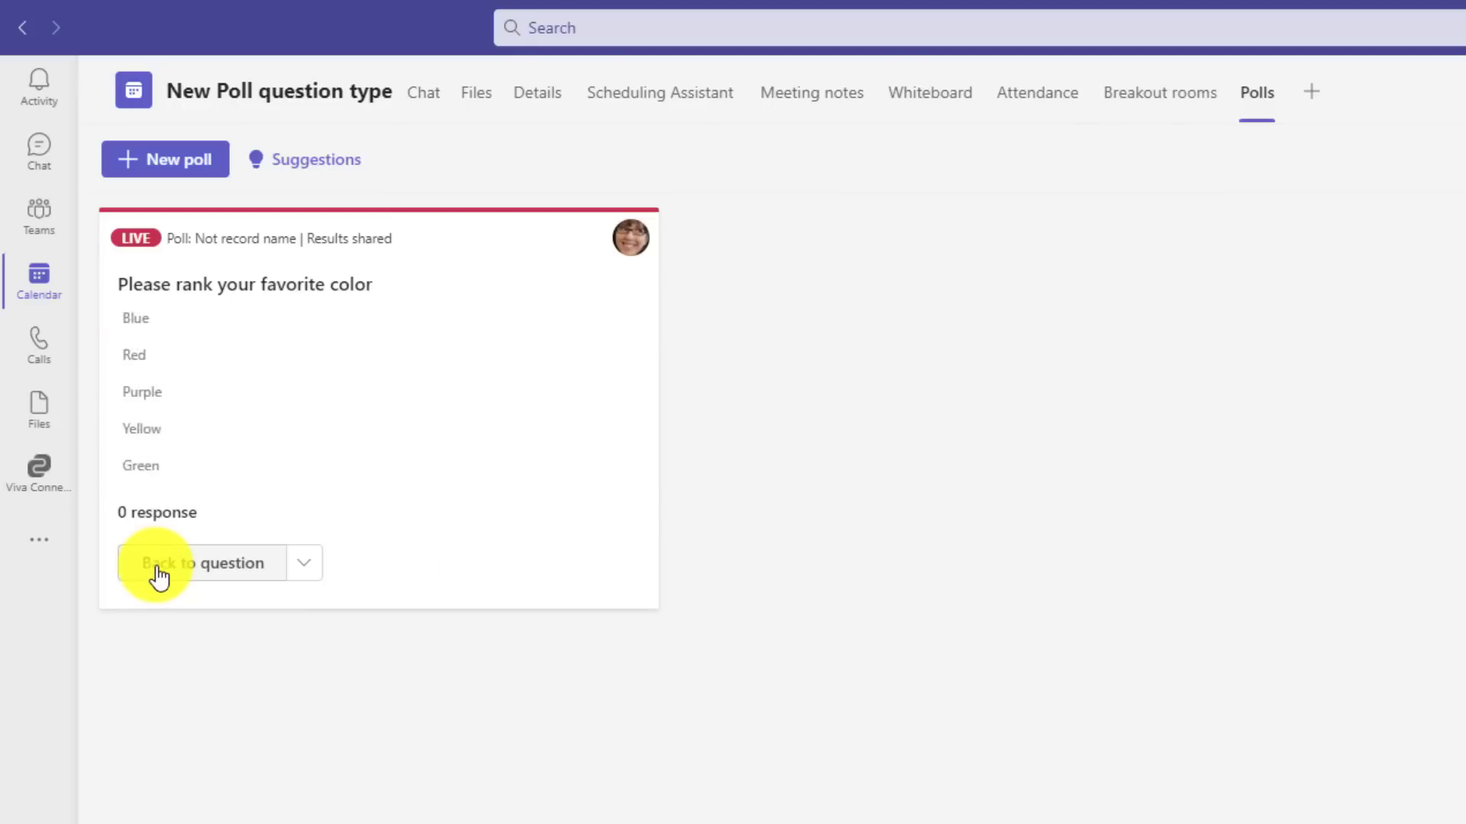
click(199, 562)
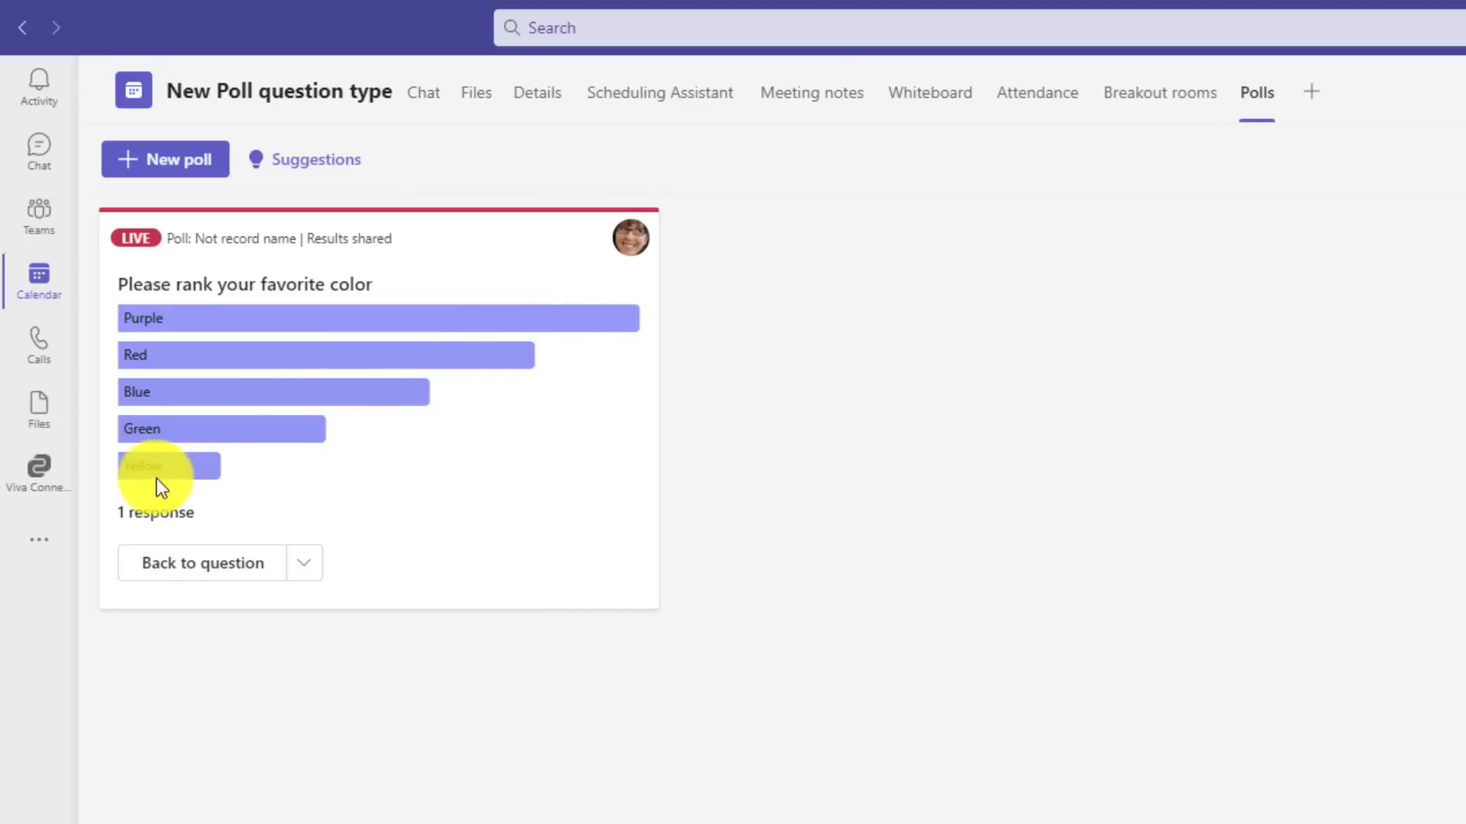
mouse_move(549, 458)
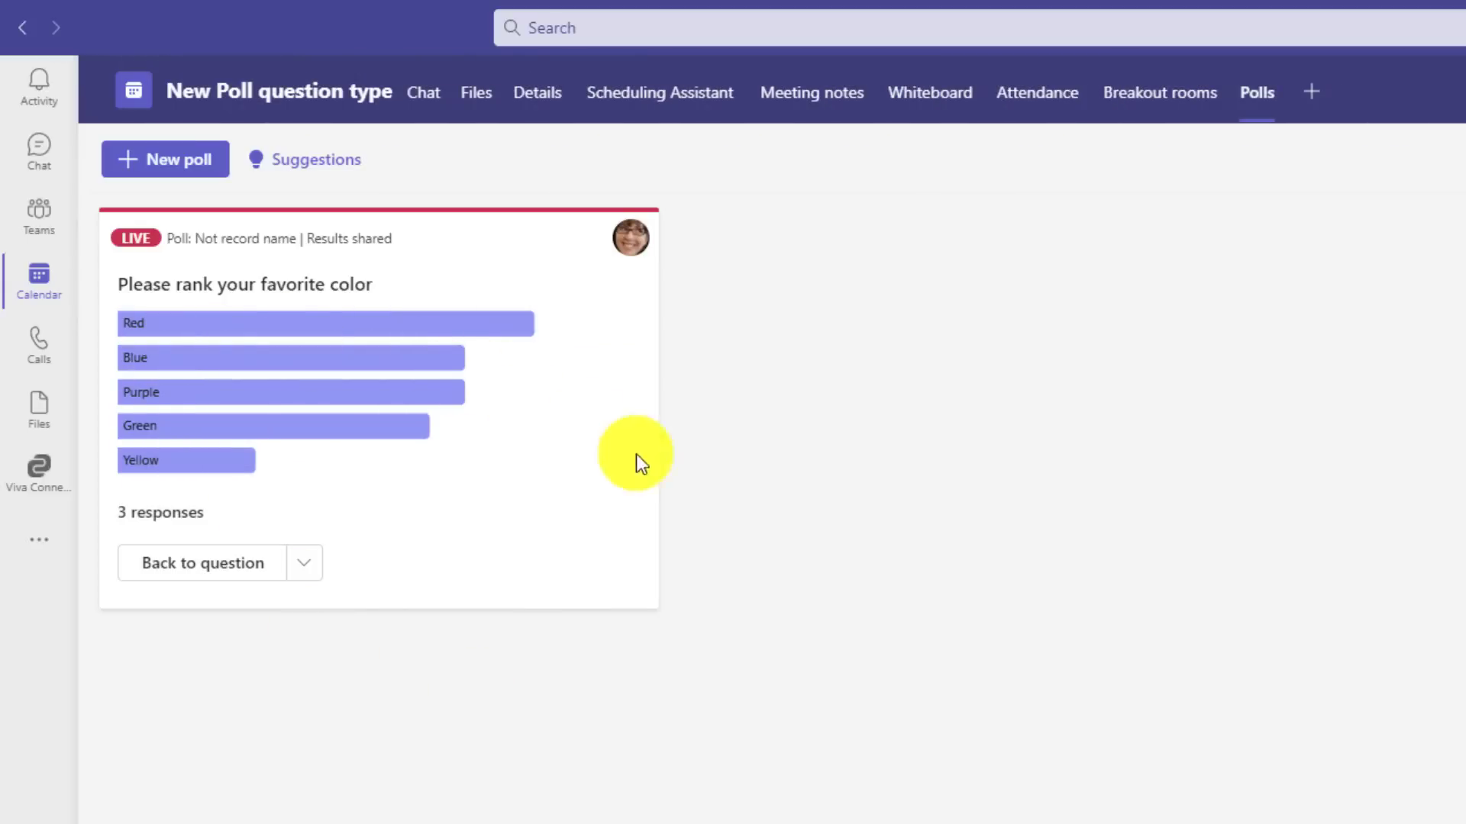
mouse_move(551, 533)
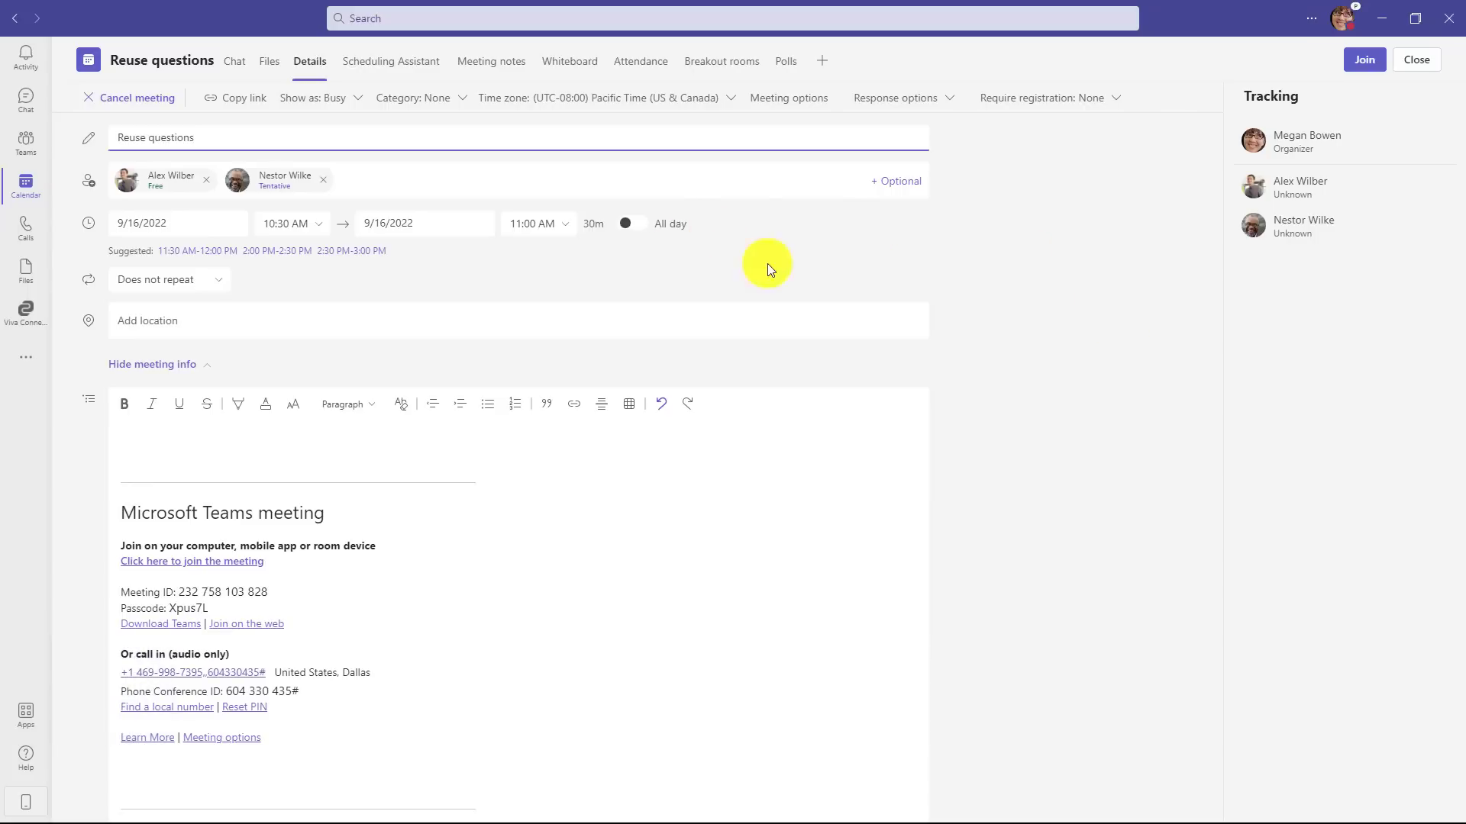
mouse_move(791, 61)
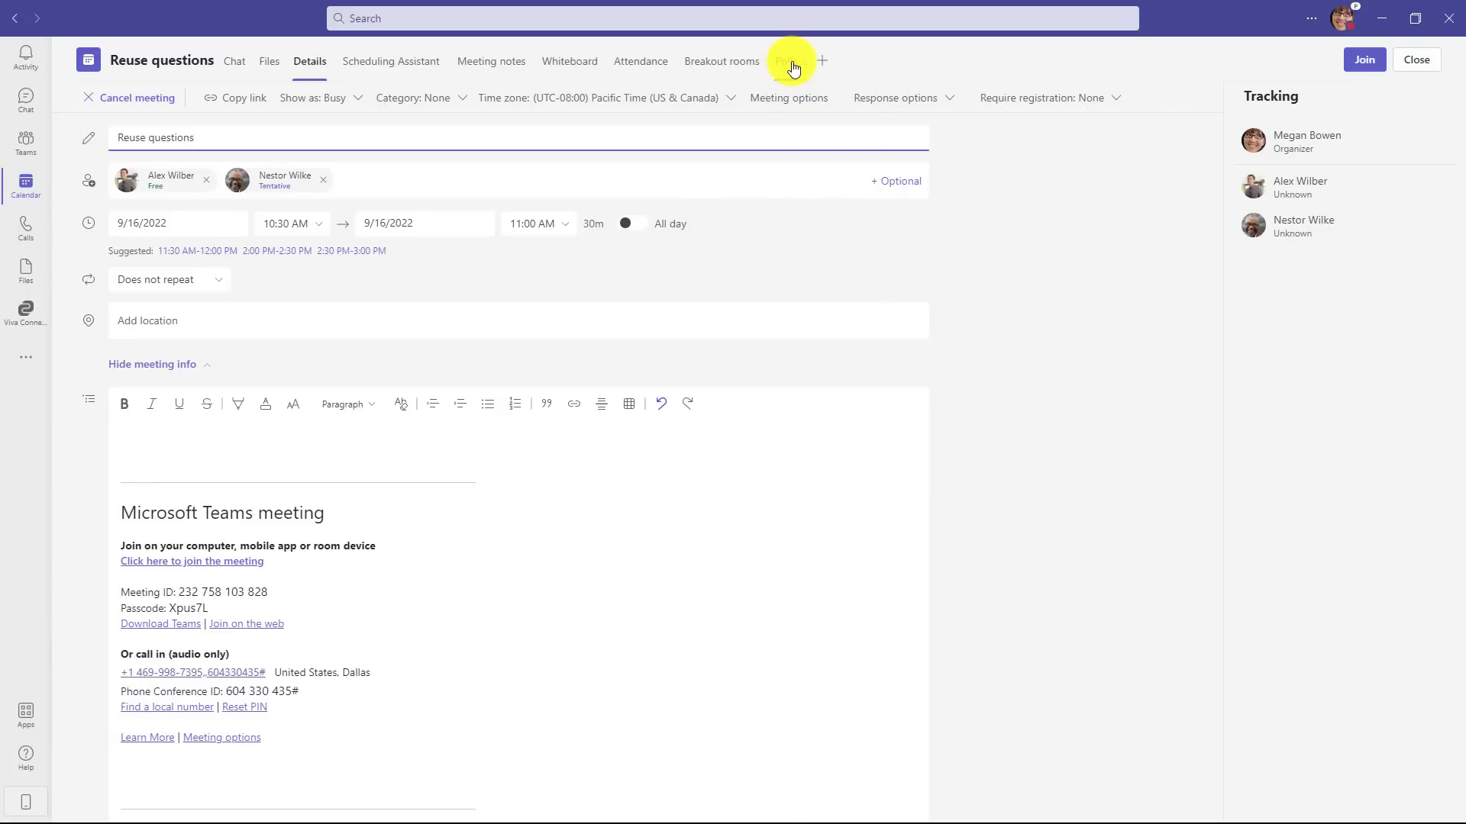
Step: From My recent polls, save the feelings check-in and color ranking polls as drafts
click(790, 61)
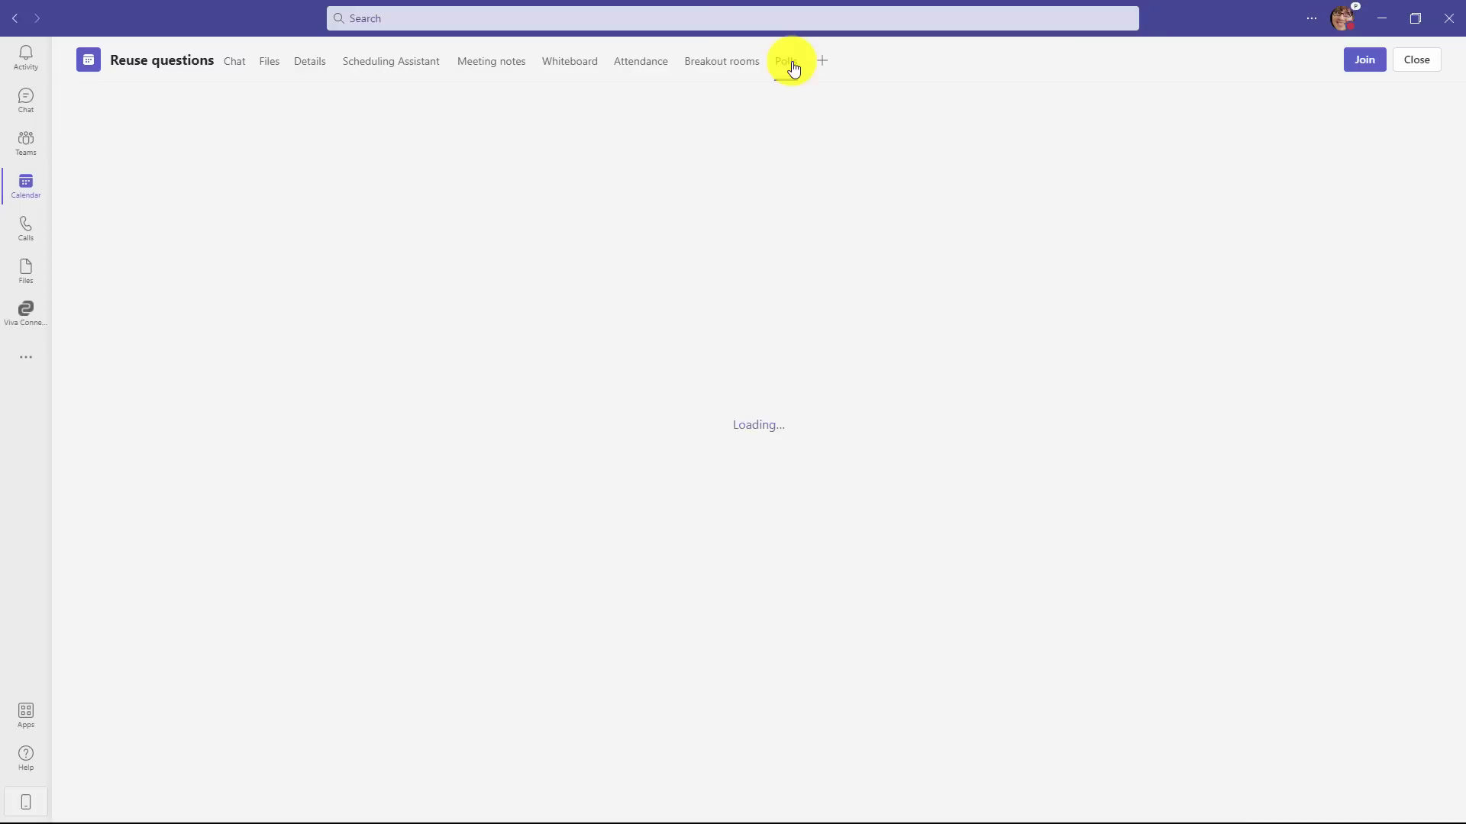
click(785, 61)
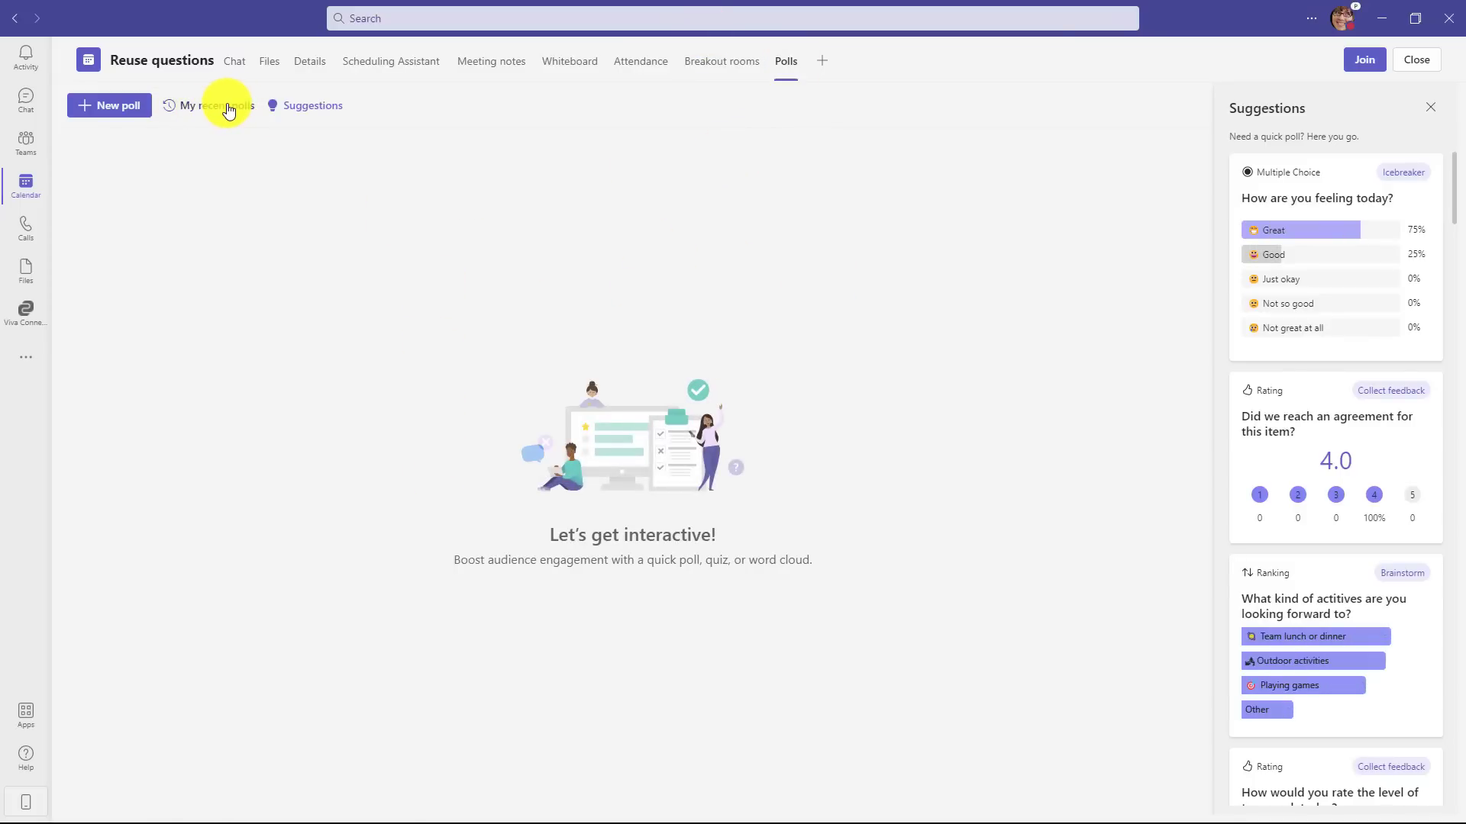
click(216, 104)
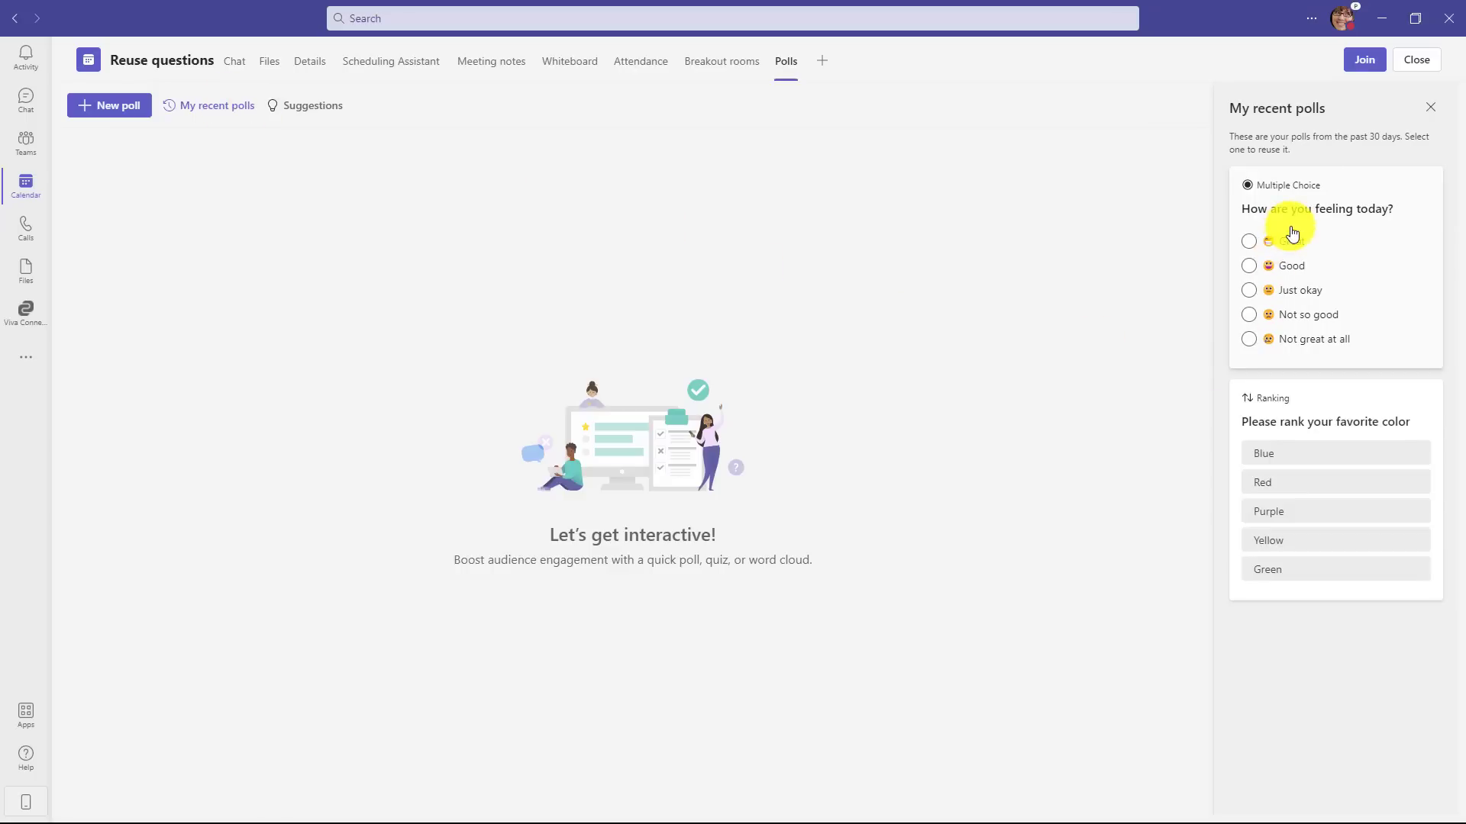
mouse_move(1278, 184)
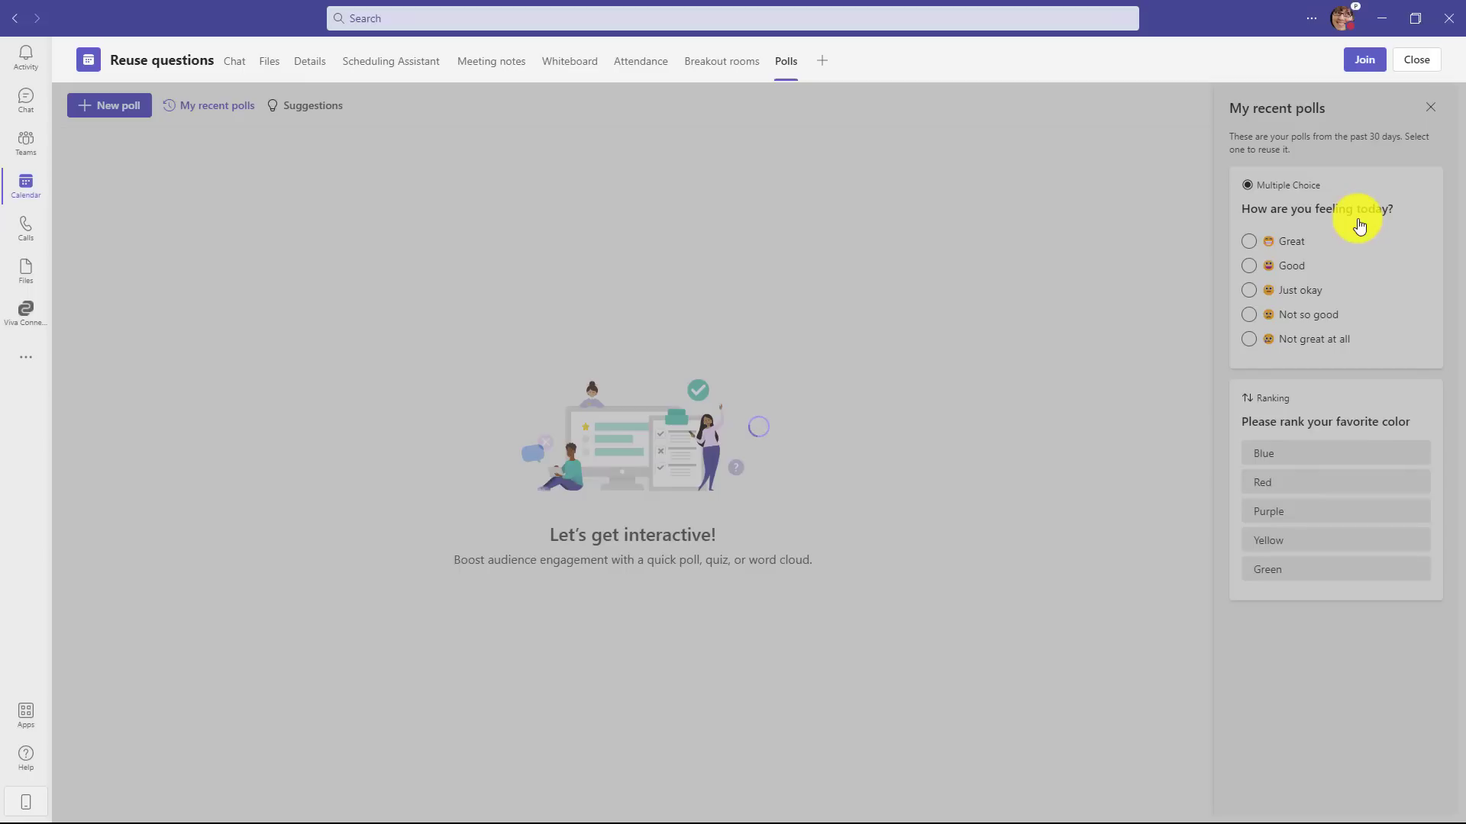
click(1316, 208)
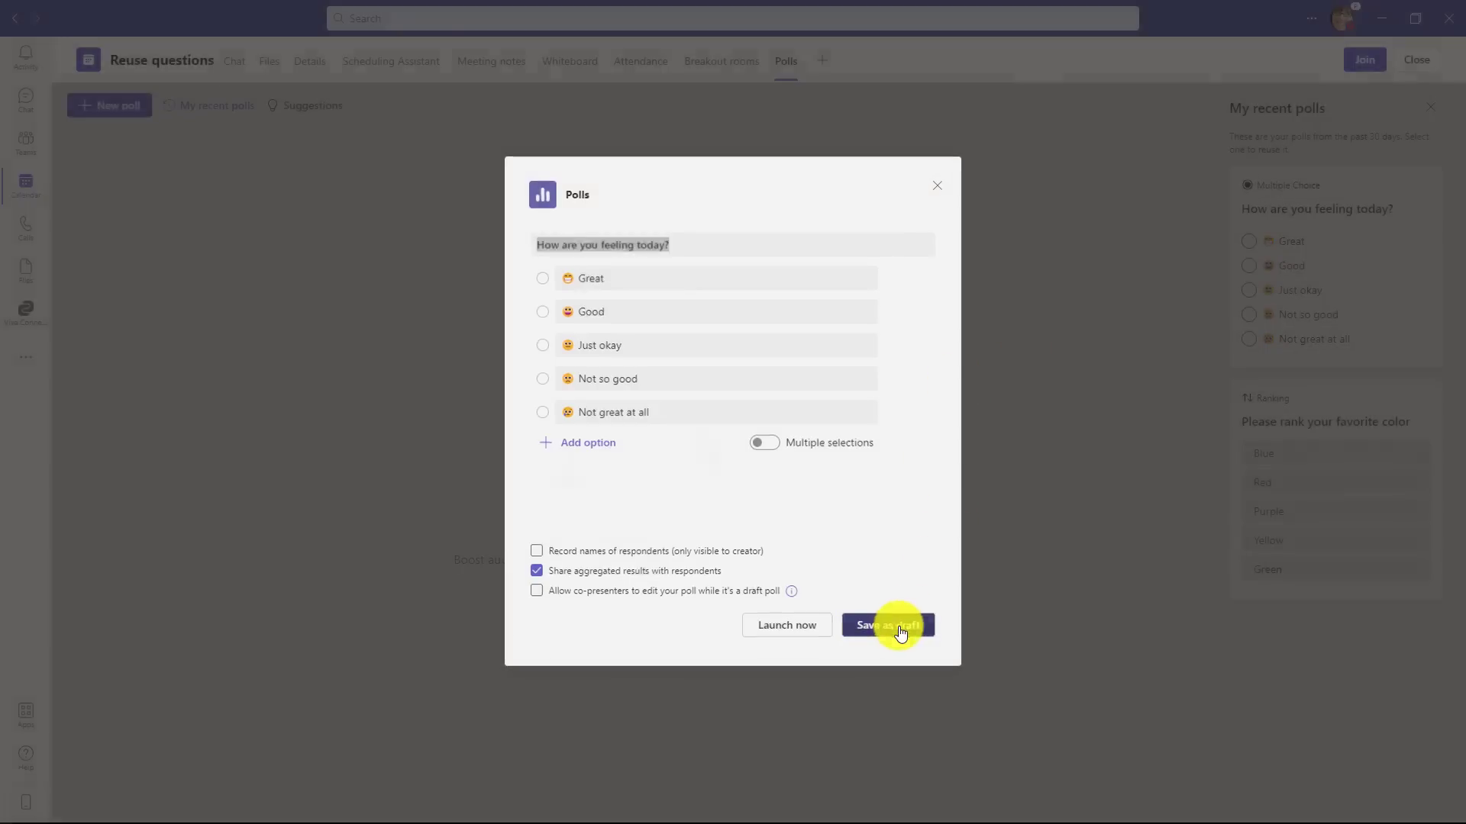
click(887, 624)
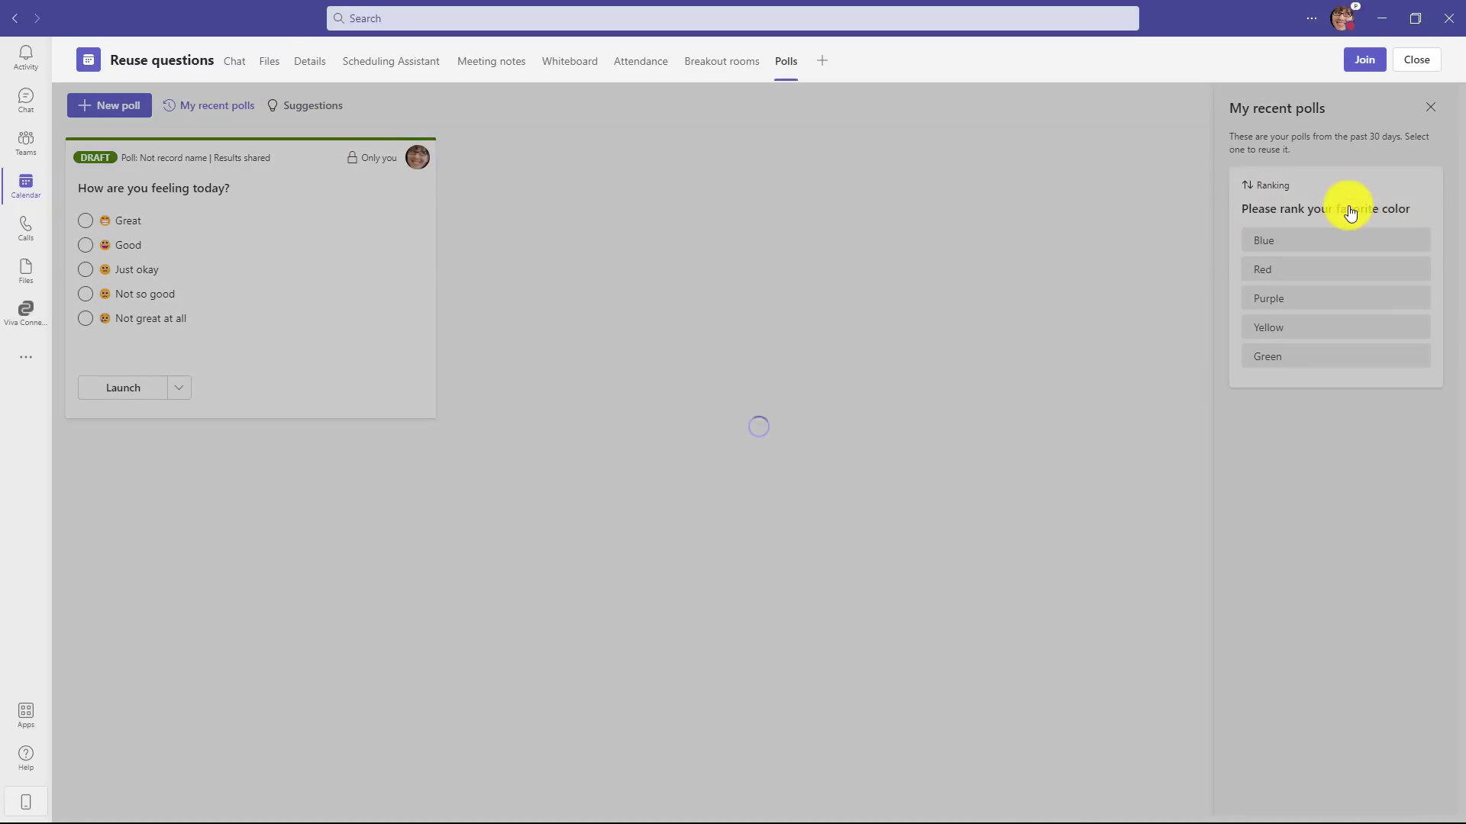
click(1325, 208)
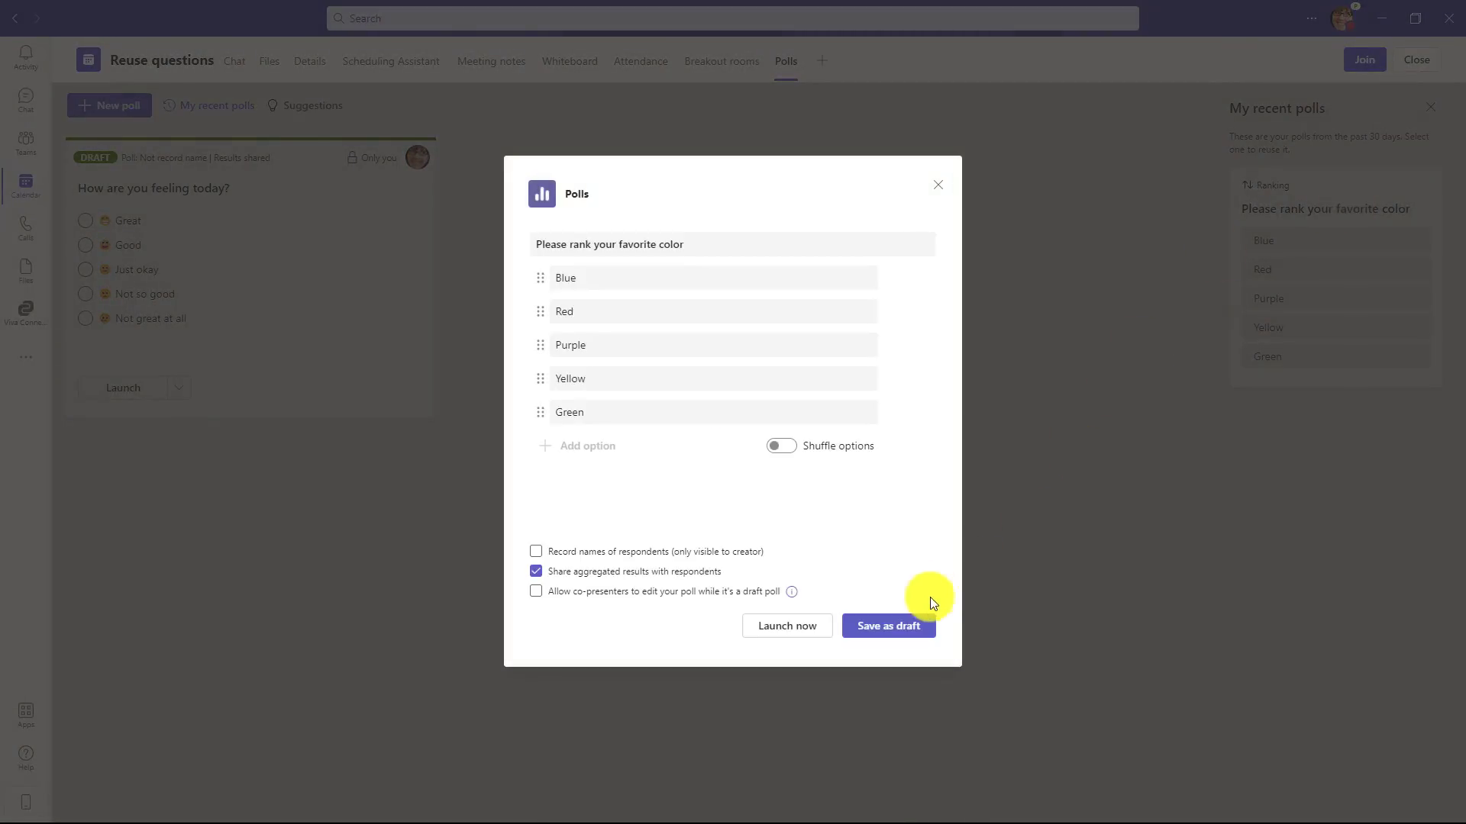
click(886, 625)
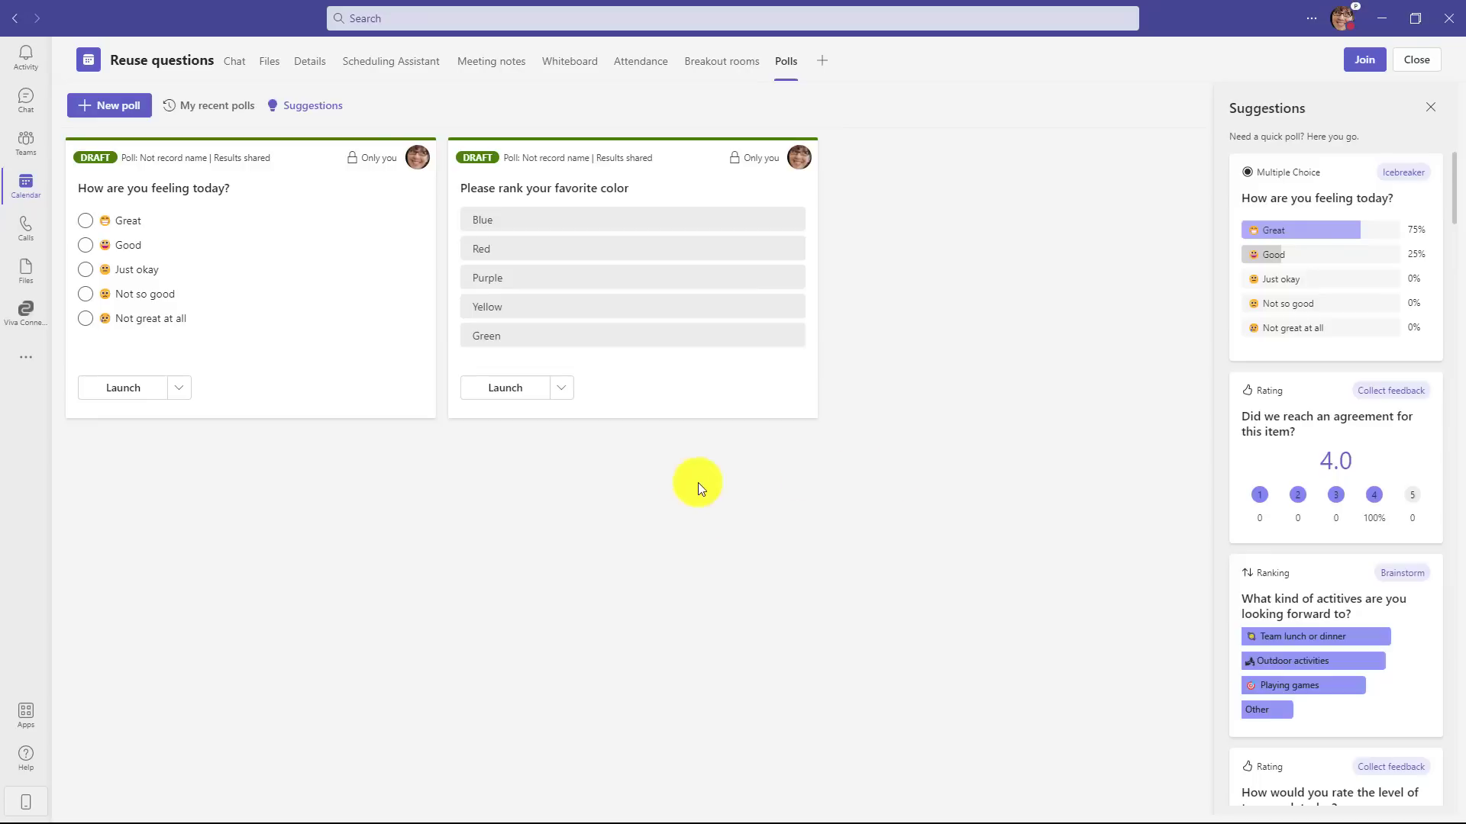
mouse_move(890, 299)
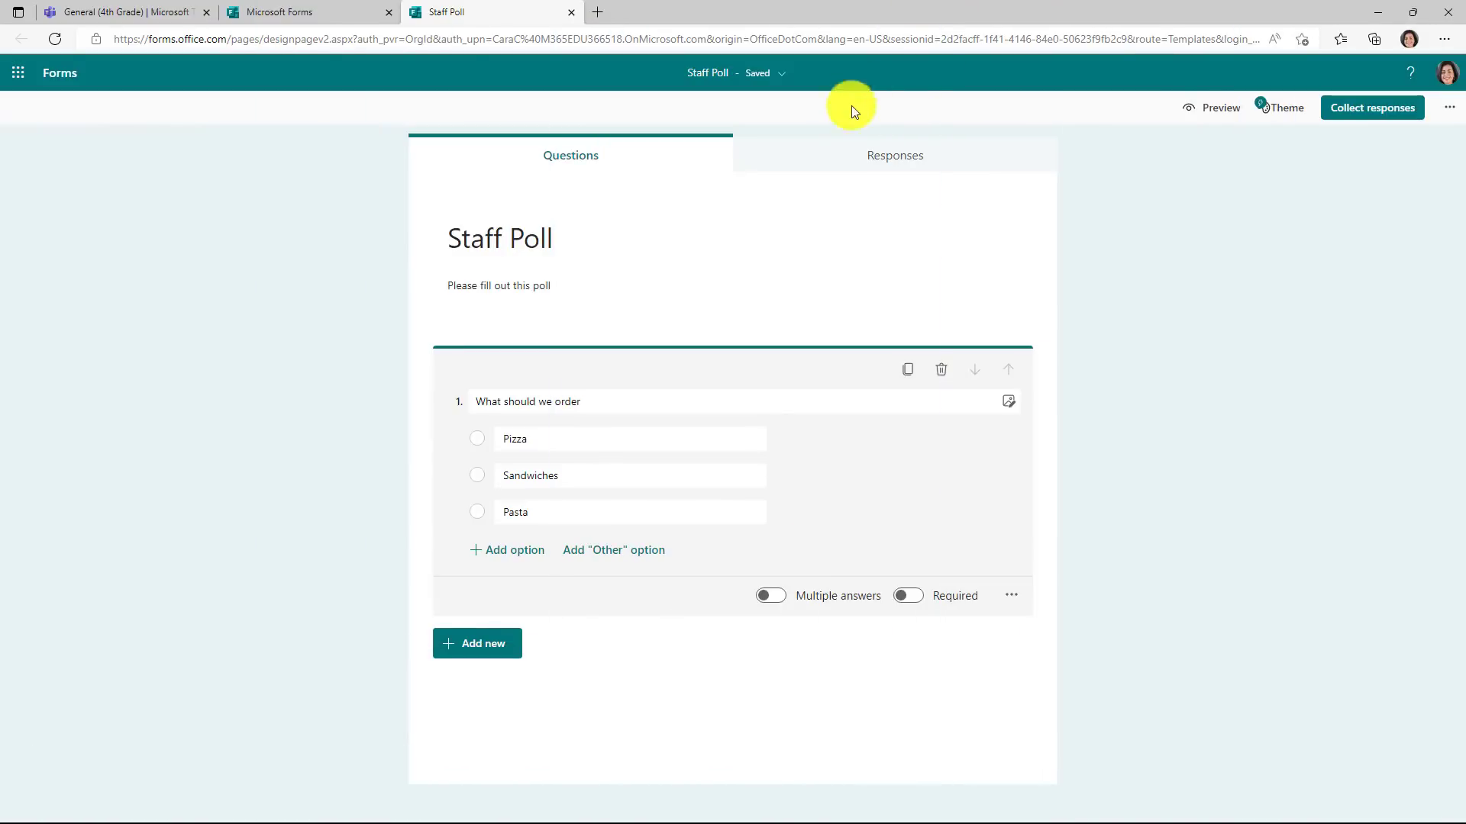
mouse_move(1313, 180)
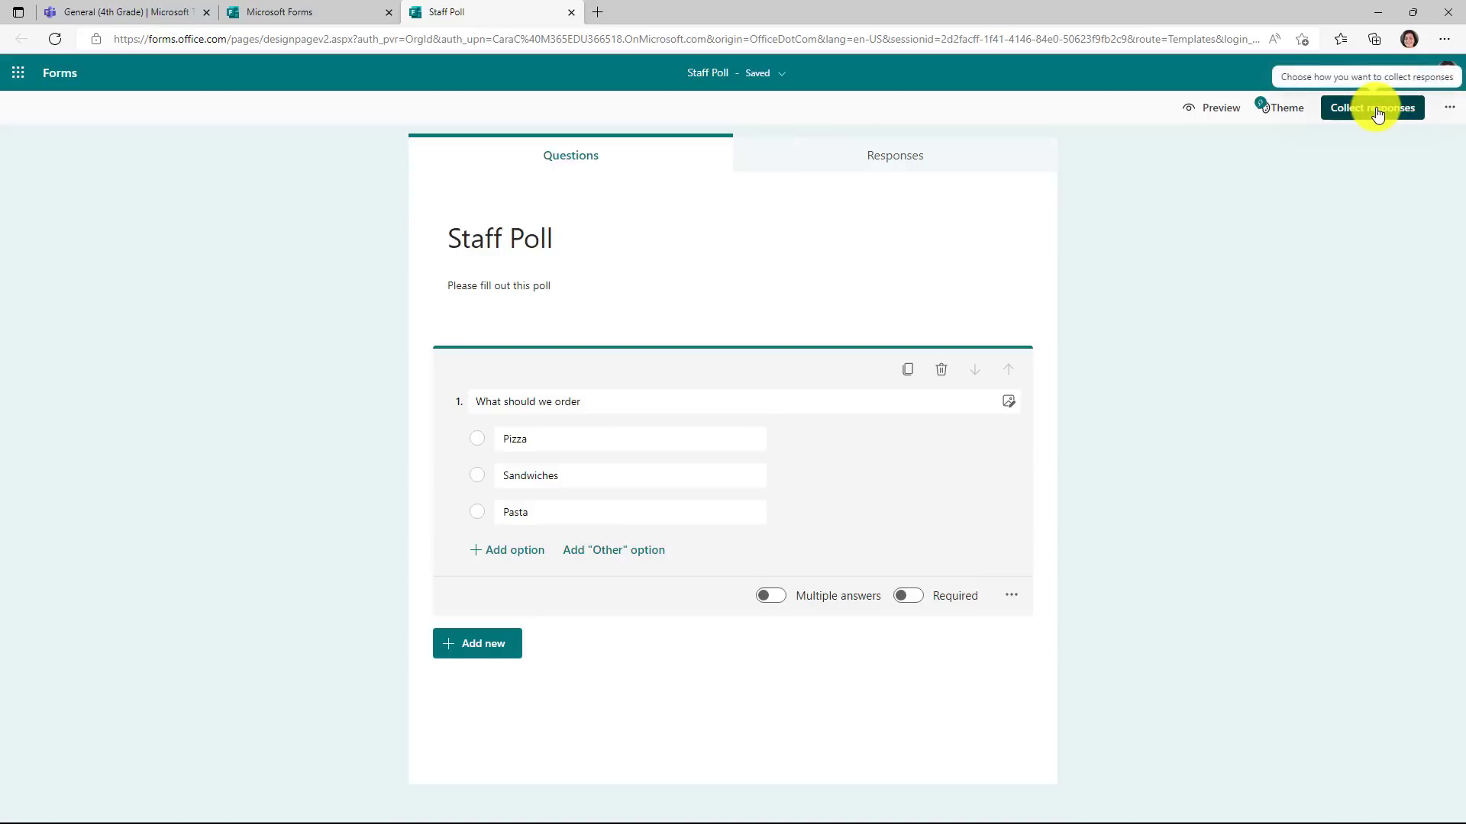
Step: Send the Staff Poll form as a Teams message to the Pineview School Staff History Department channel
click(1369, 108)
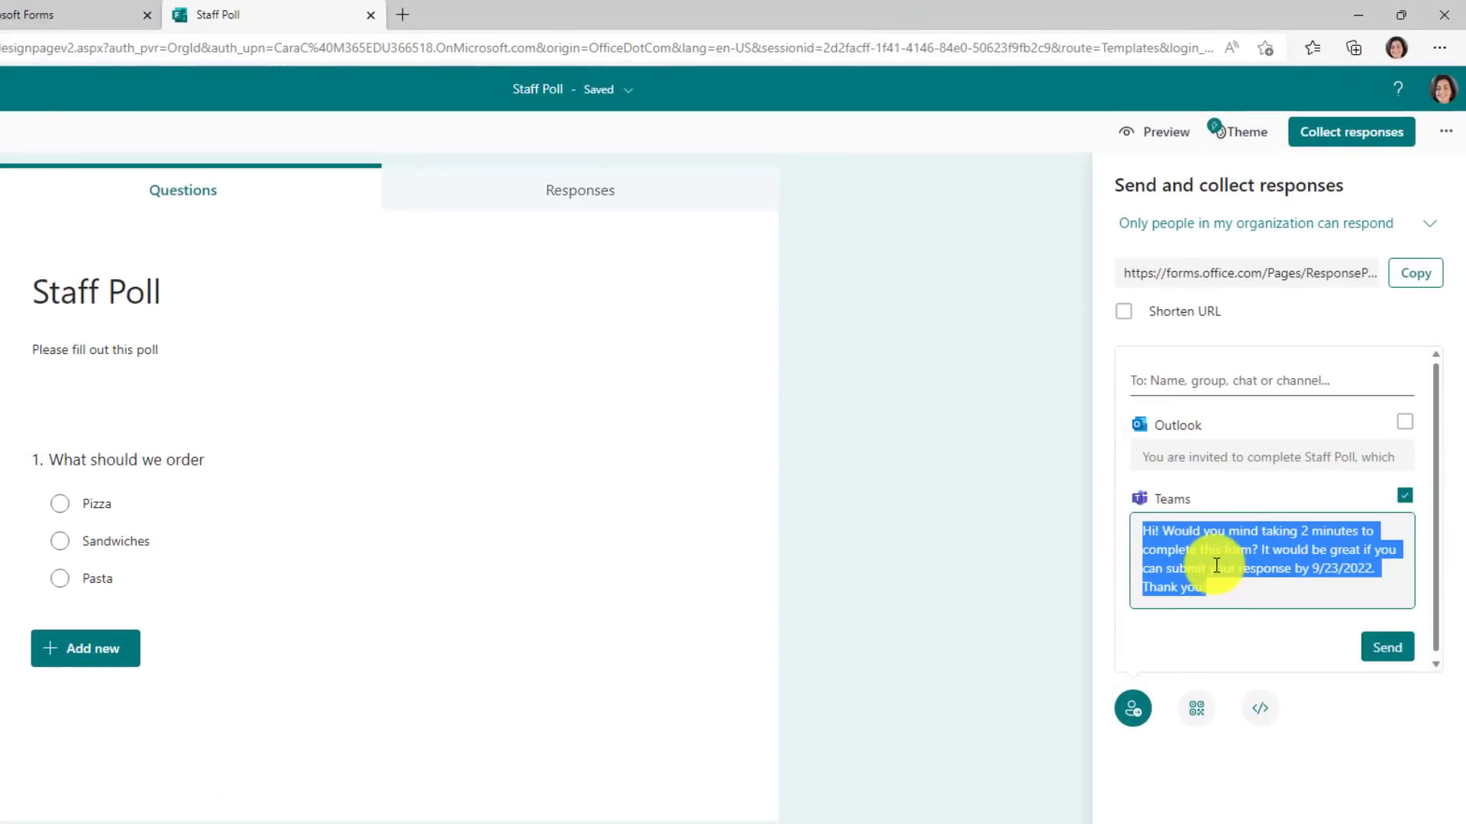
click(1230, 589)
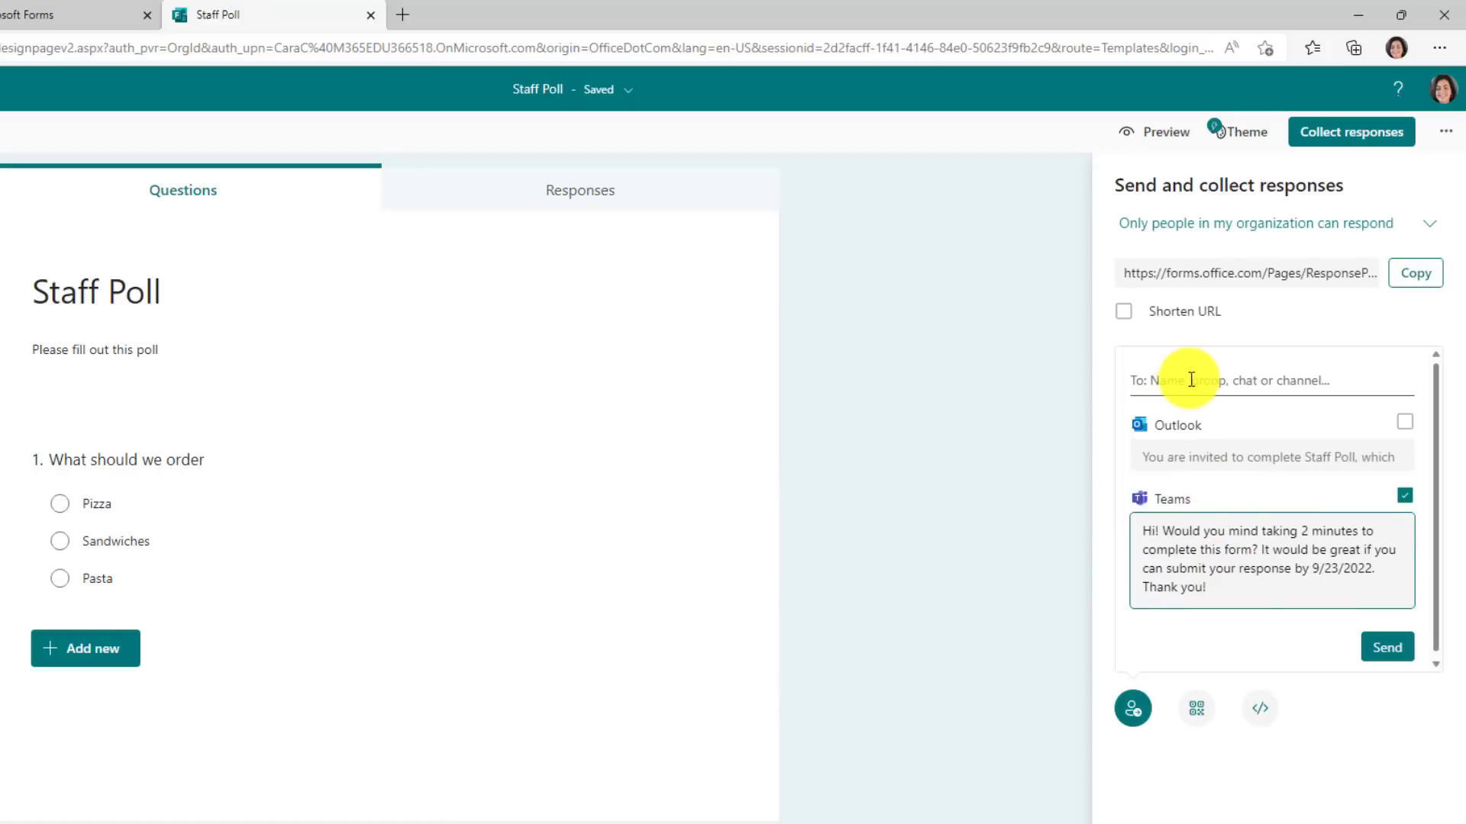
click(1215, 380)
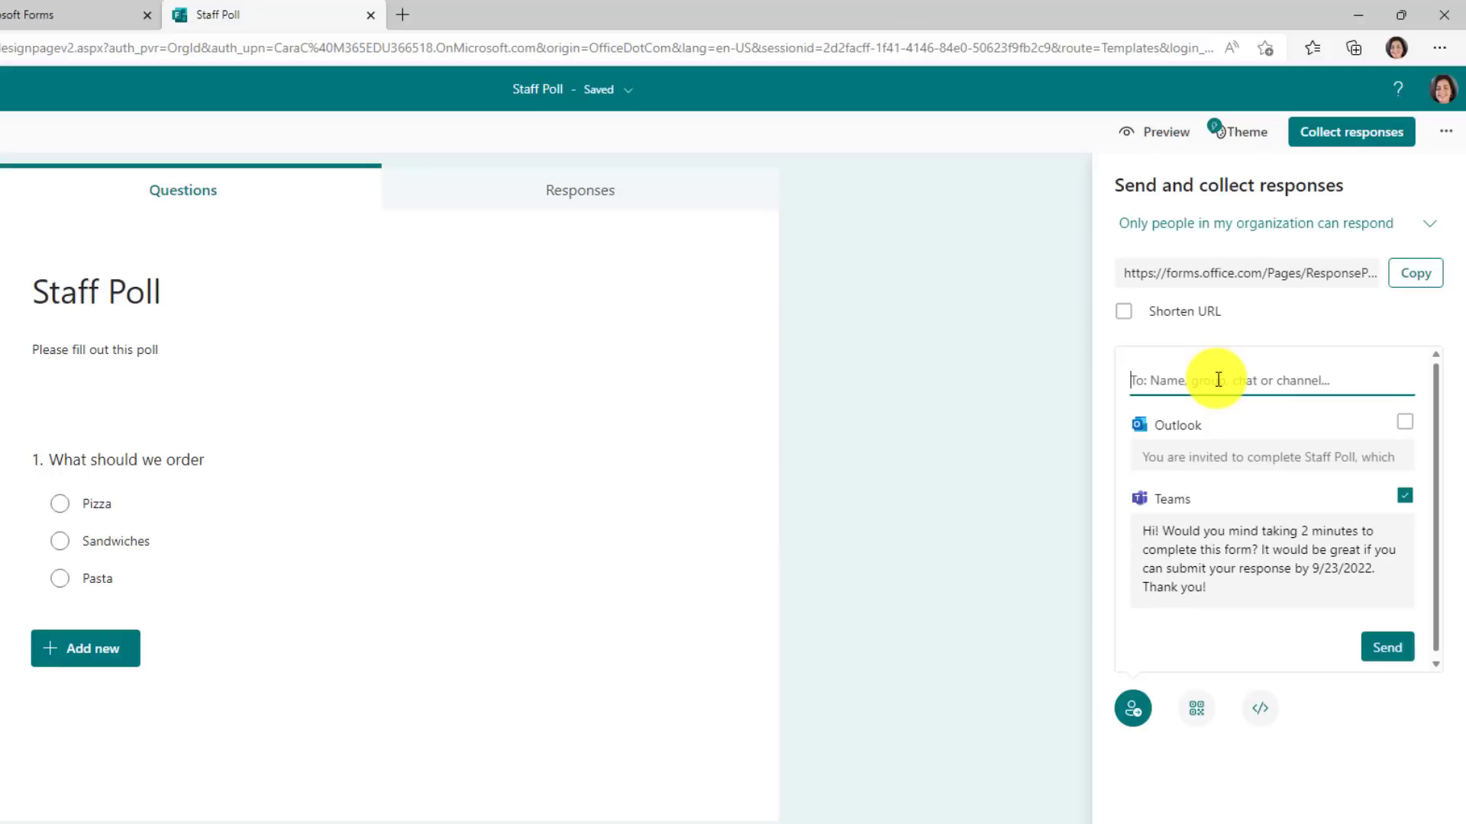
text(H)
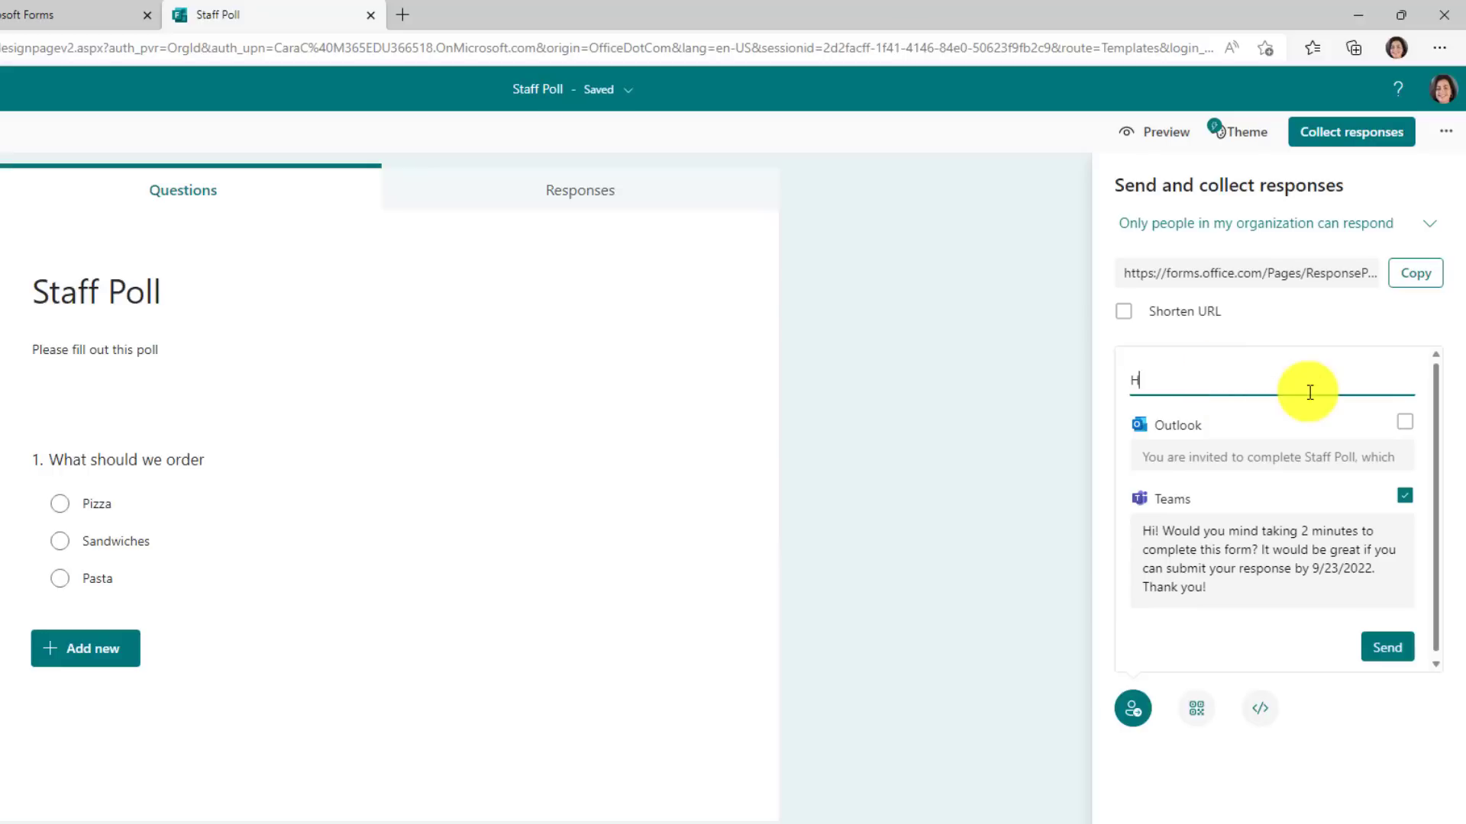
text(istory)
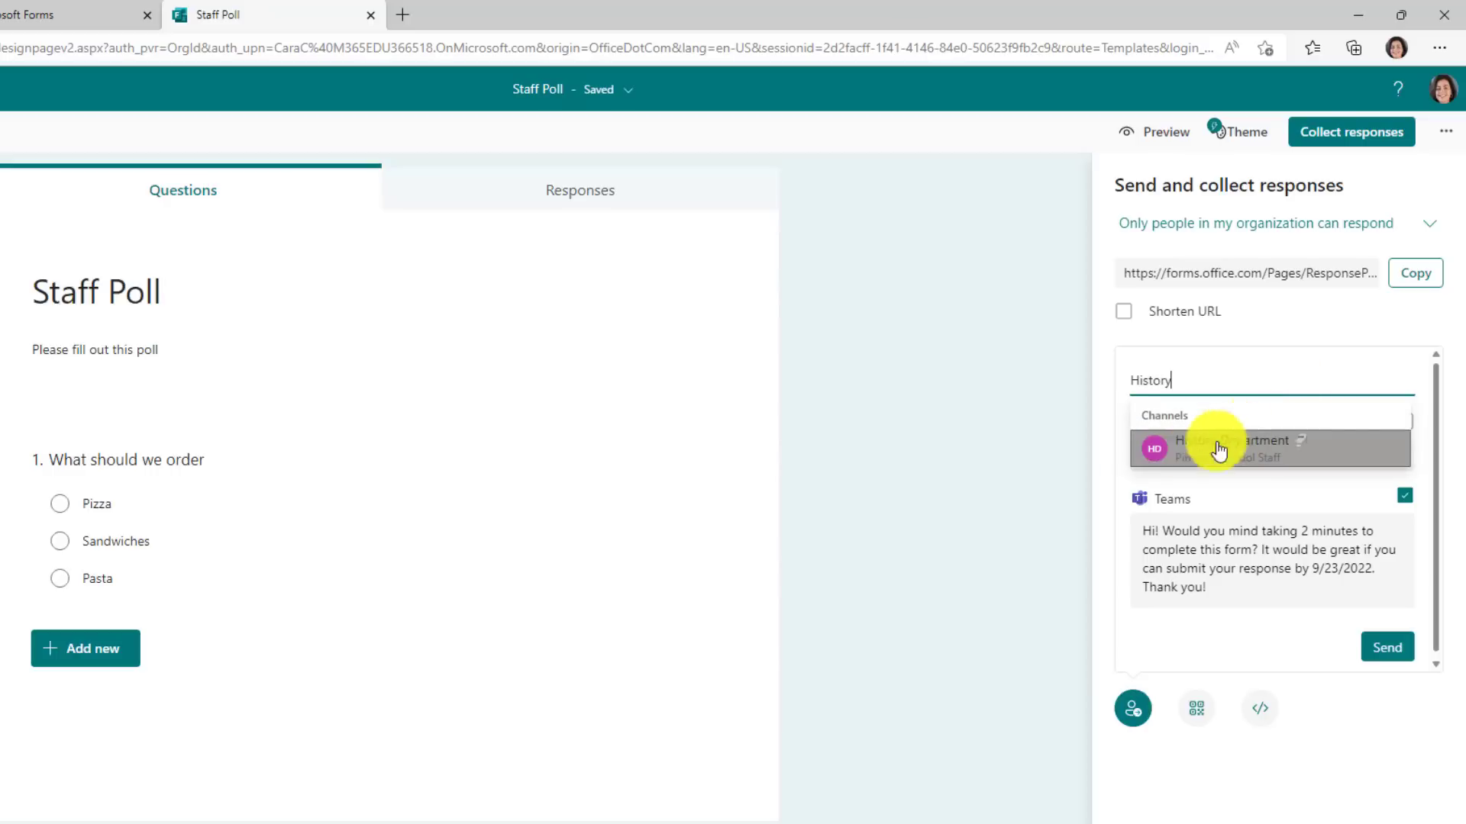
click(1220, 449)
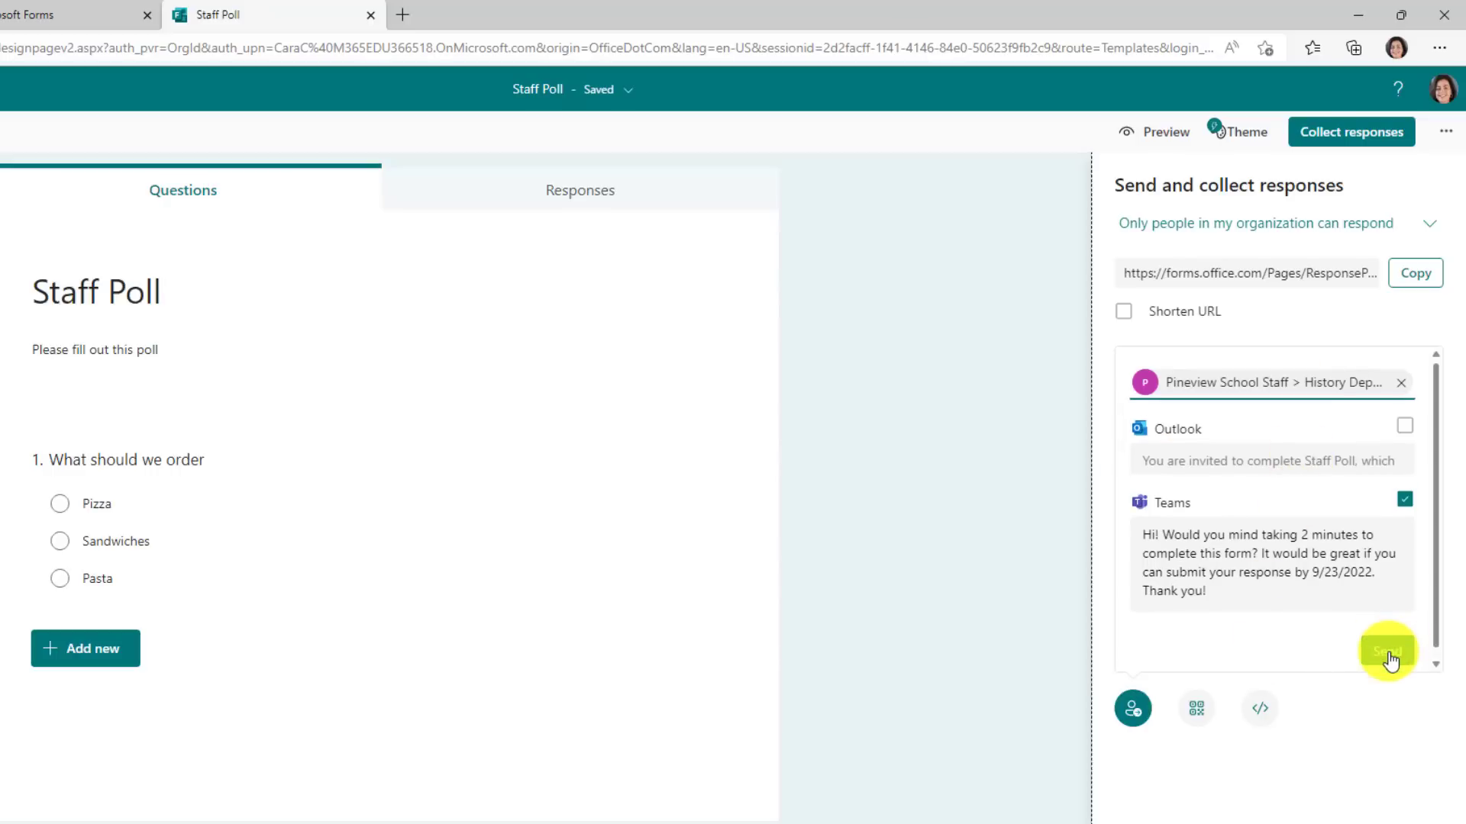
click(1386, 651)
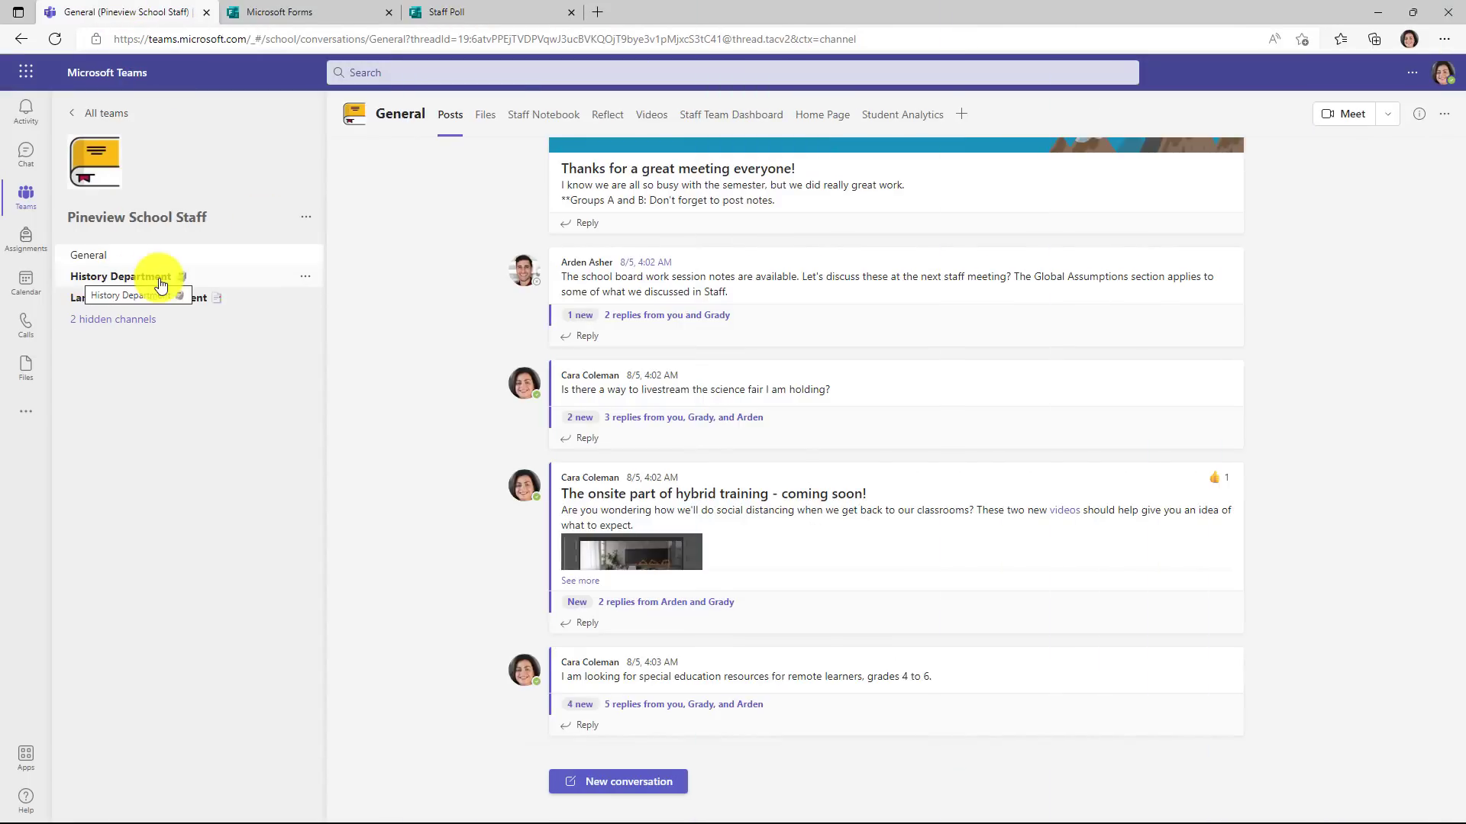
Step: View the posted Staff Poll card in the History Department channel under Pineview School Staff
click(115, 276)
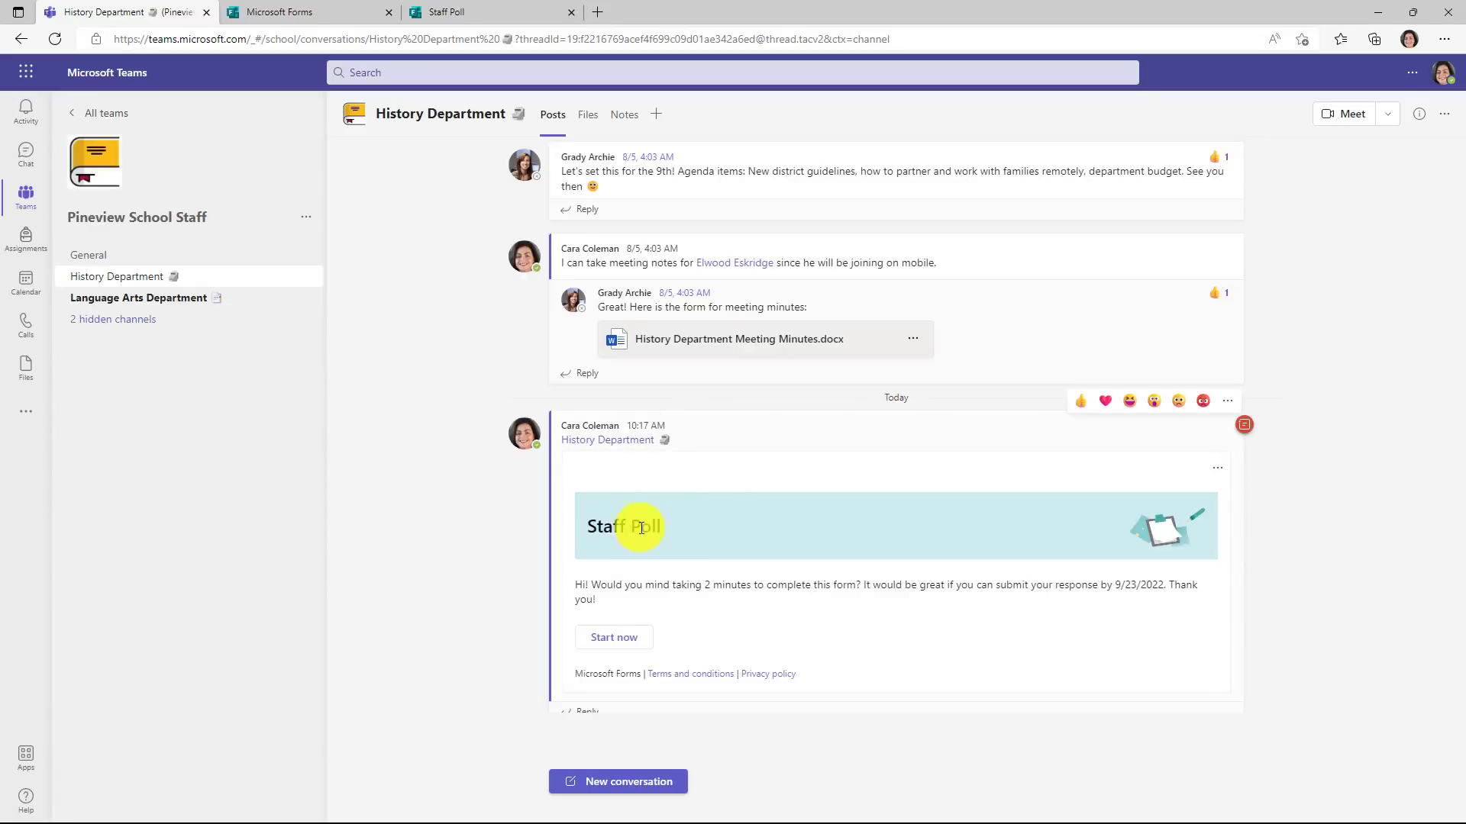
mouse_move(563, 591)
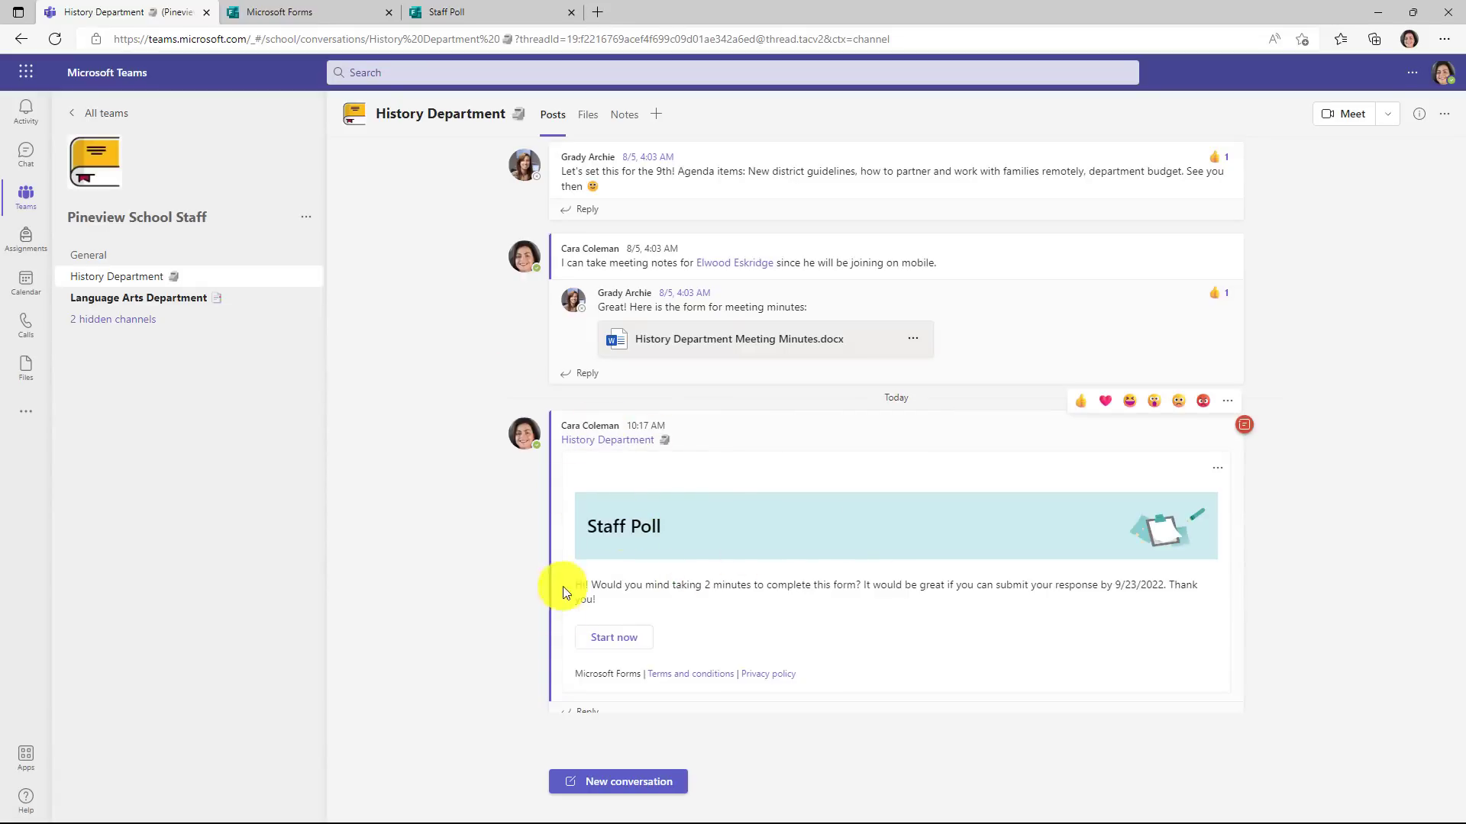
click(613, 637)
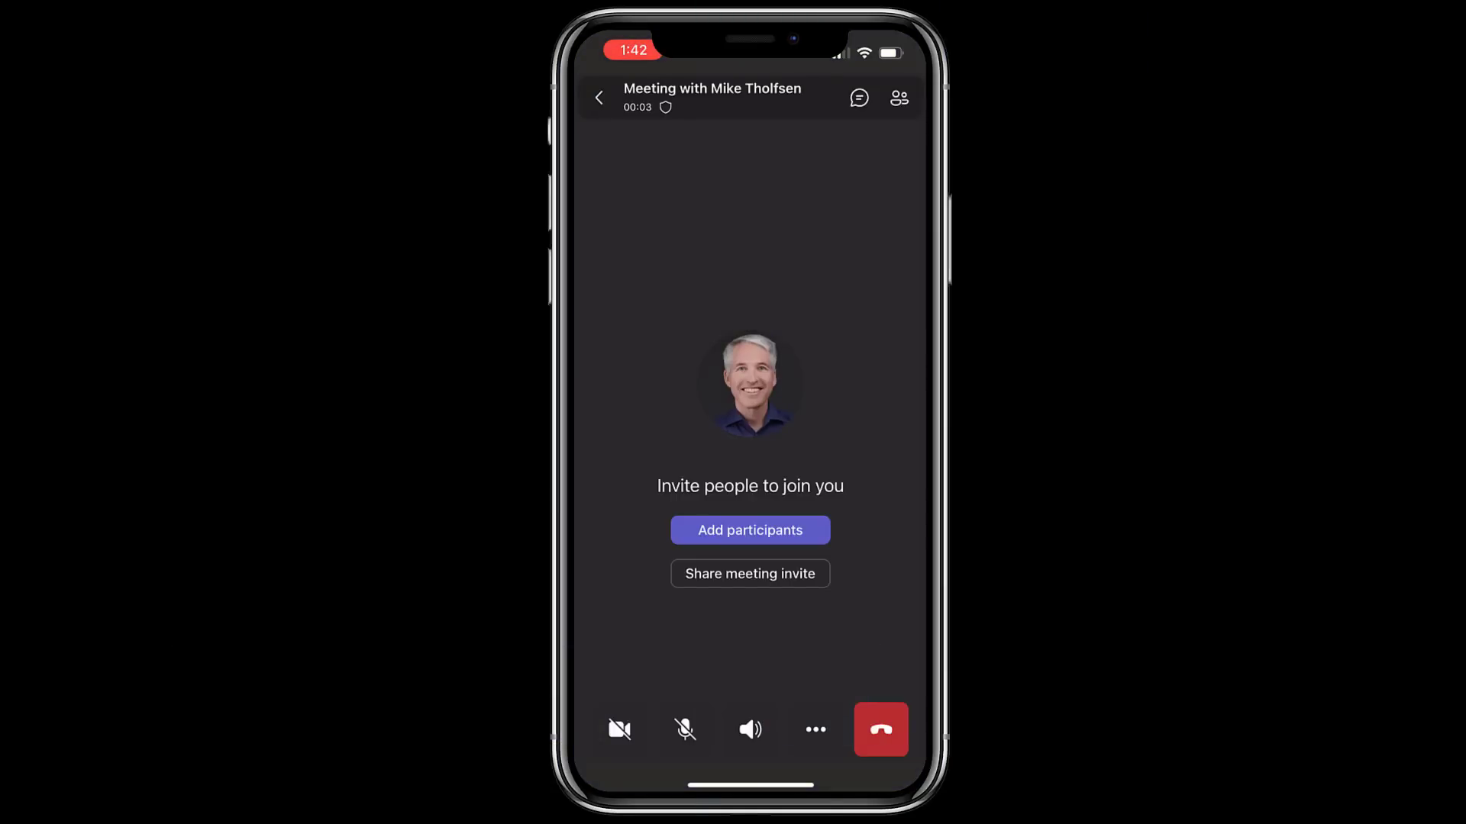
Step: Open More and Share in the iPhone meeting to reveal Share screen with its Audio toggle
click(815, 729)
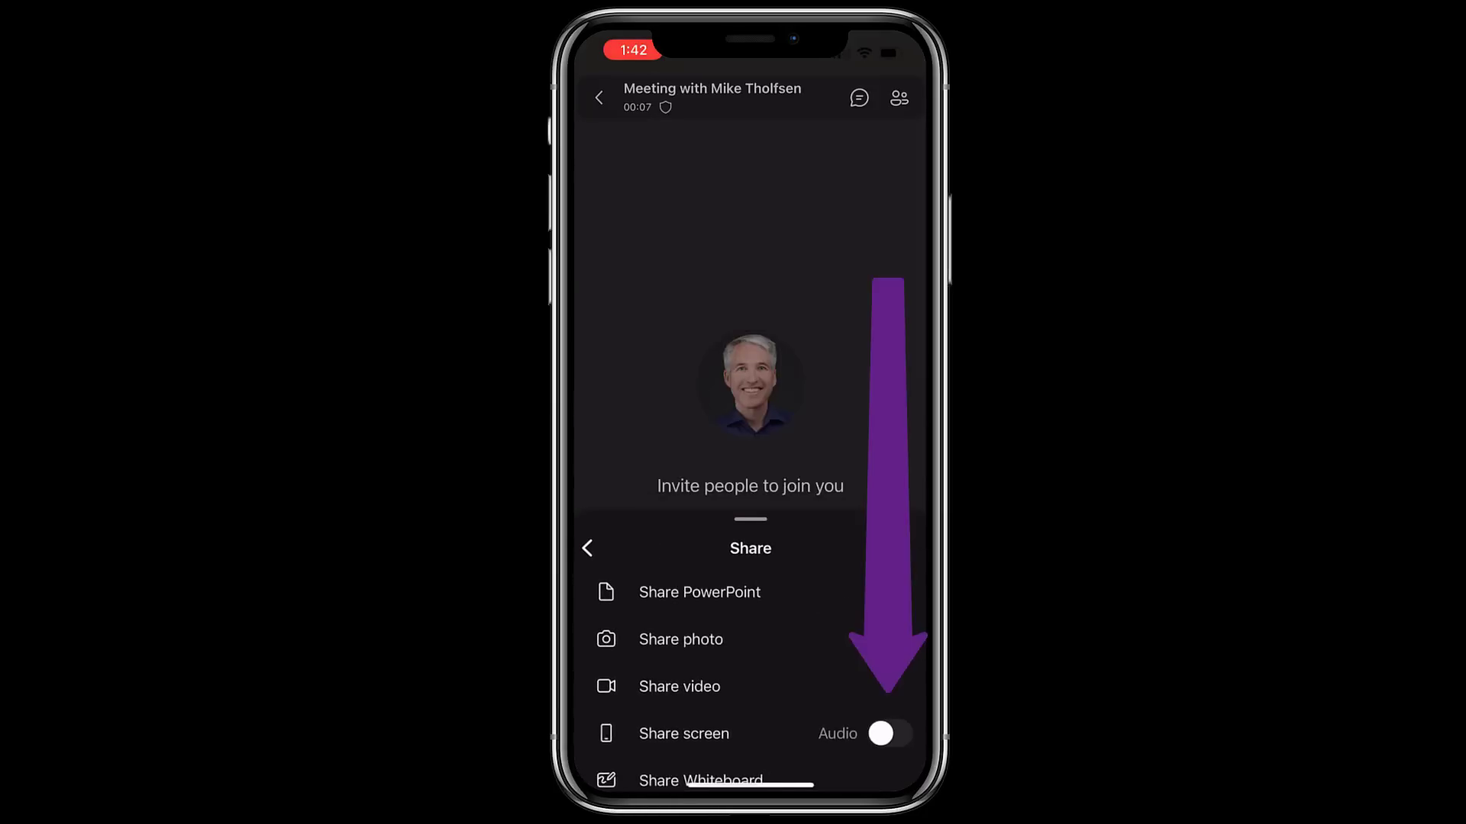
click(887, 734)
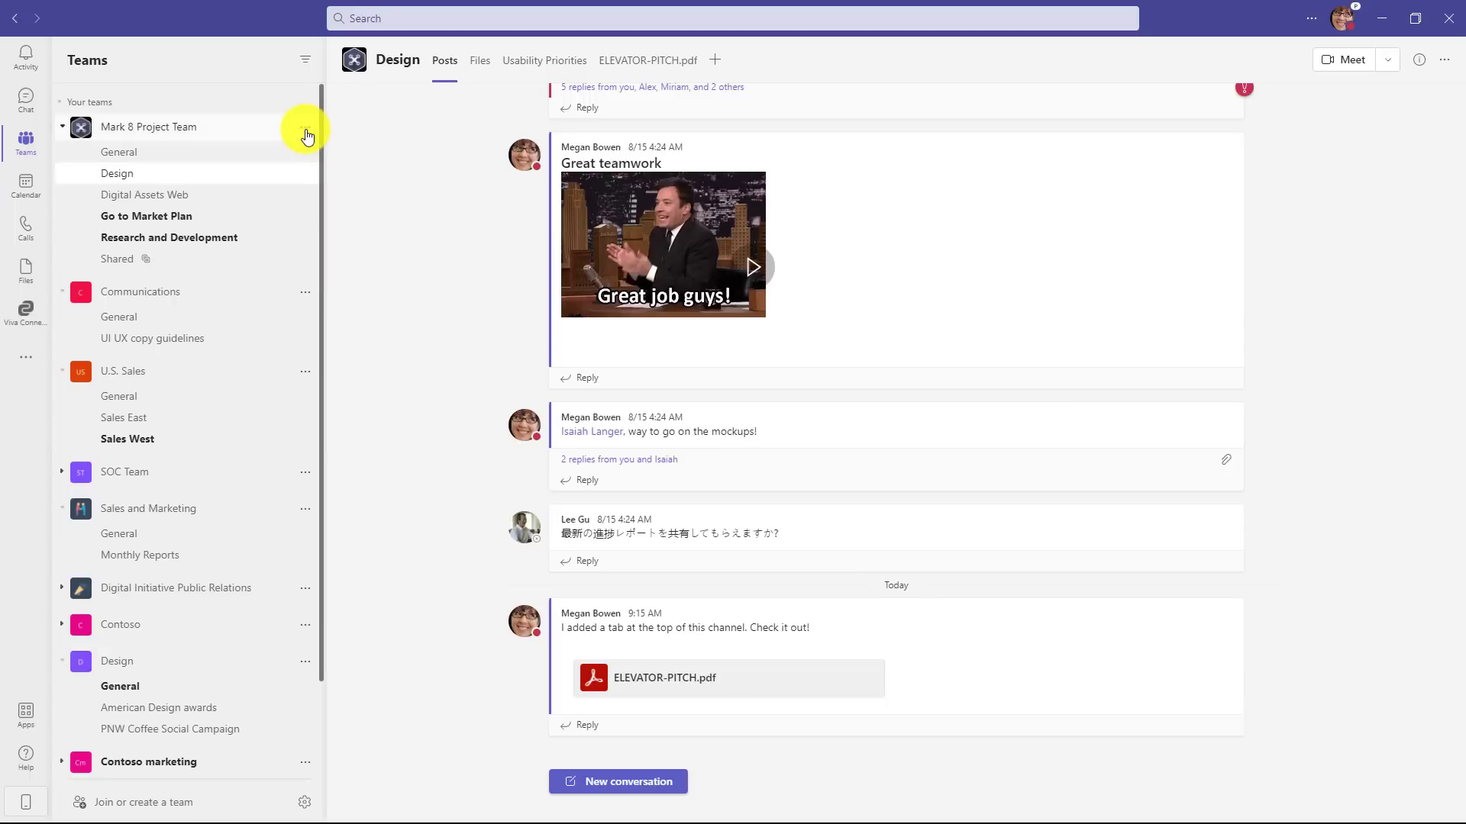
Step: Add a standard channel named 'No Wiki tab' to Mark 8 Project Team
click(304, 127)
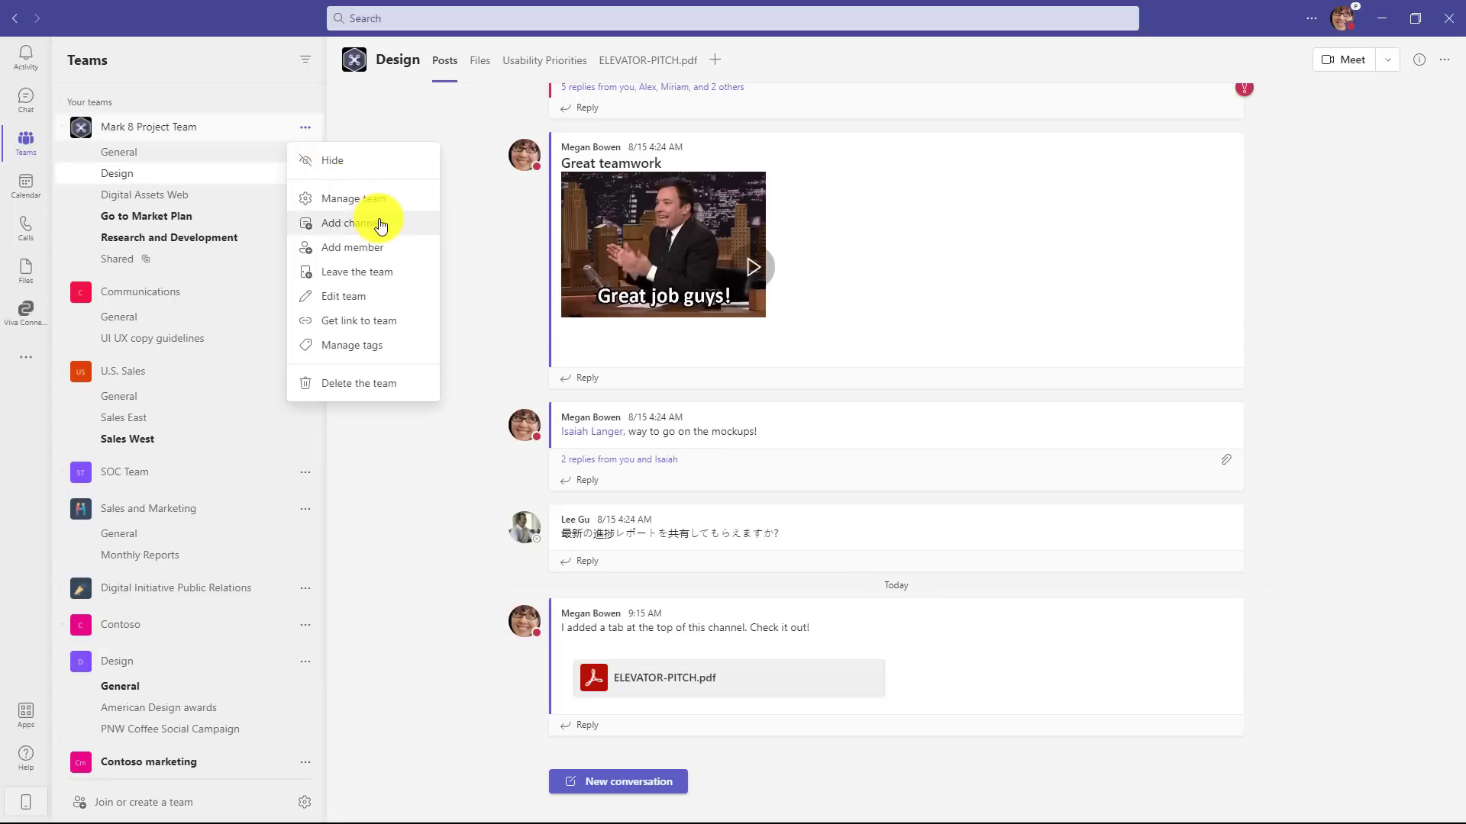
click(345, 222)
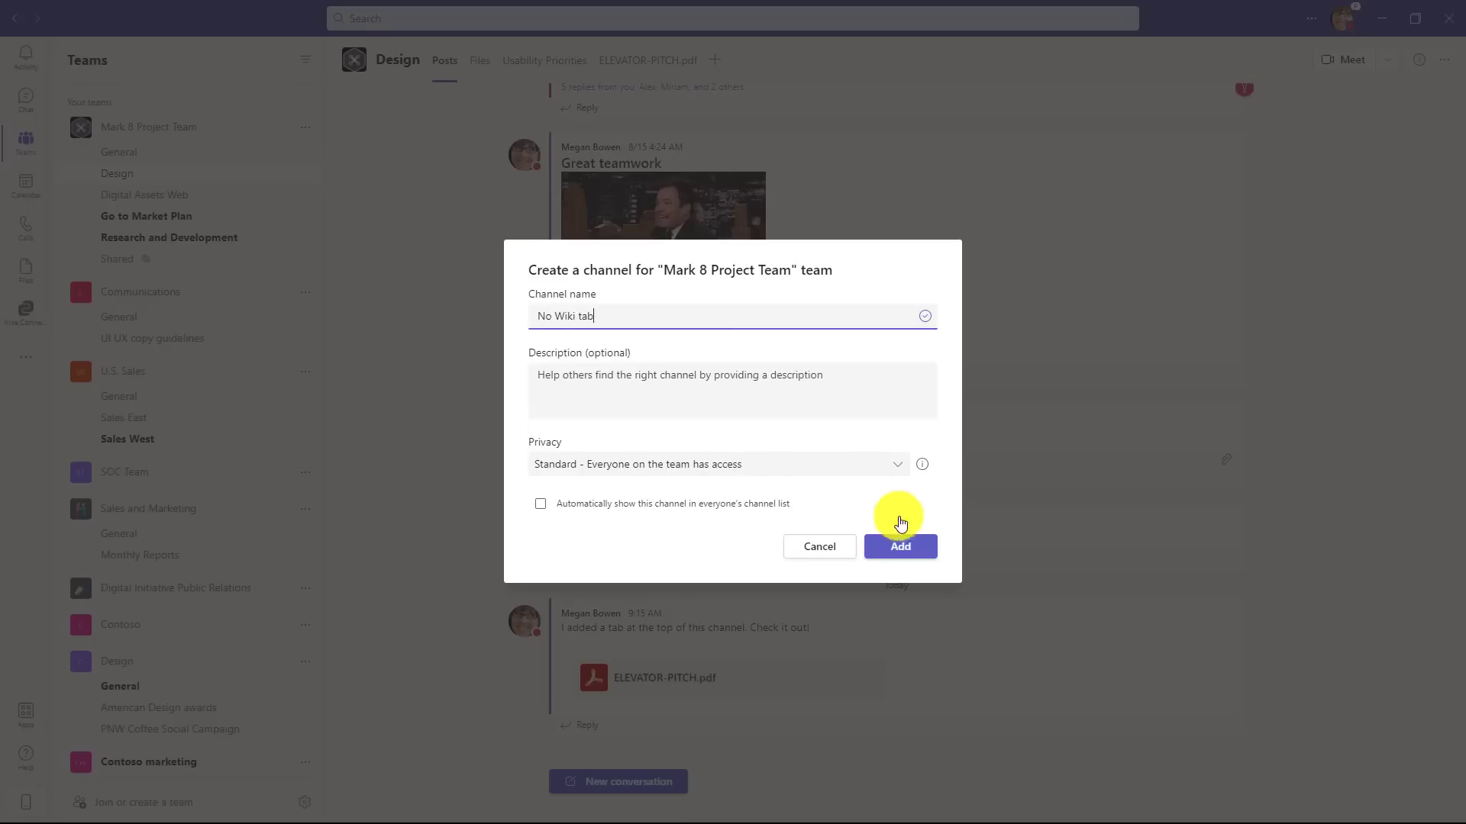
click(898, 545)
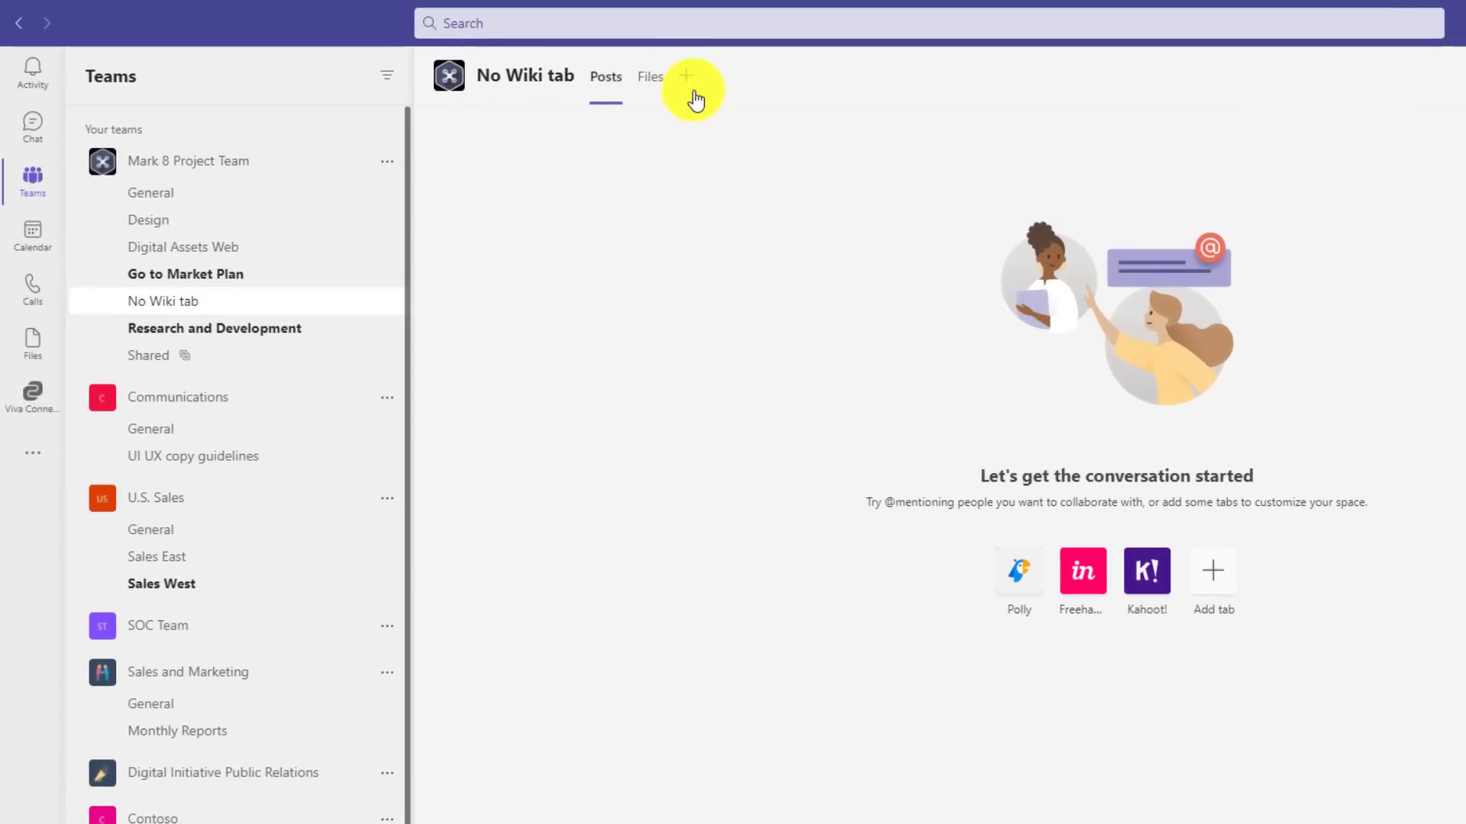
mouse_move(757, 171)
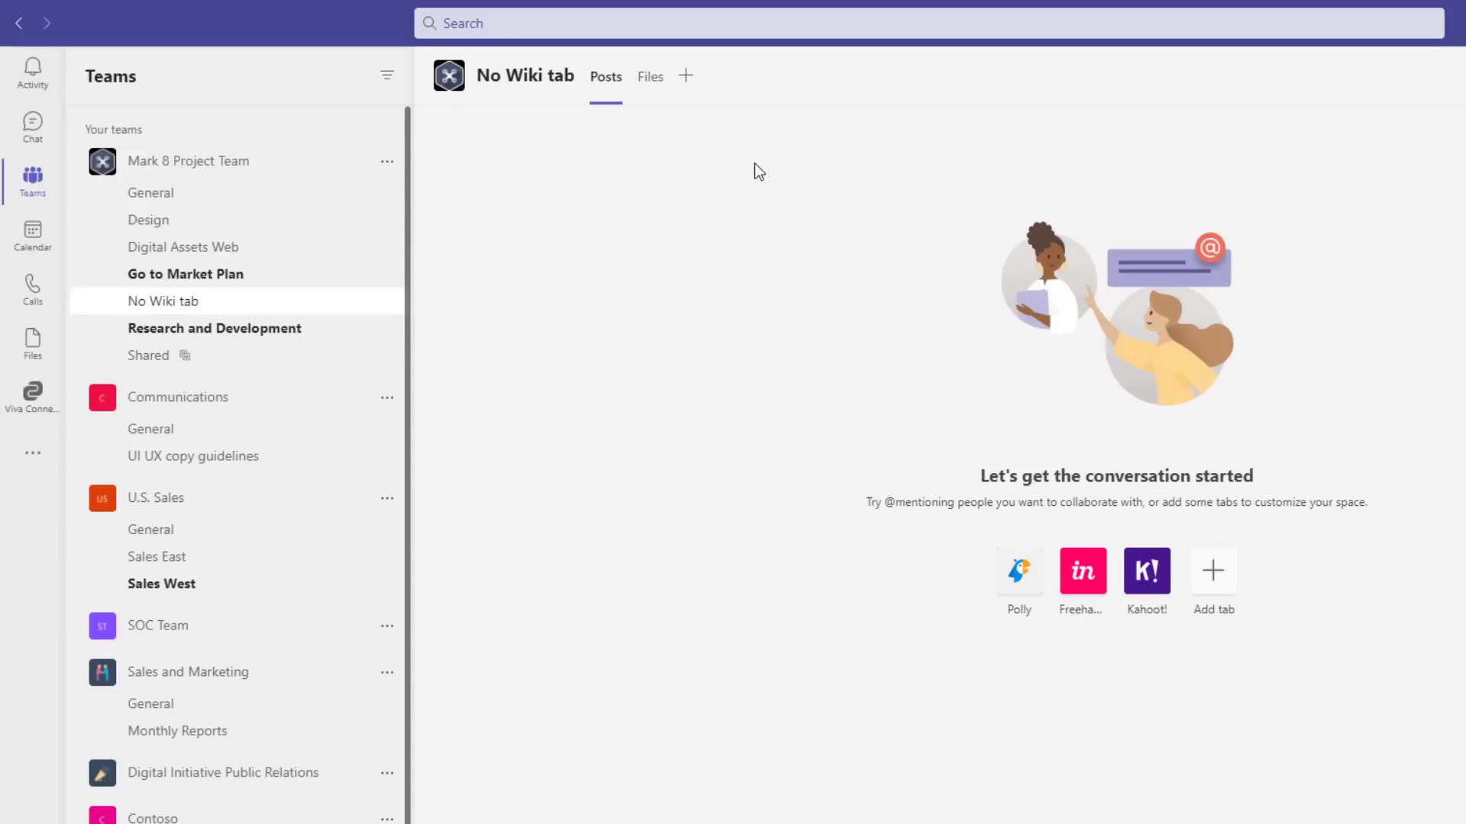